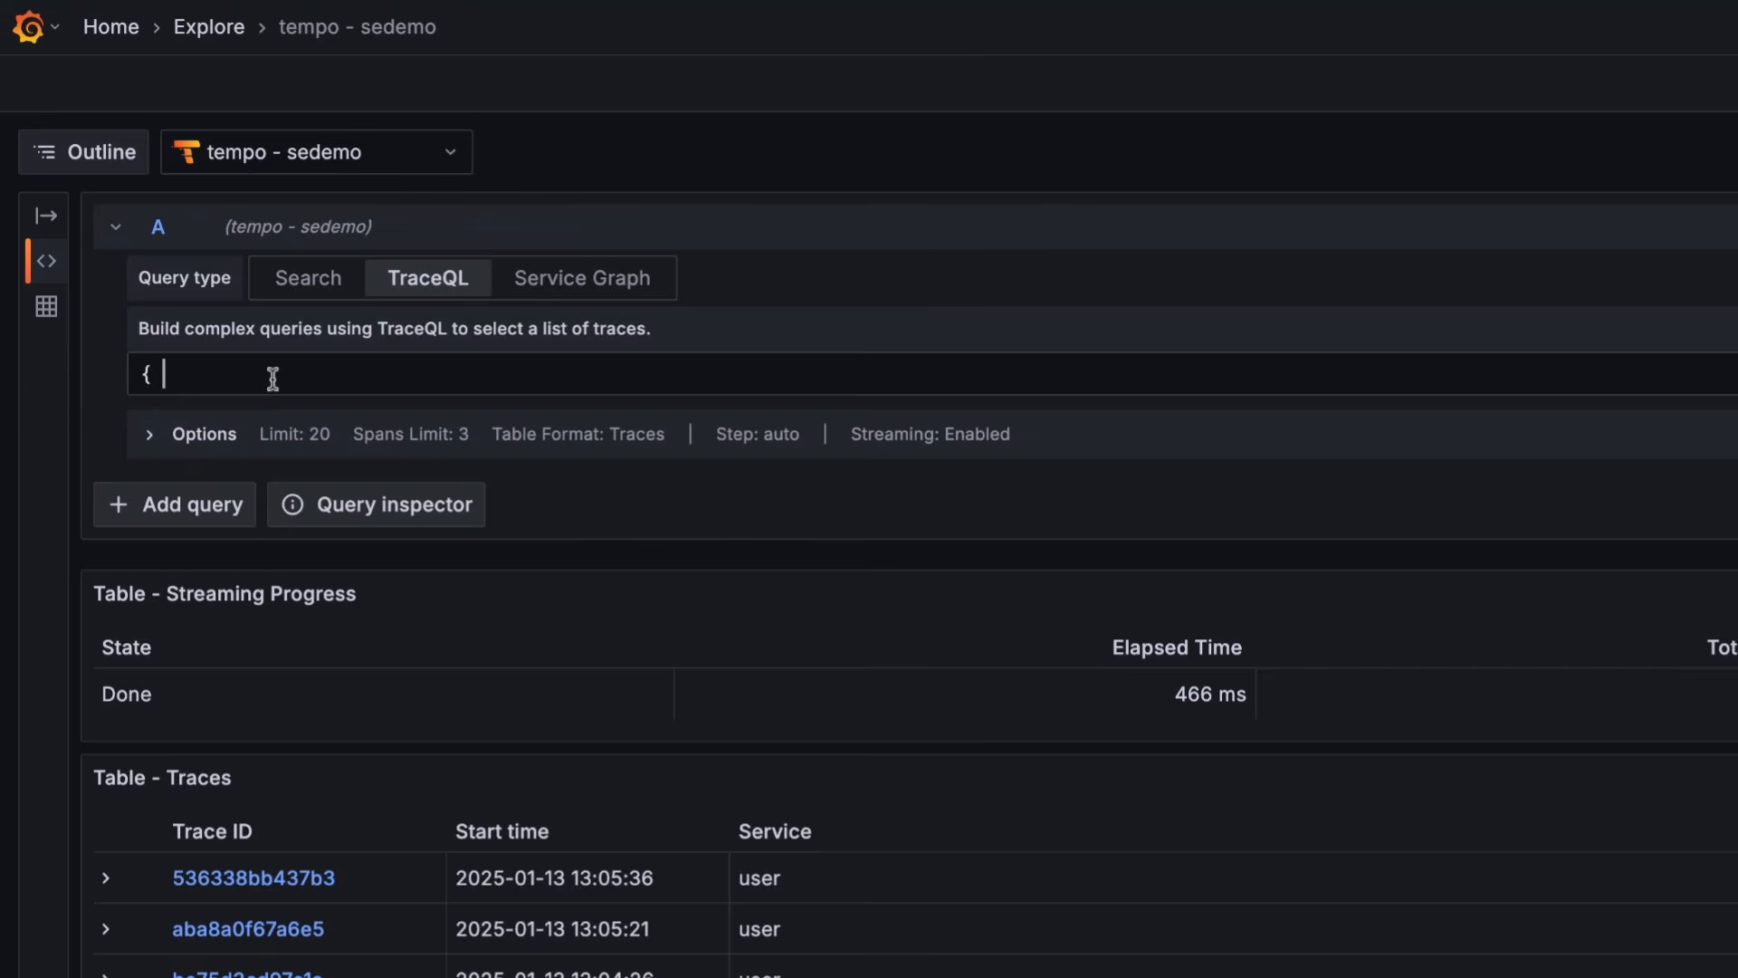
Preview resource. and span. autocomplete, then begin the query with the instrumentation scope.
type("resource")
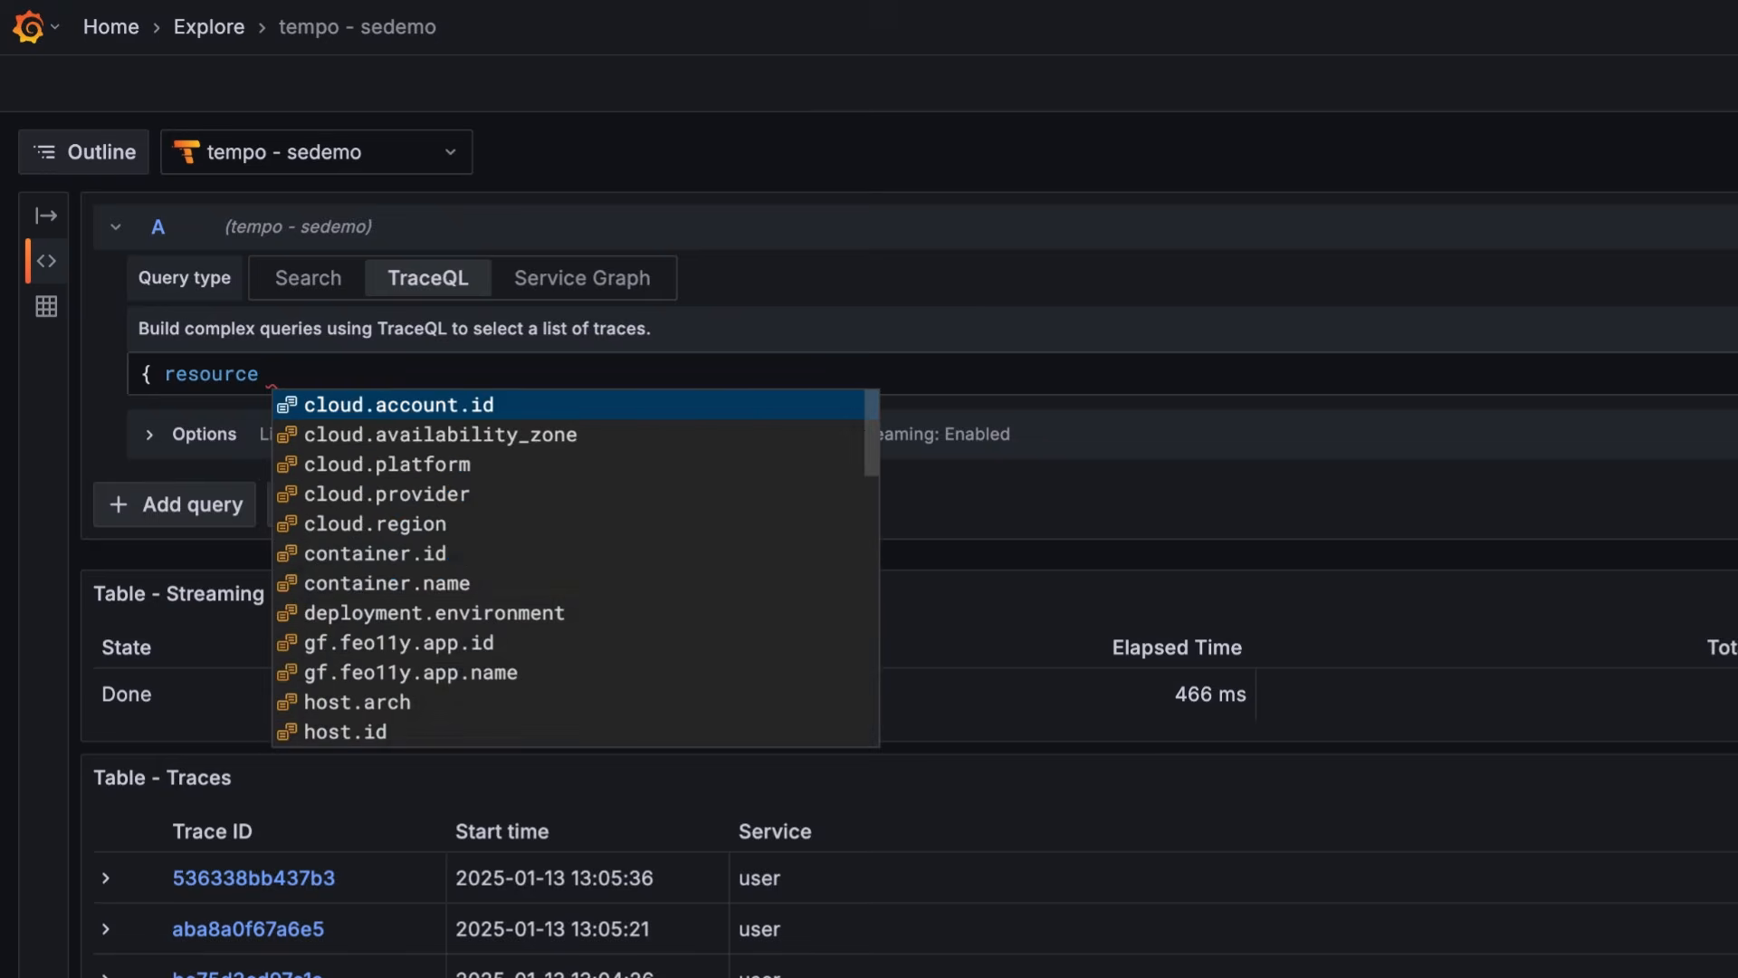
type(".")
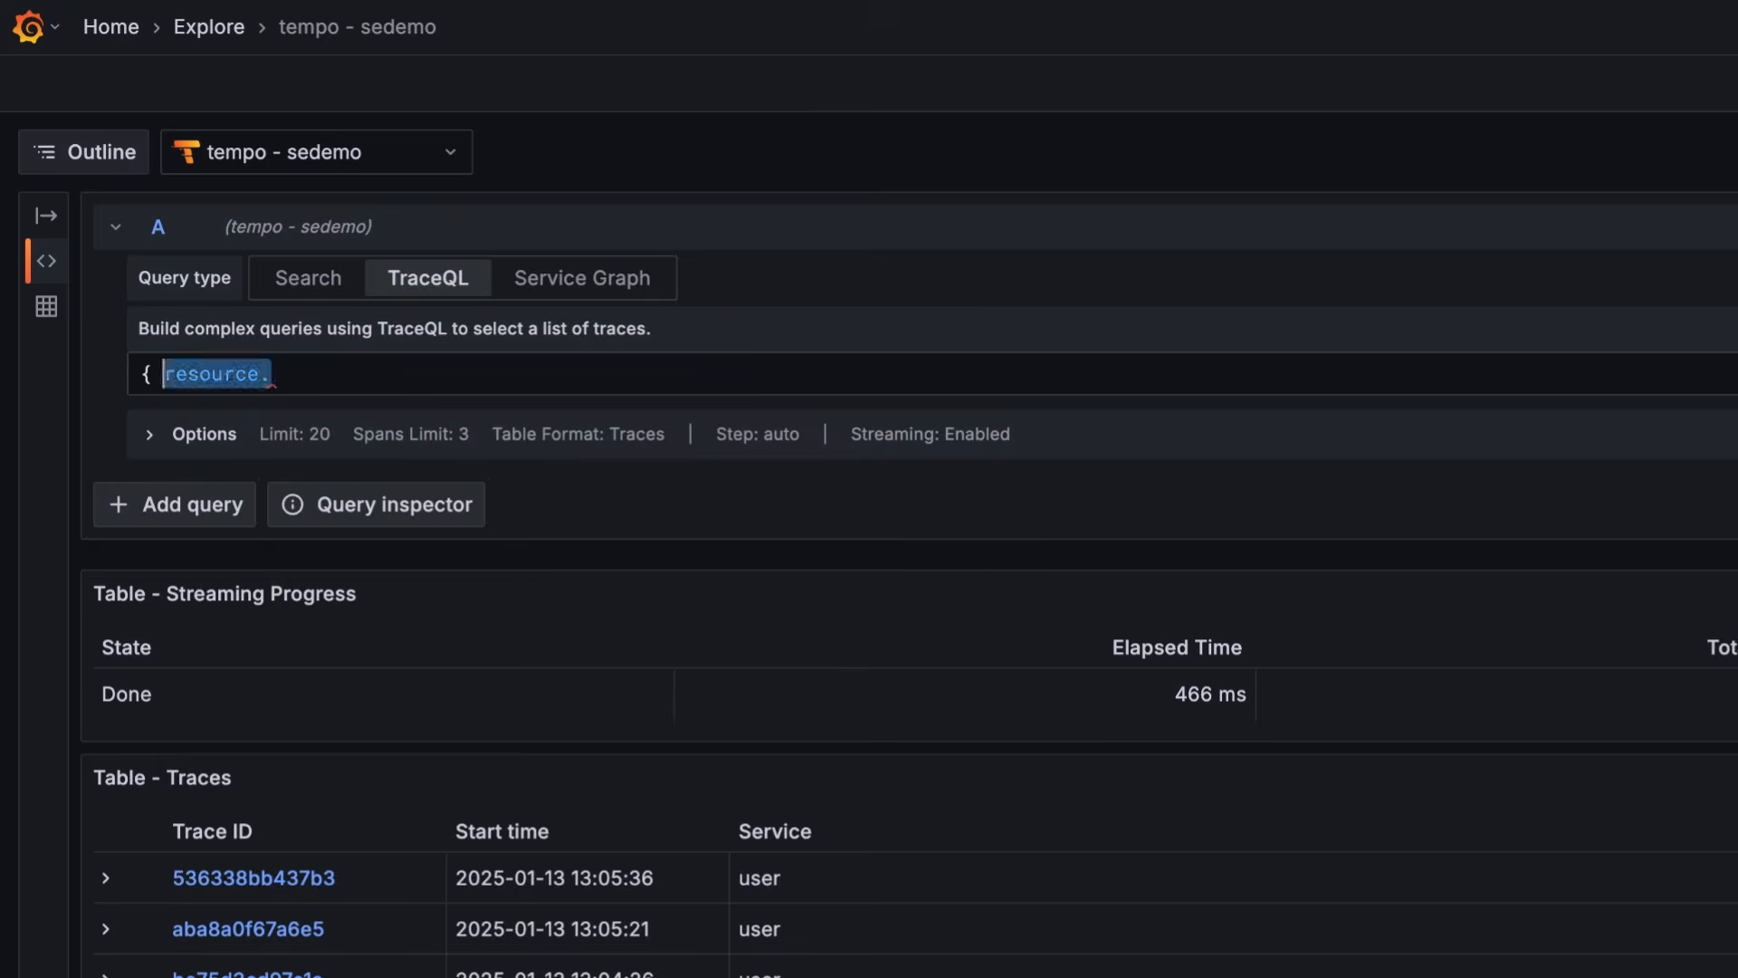
type("span.")
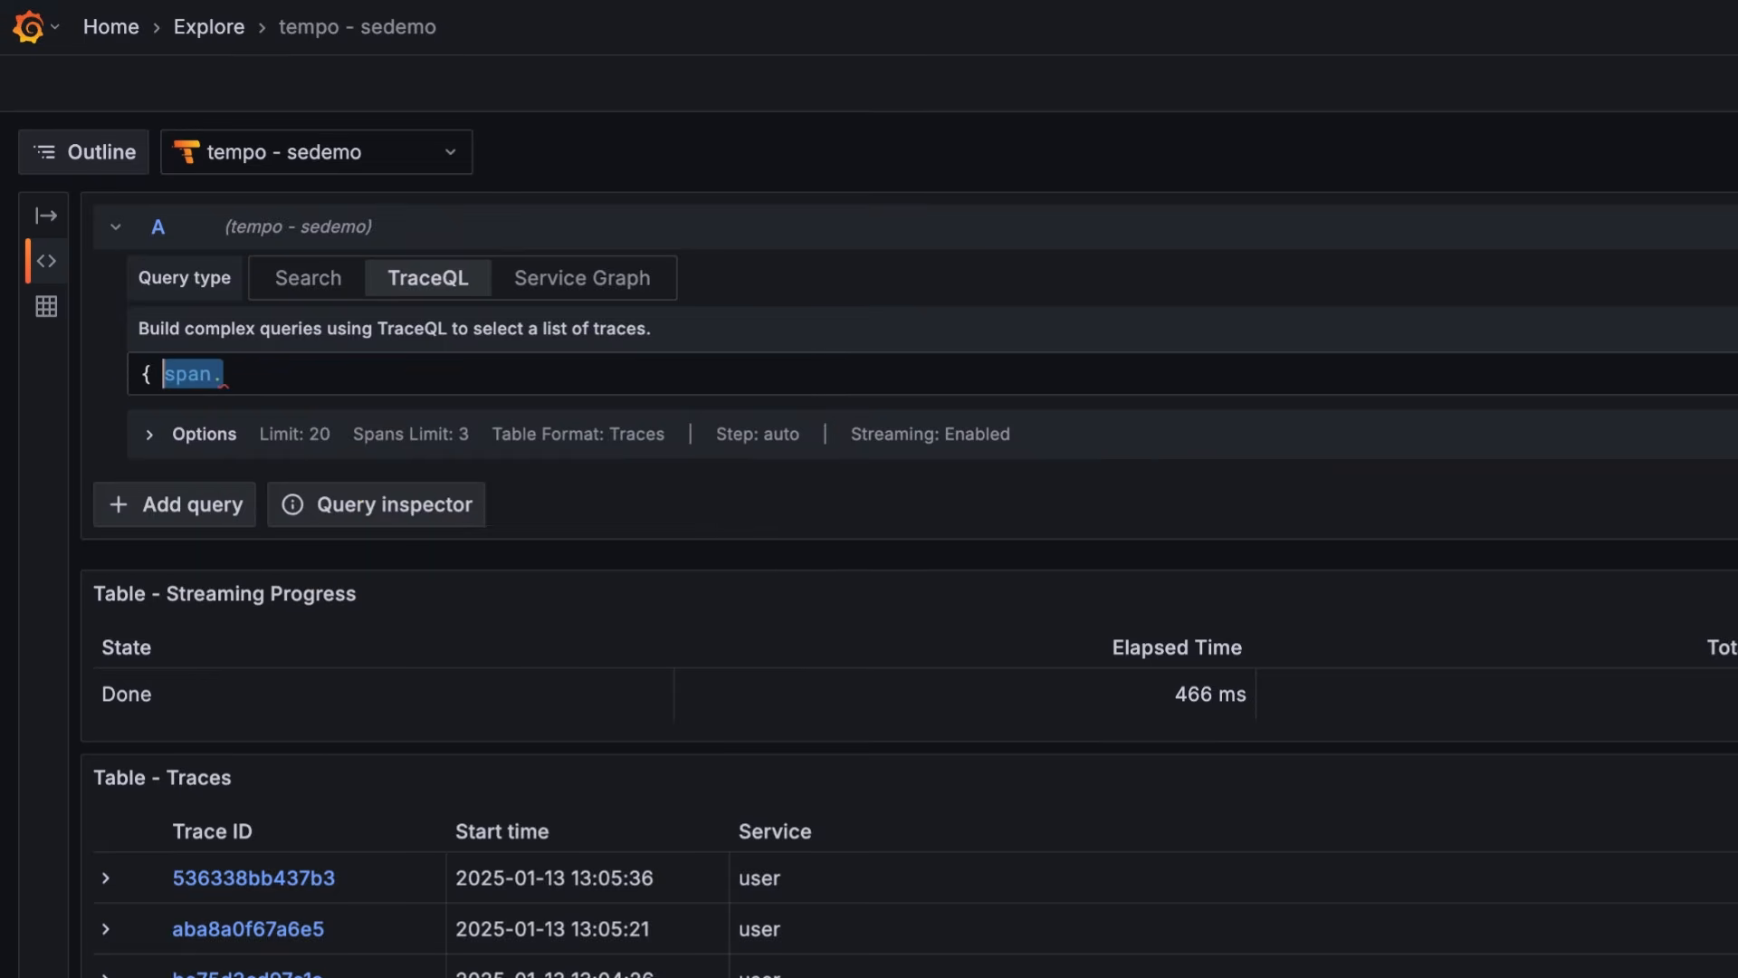
type("instrumentati")
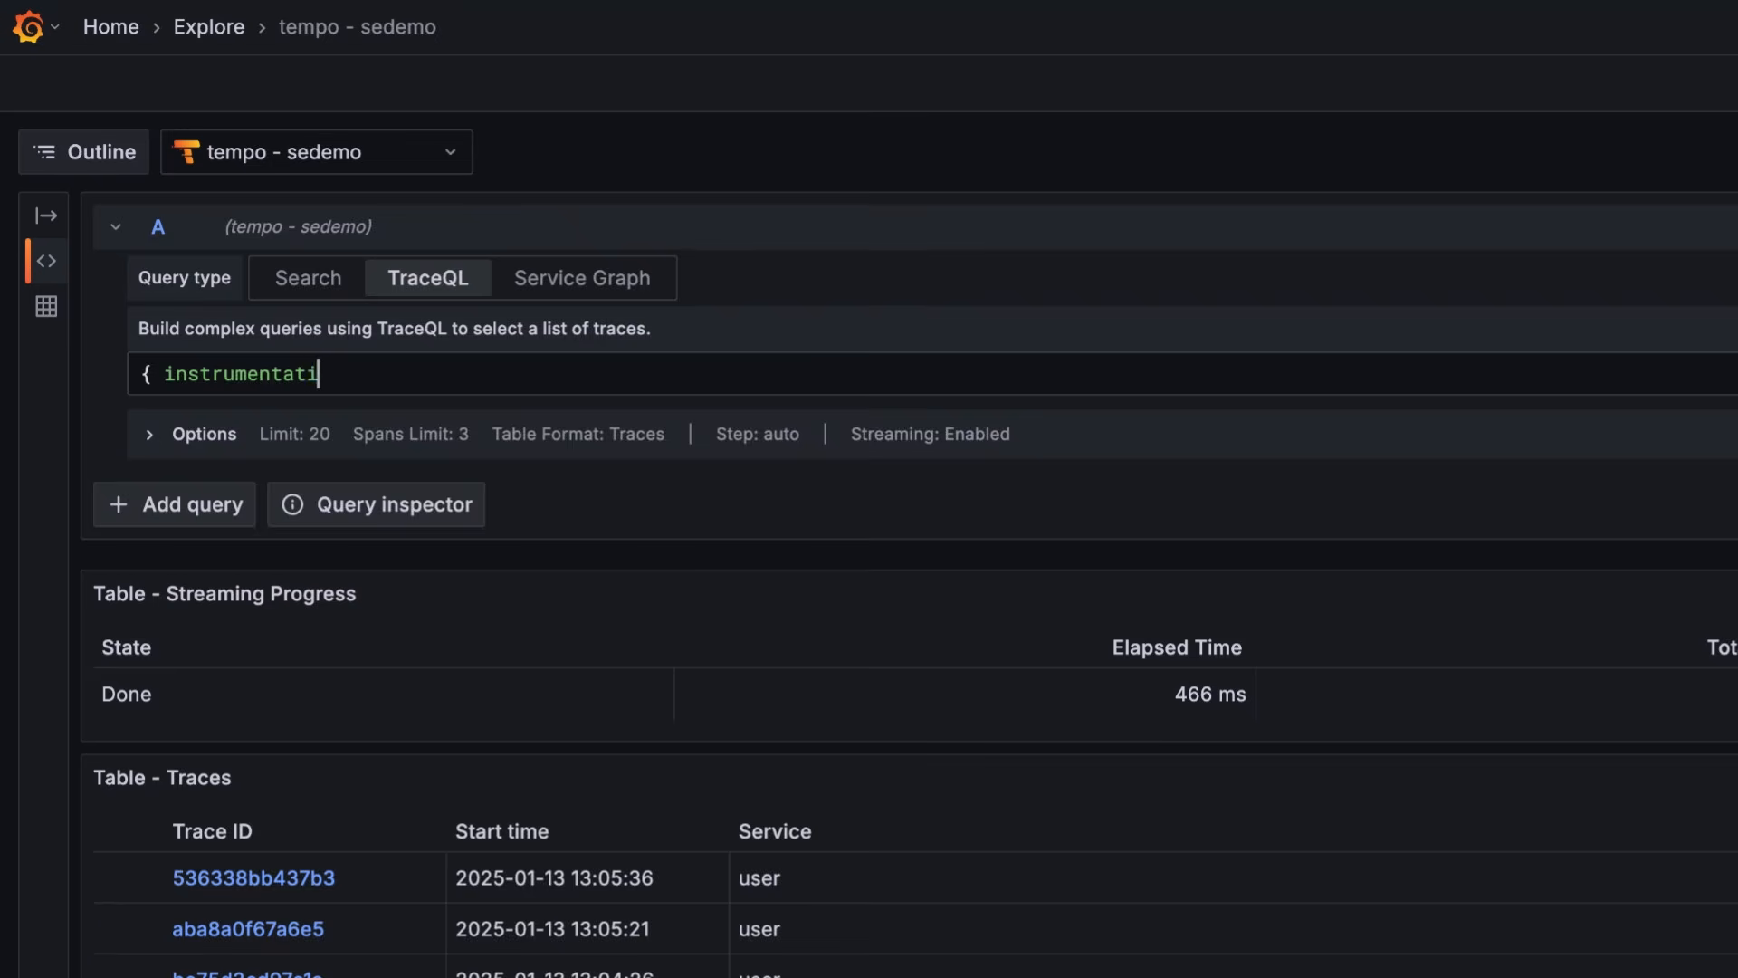
type("on")
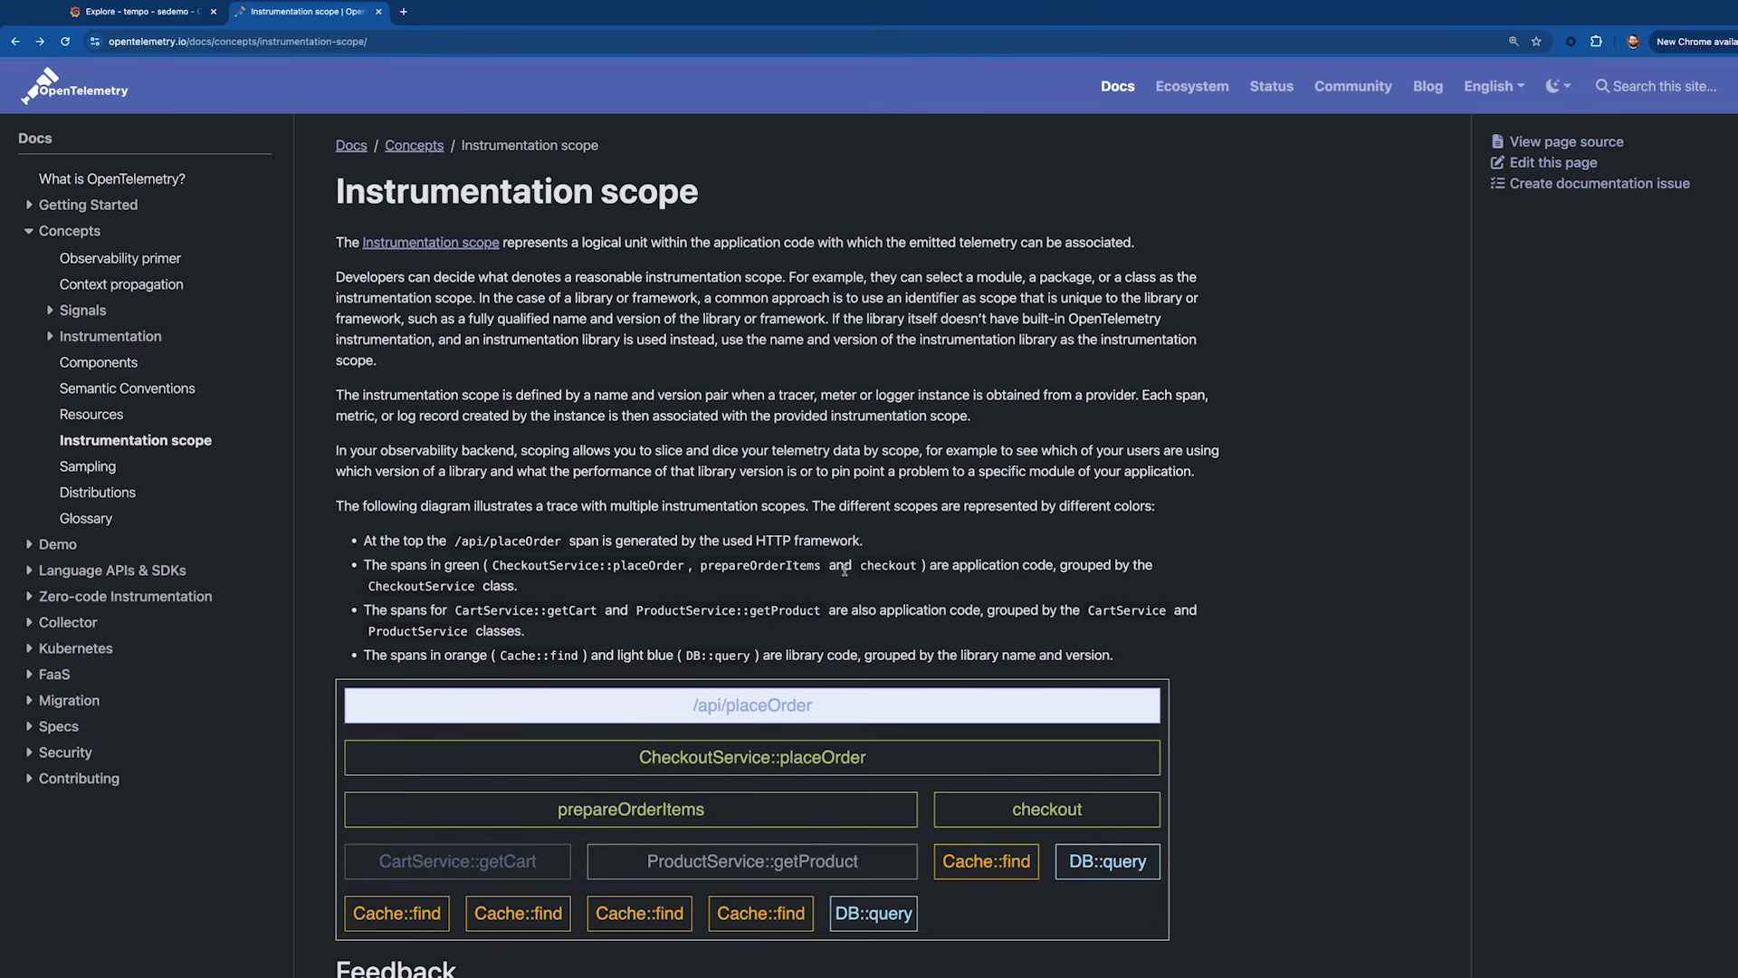
mouse_move(811, 574)
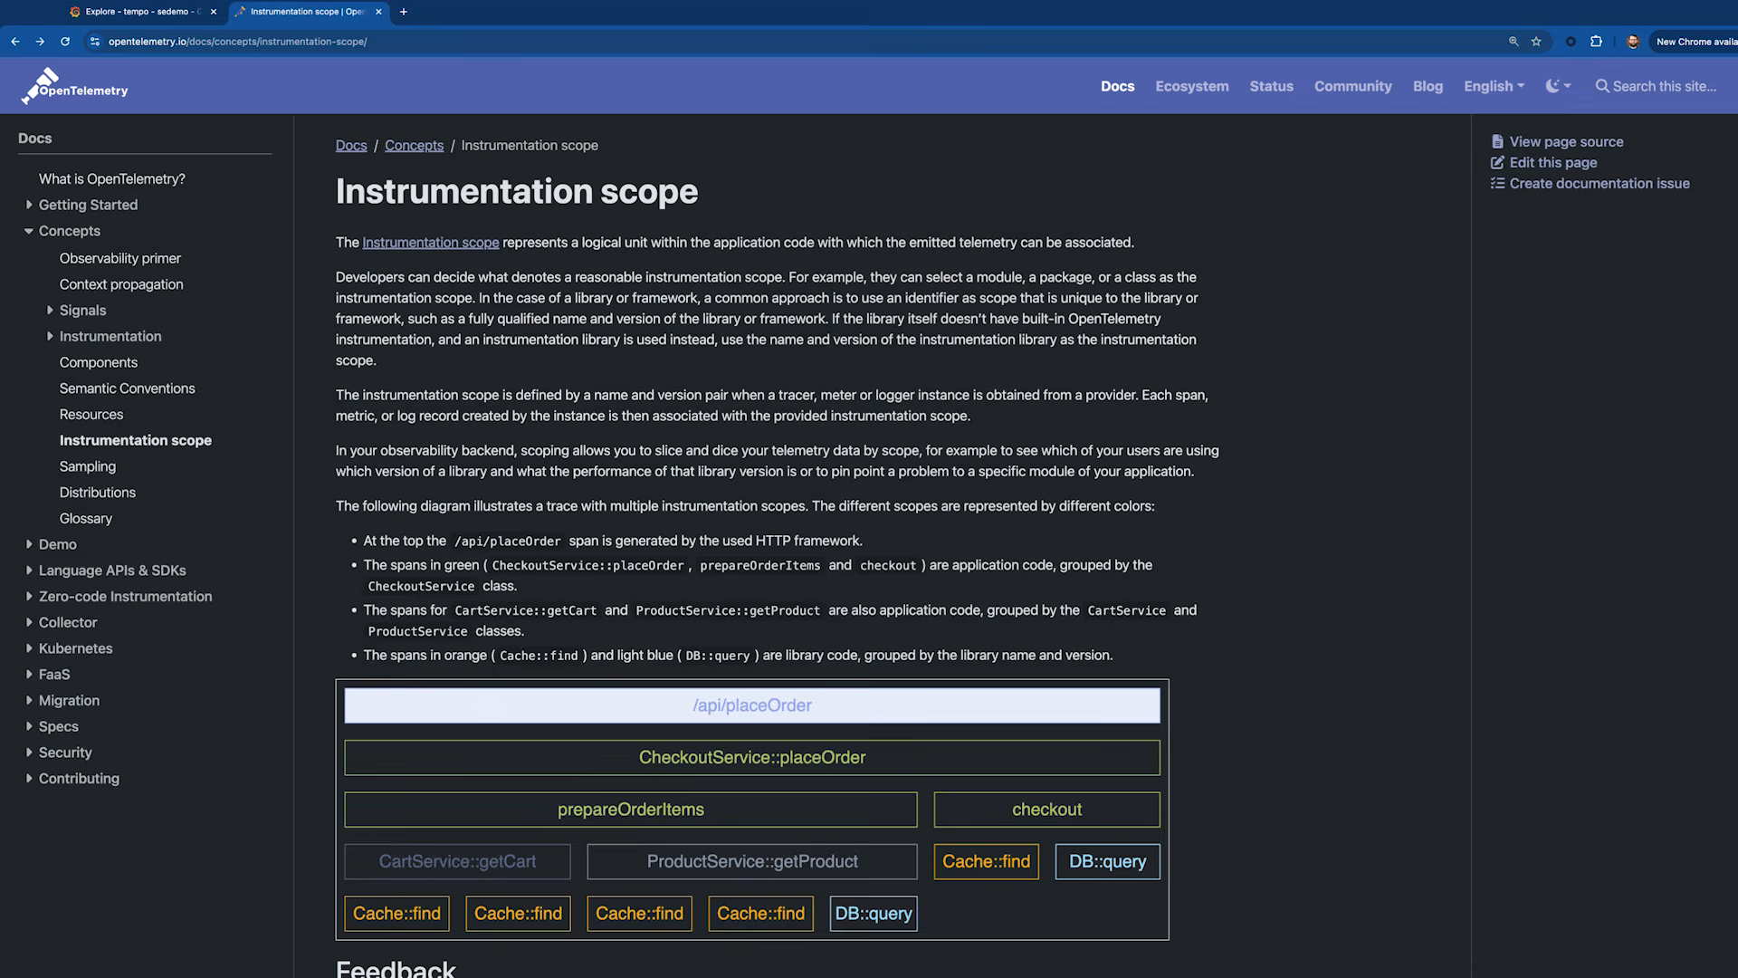
mouse_move(784, 565)
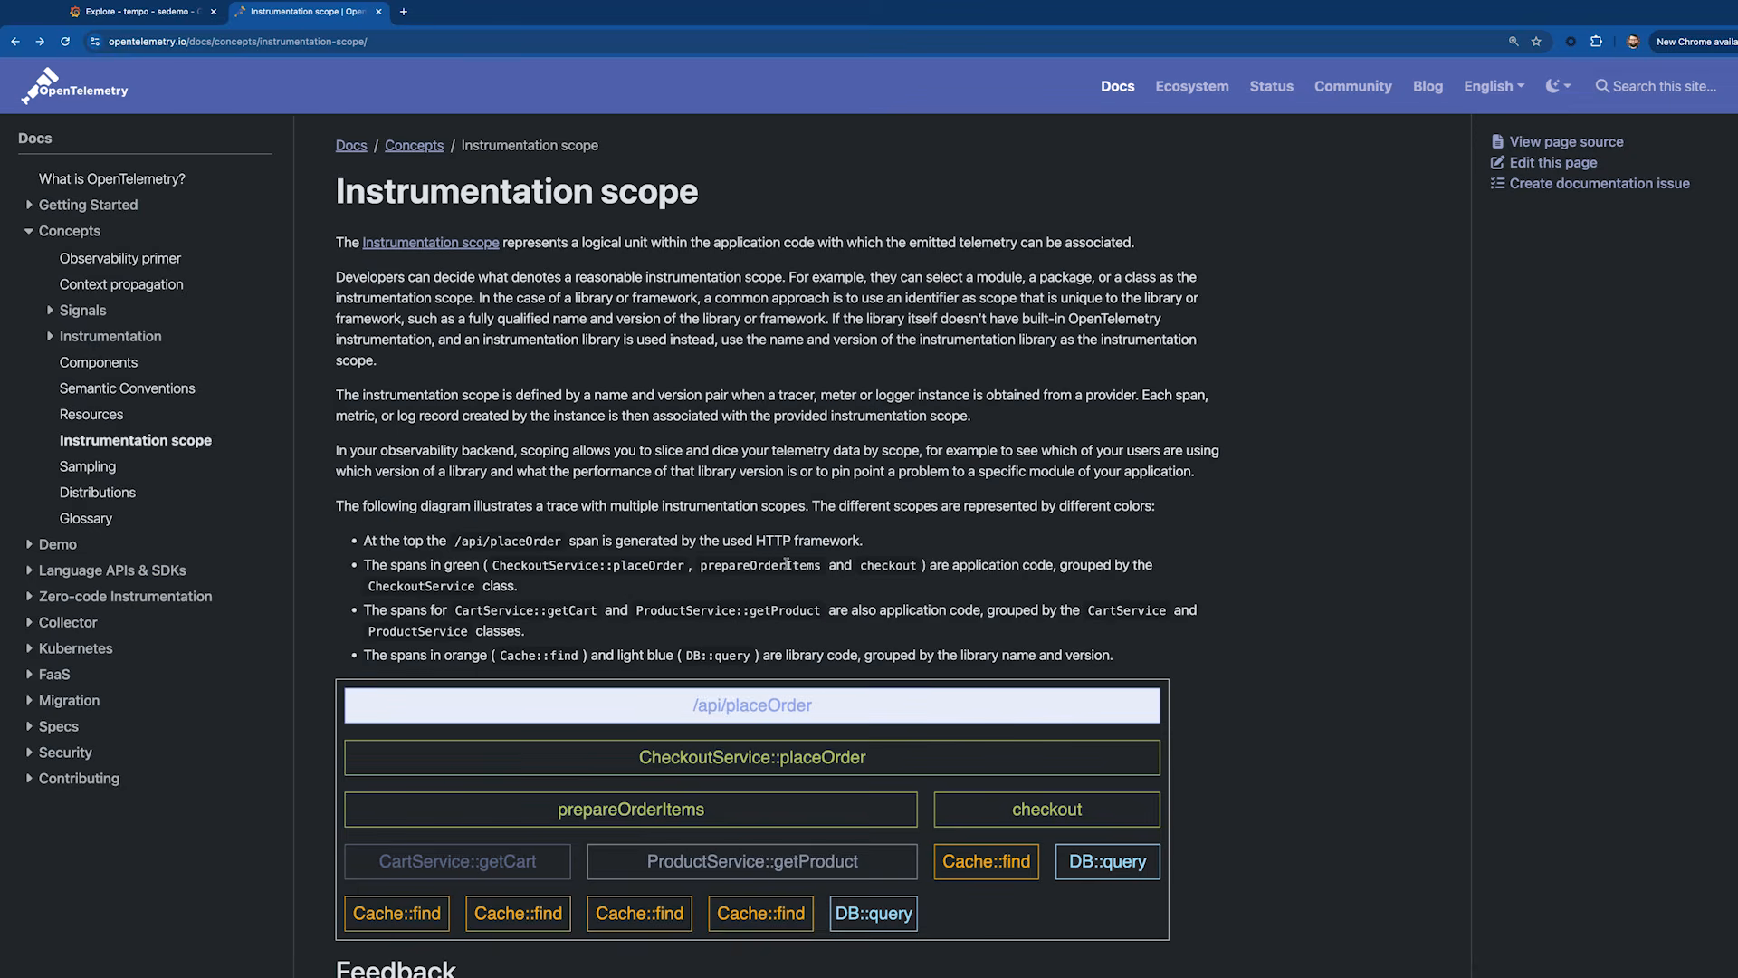
mouse_move(786, 566)
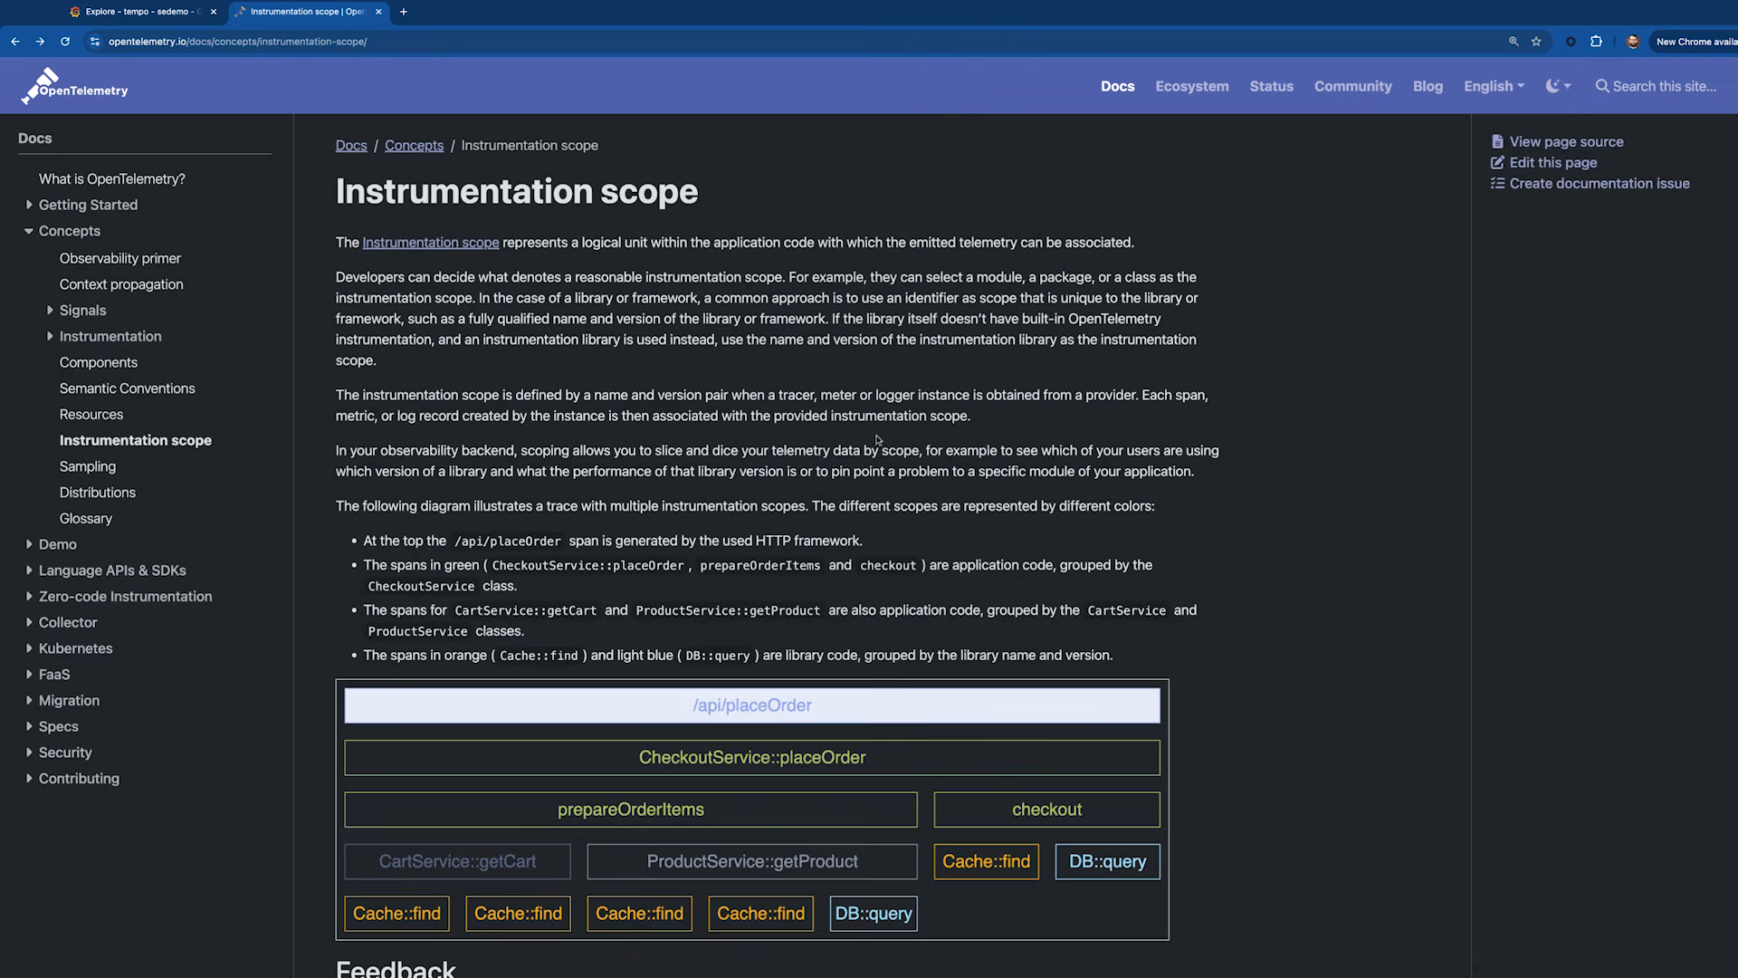
Write { instrumentation:name = "" } and browse the suggested scope name values.
left_click(132, 13)
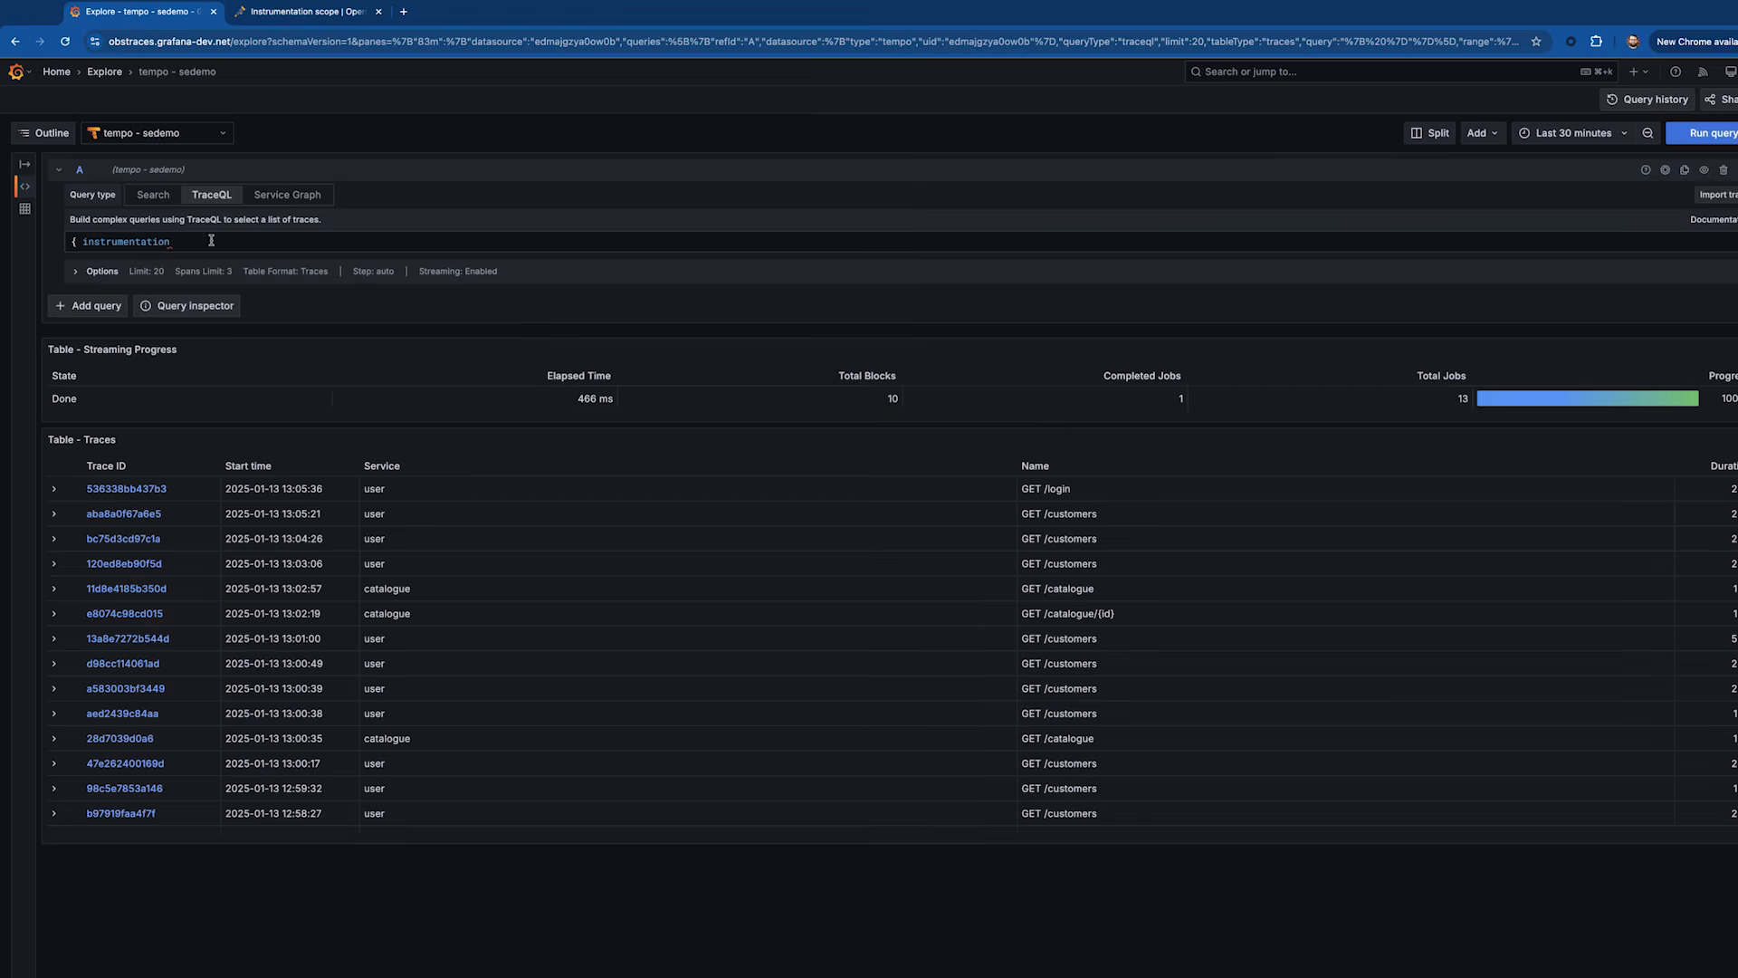
type(":name = \"\" }")
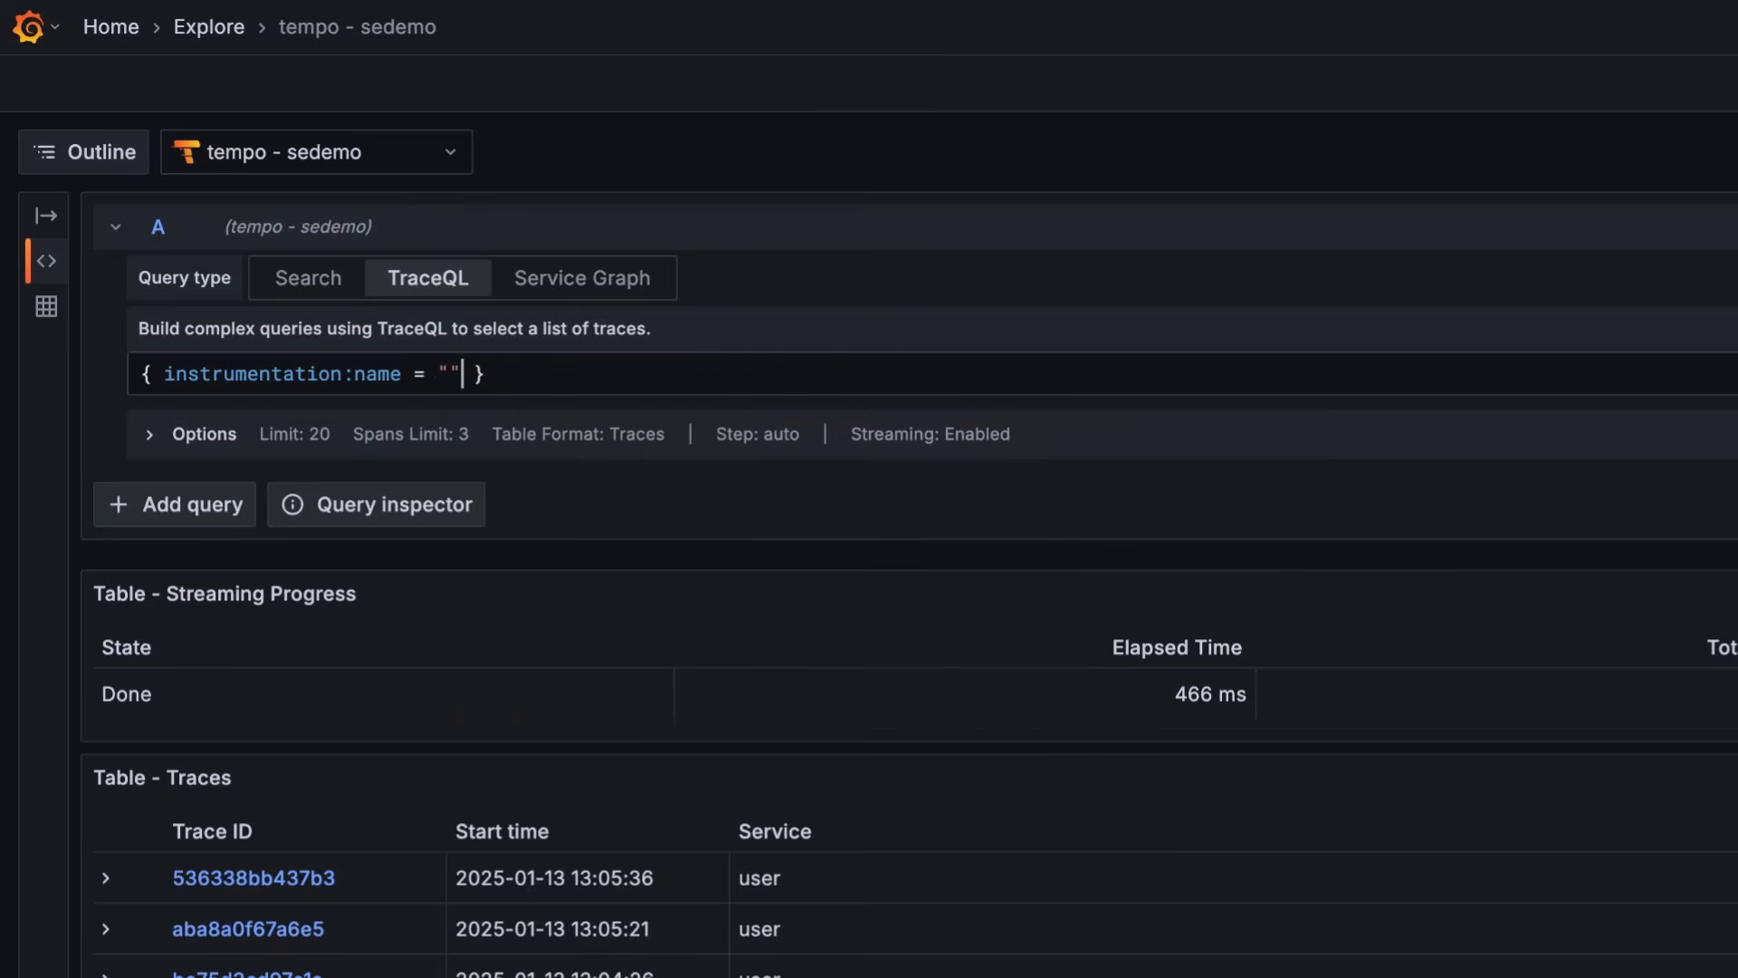
left_click(454, 373)
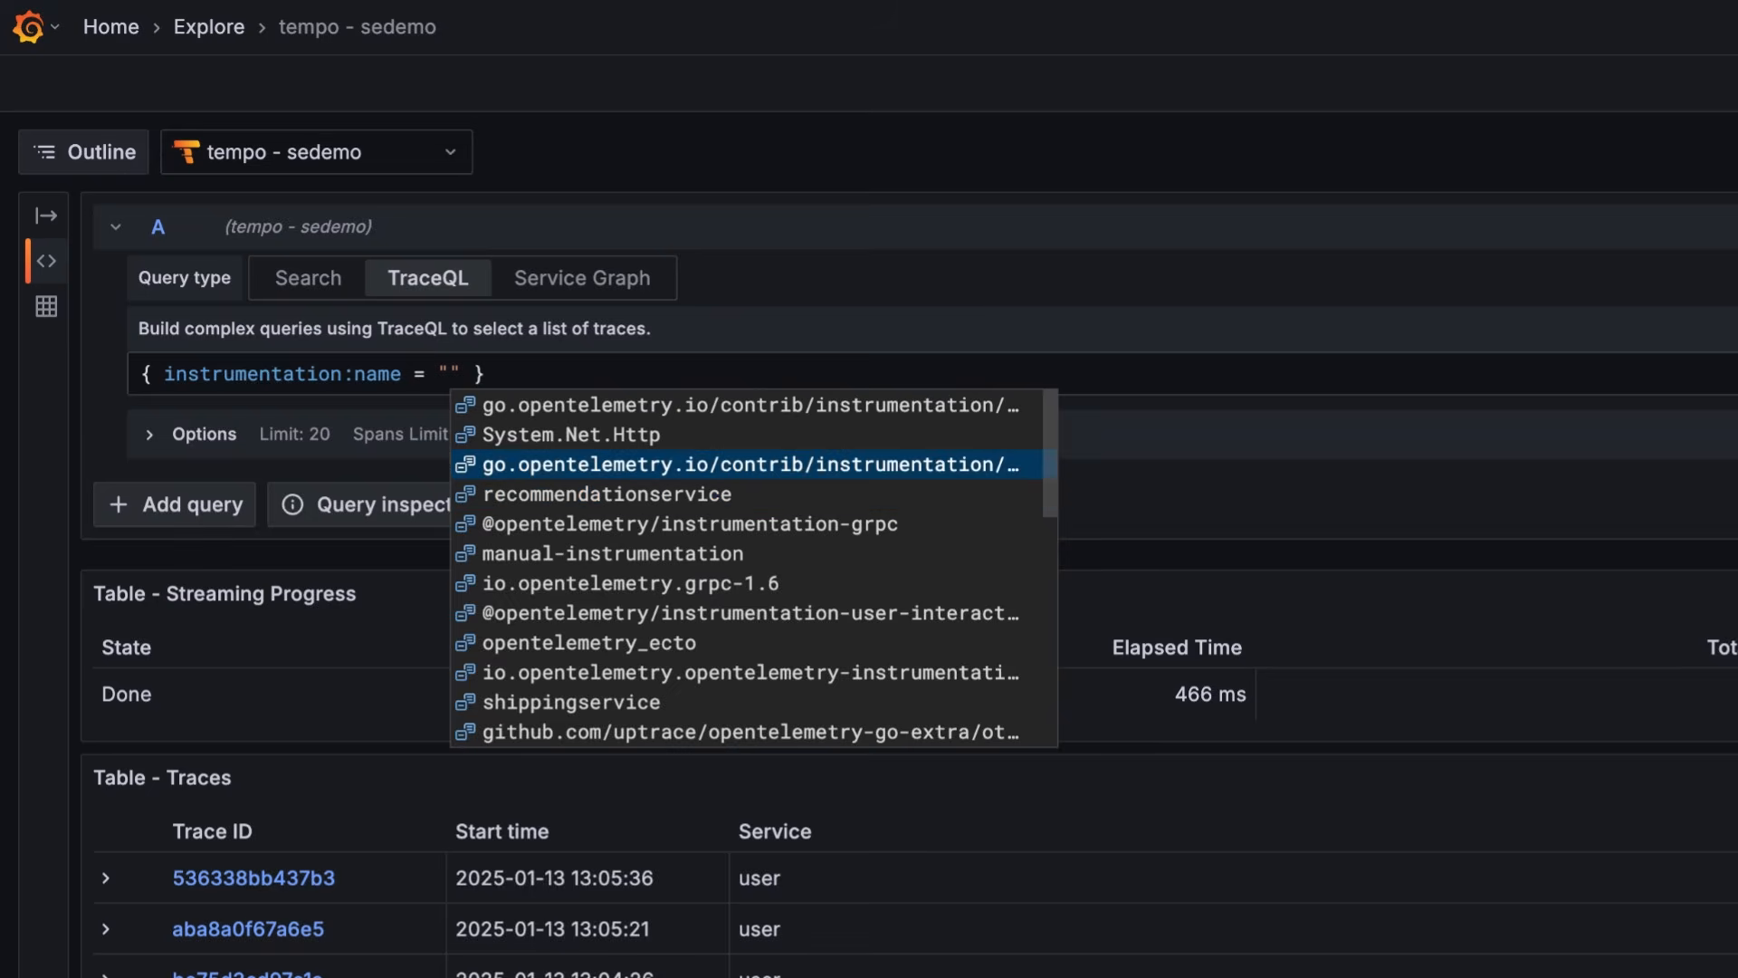
mouse_move(571, 435)
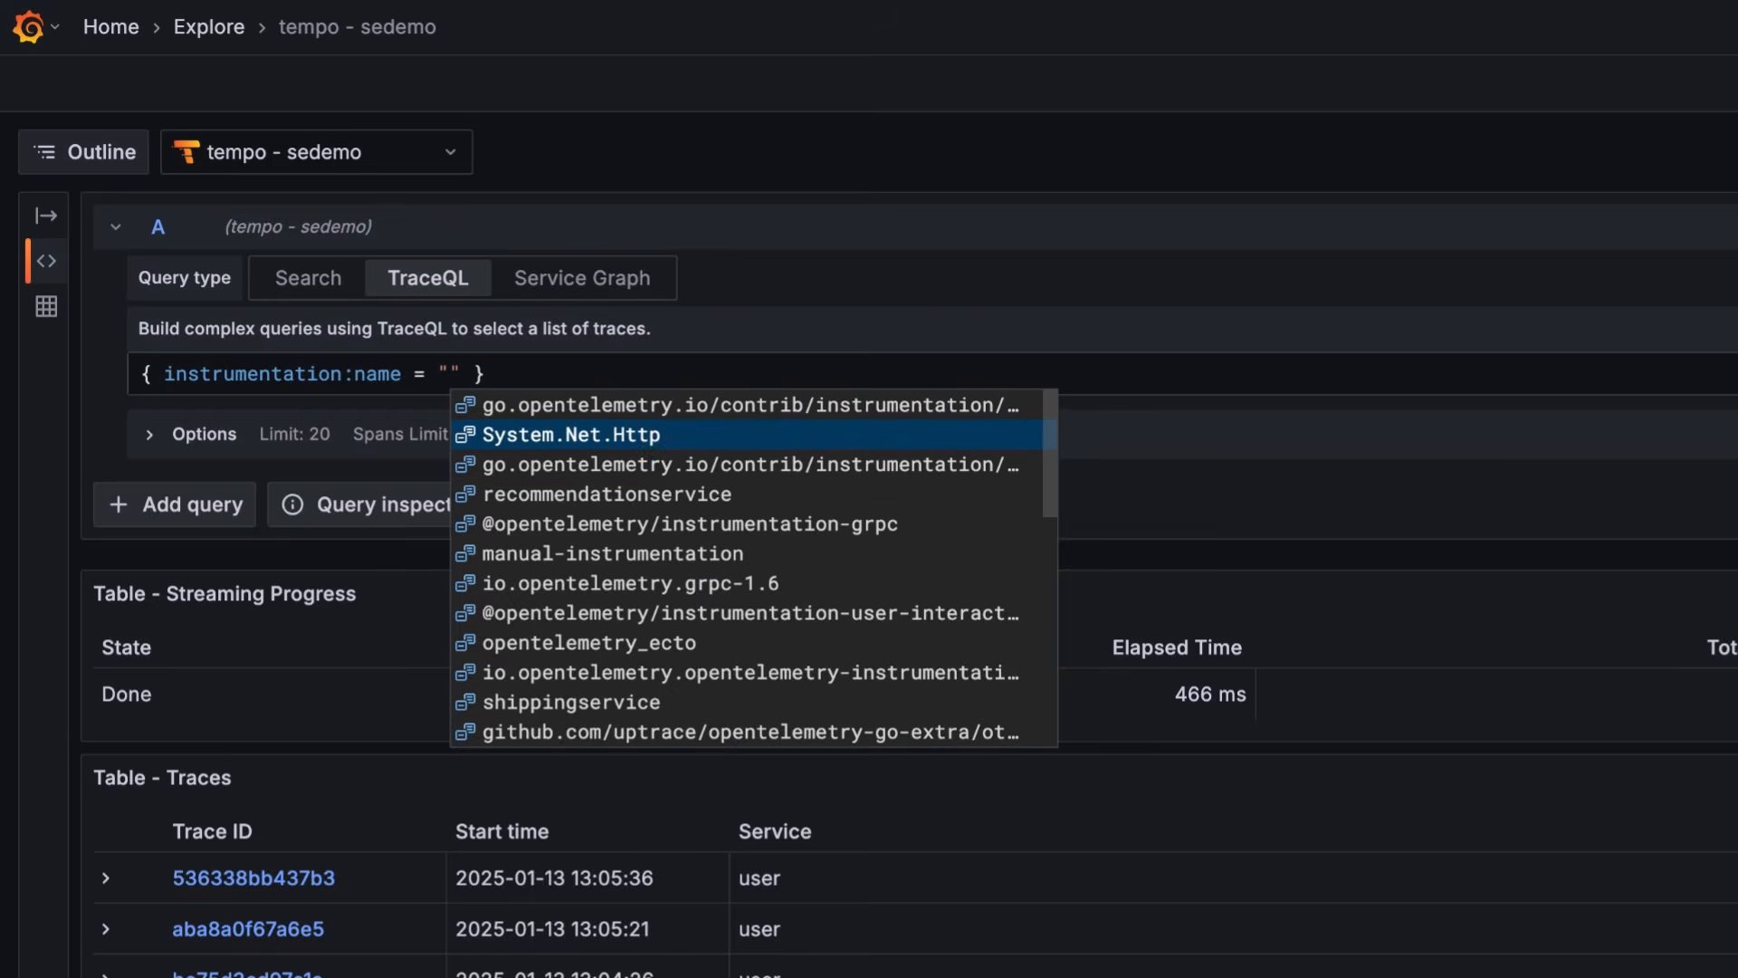
mouse_move(628, 583)
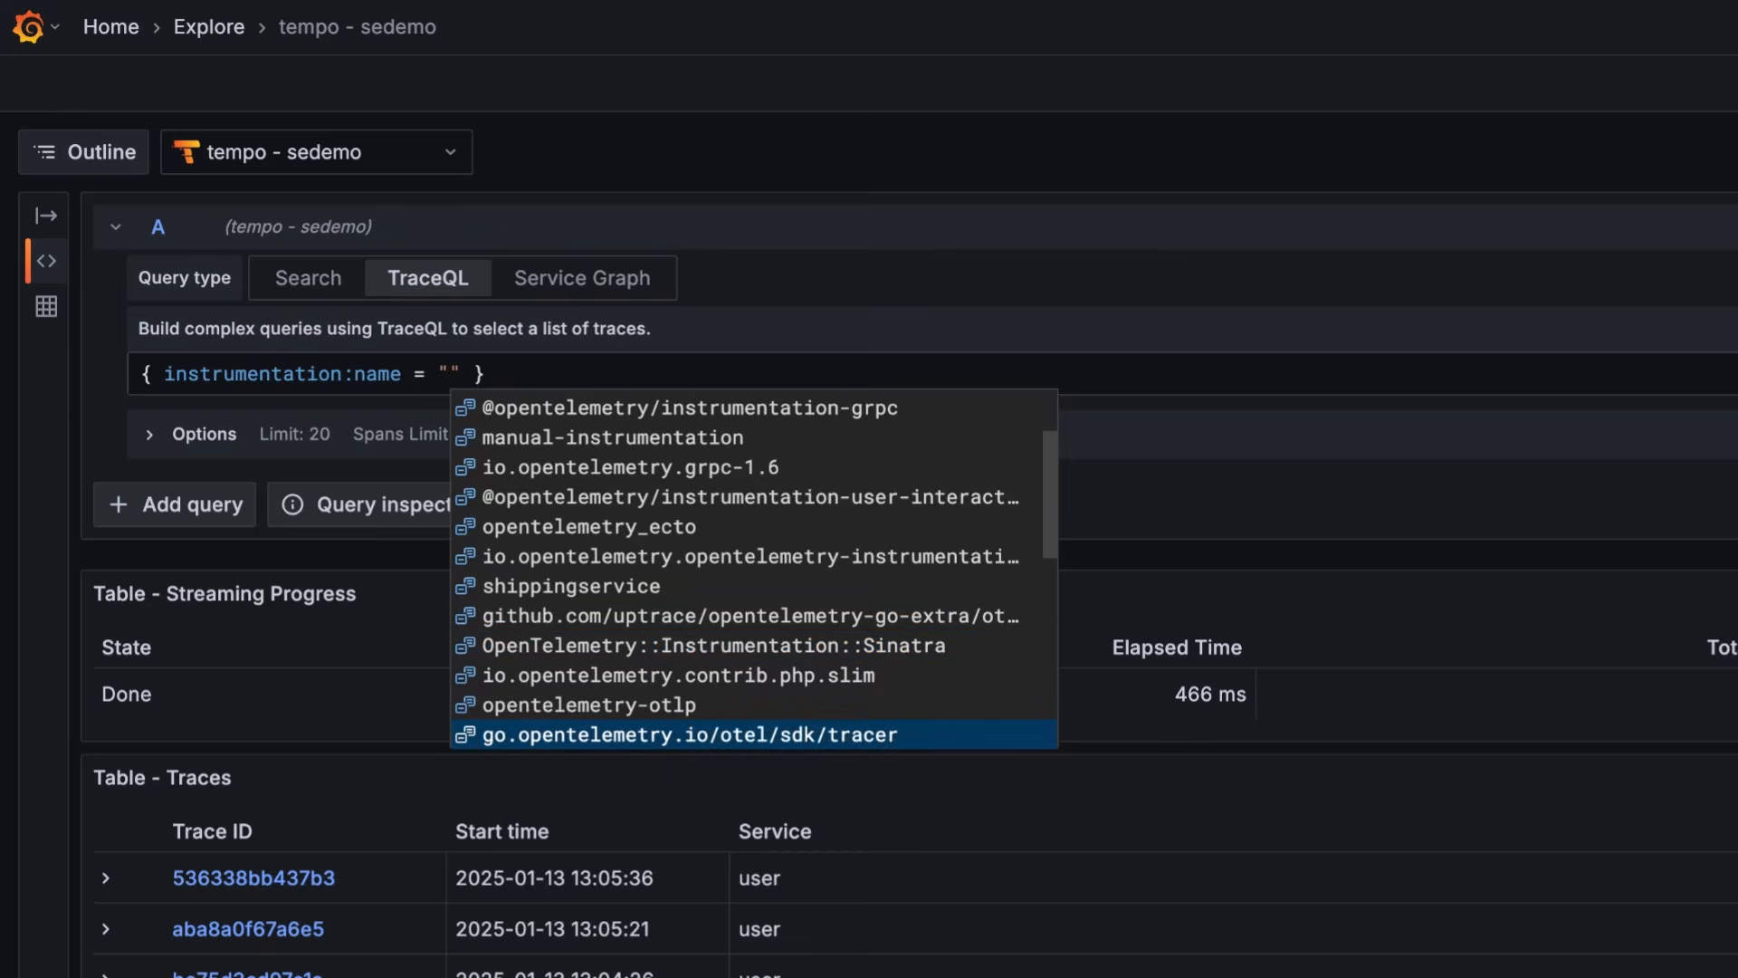
scroll("down", 3)
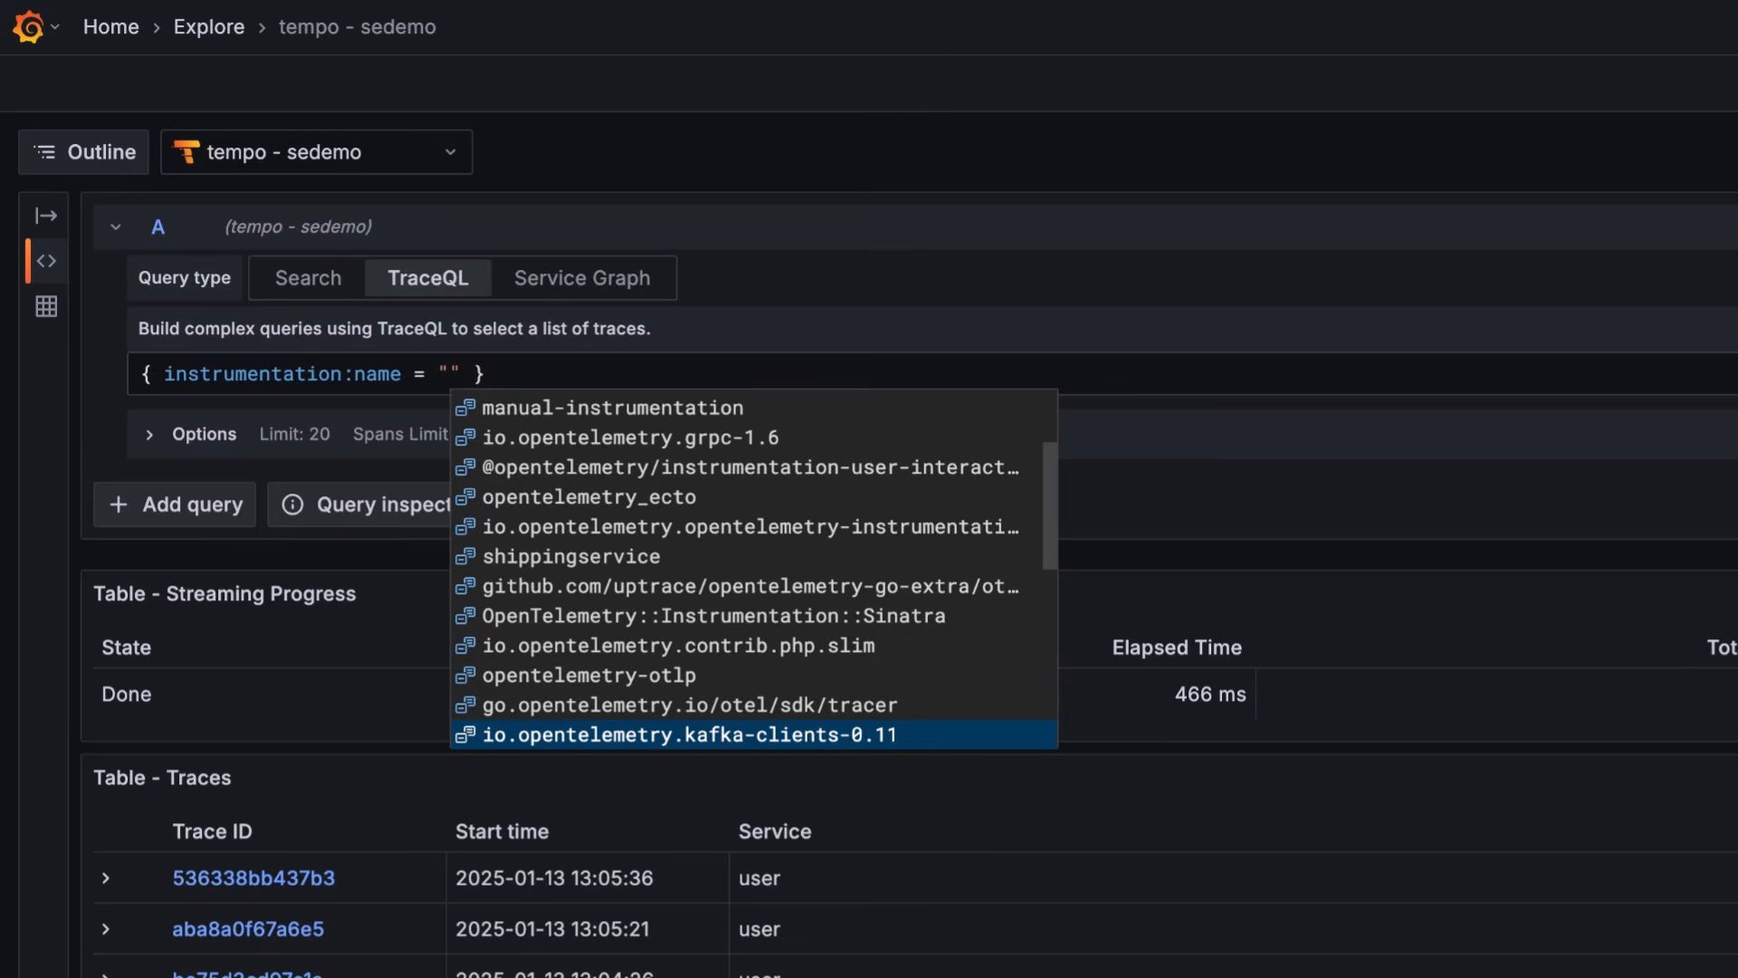
type("@")
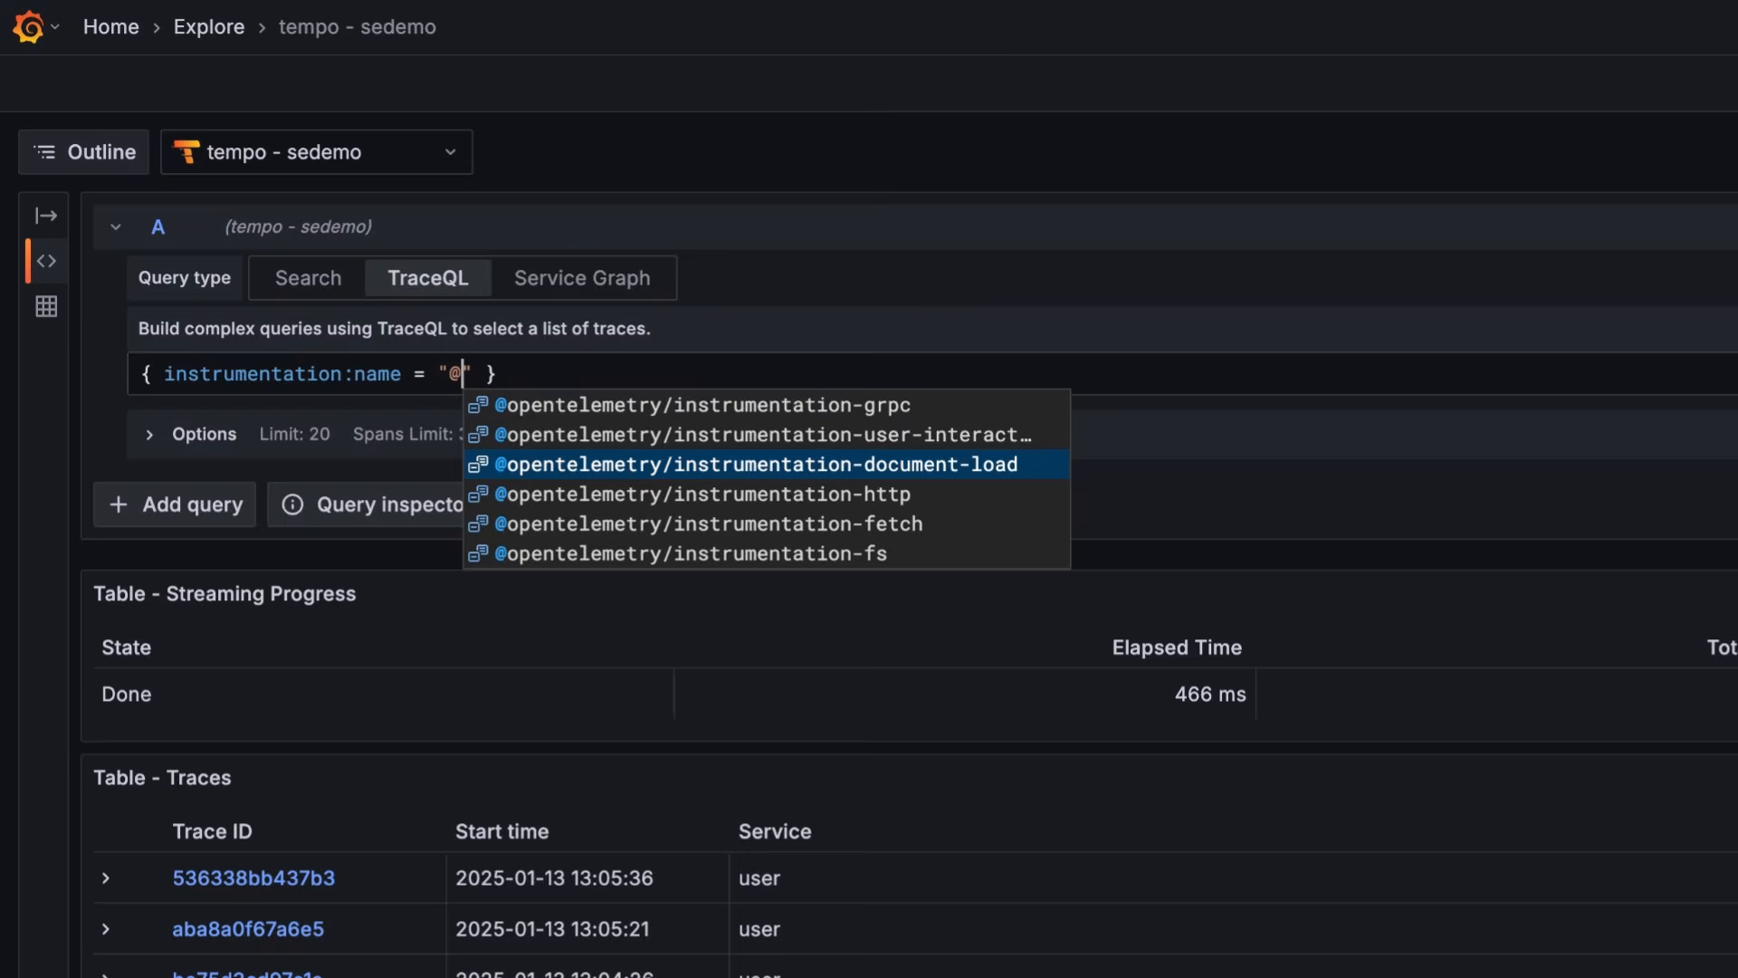
left_click(701, 404)
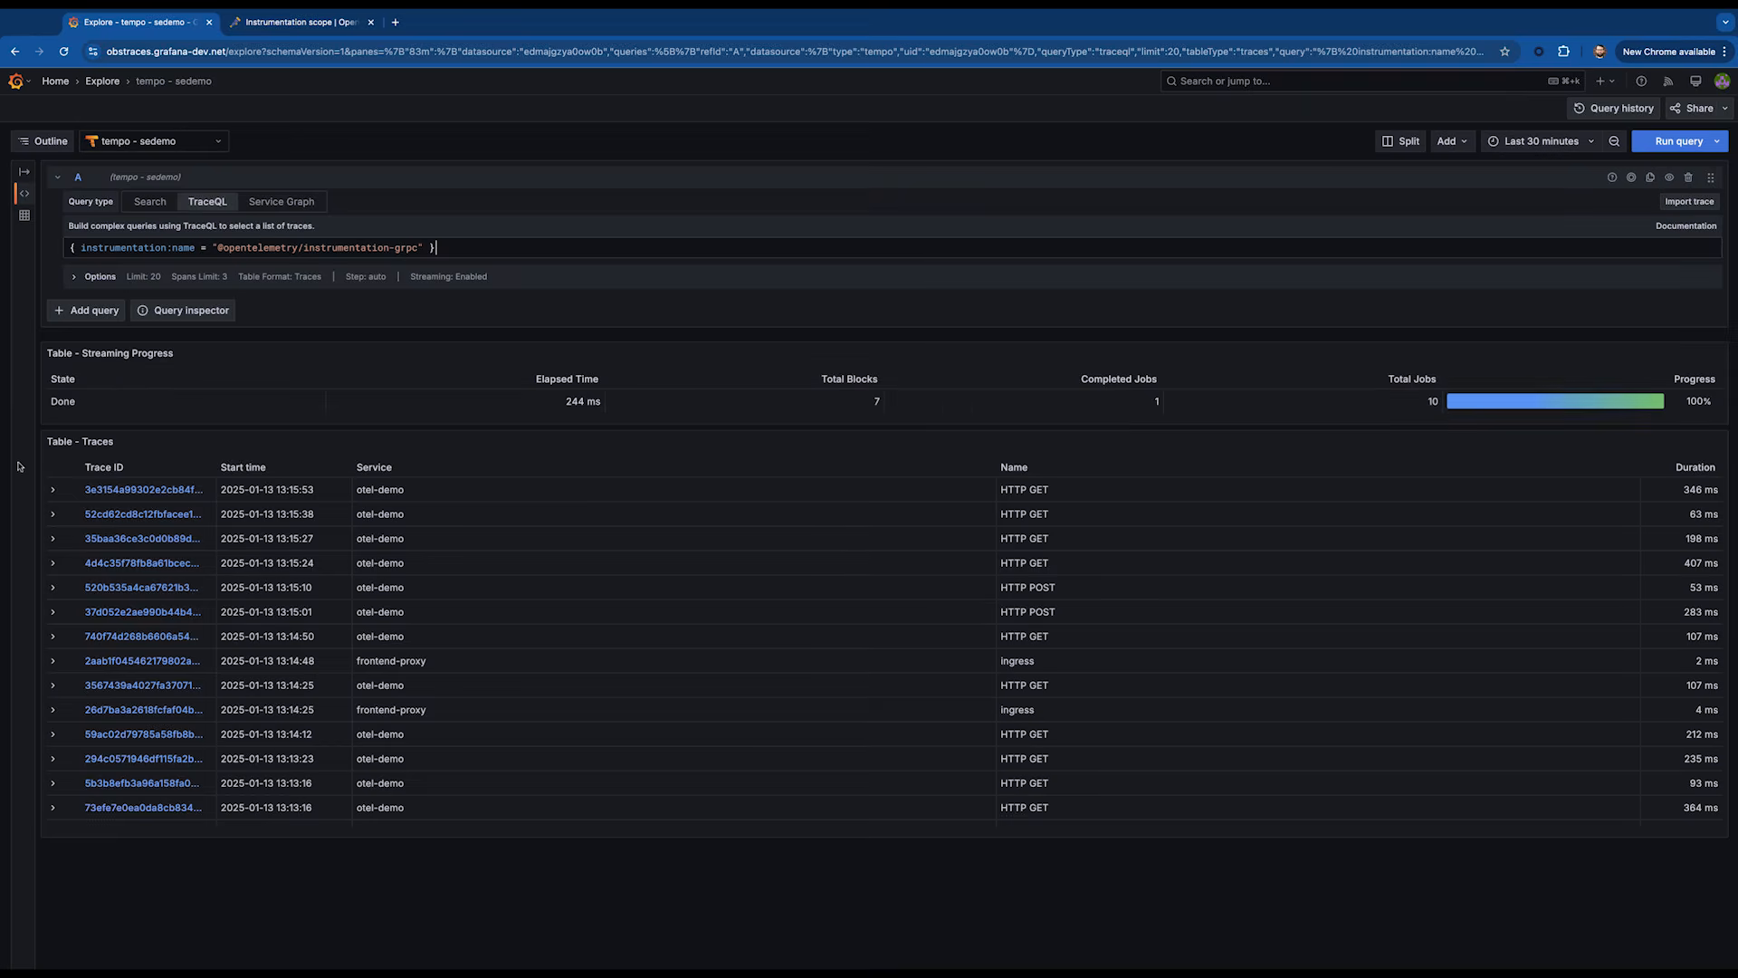
left_click(52, 489)
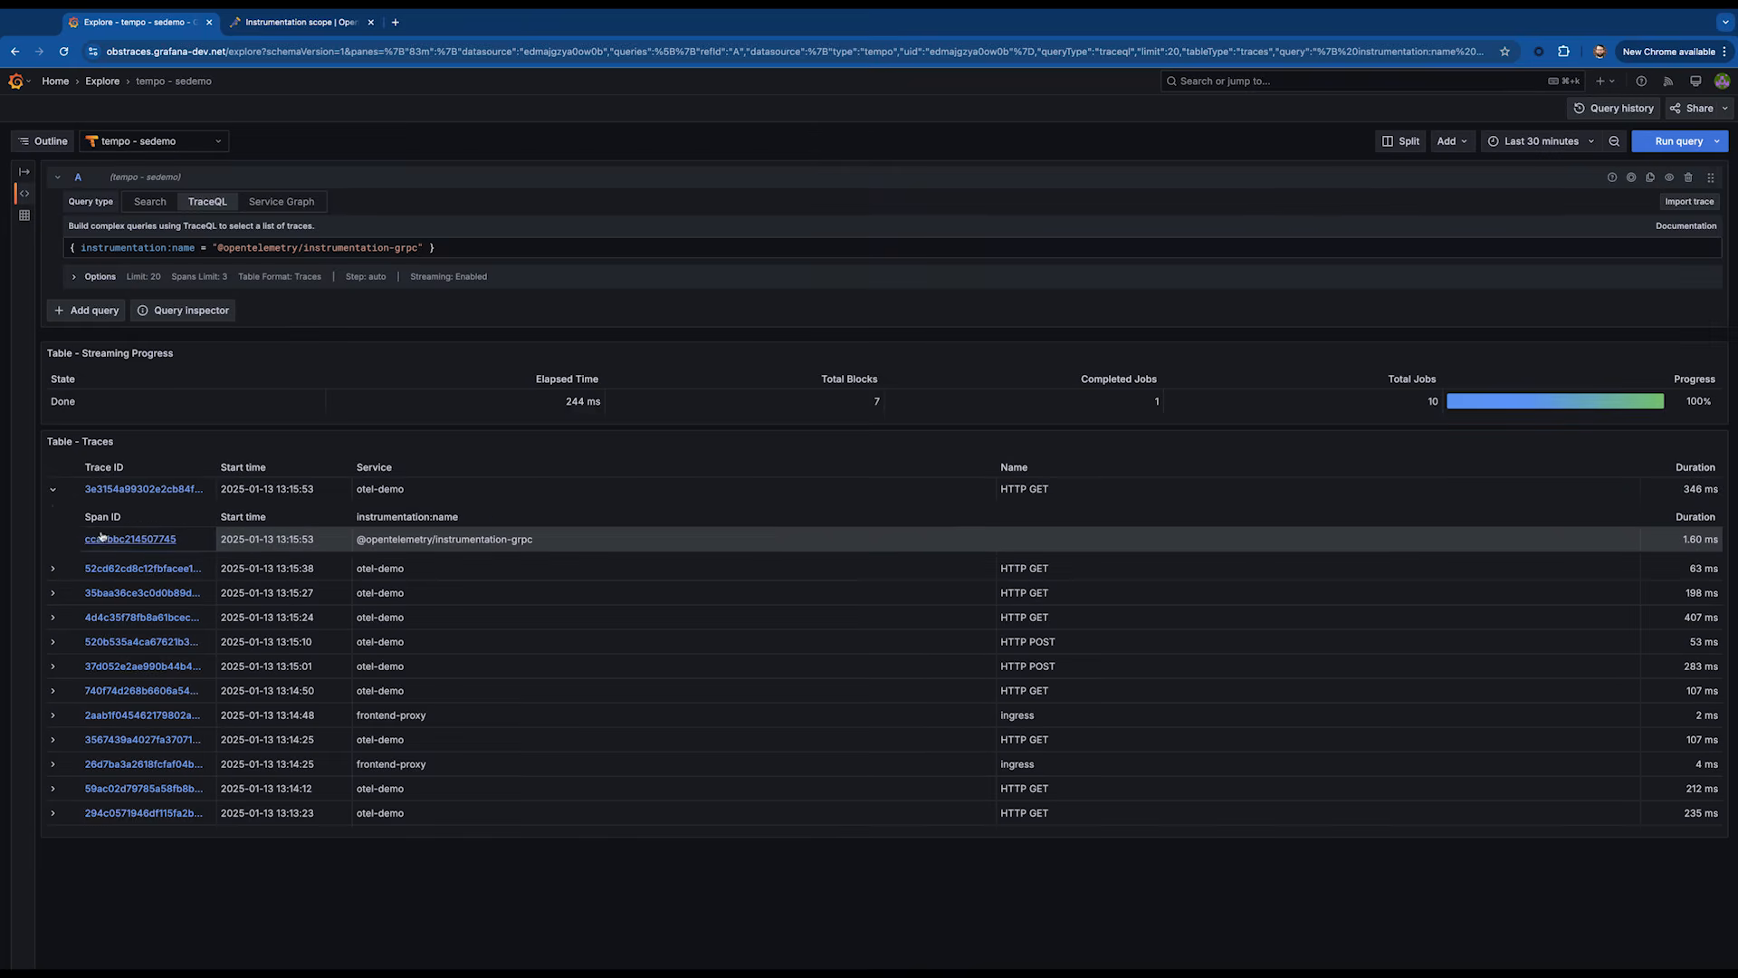
left_click(141, 489)
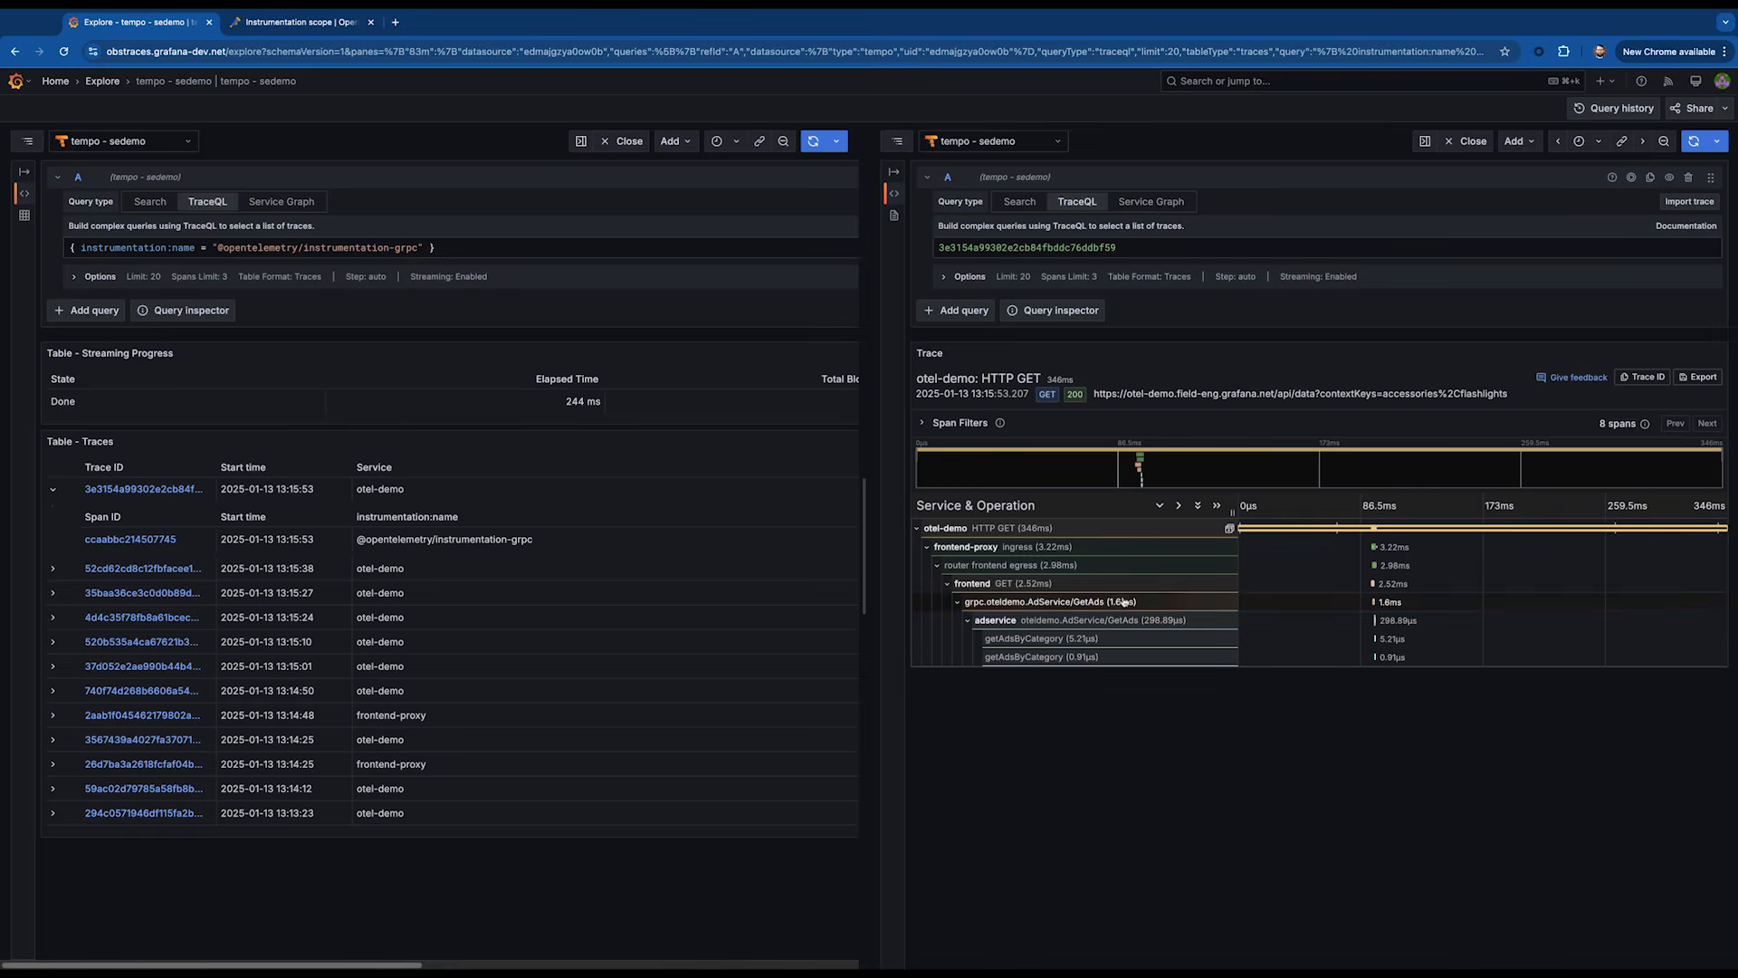
Expand the grpc.oteldemo.AdService/GetAds span to show its details and library name.
left_click(1050, 602)
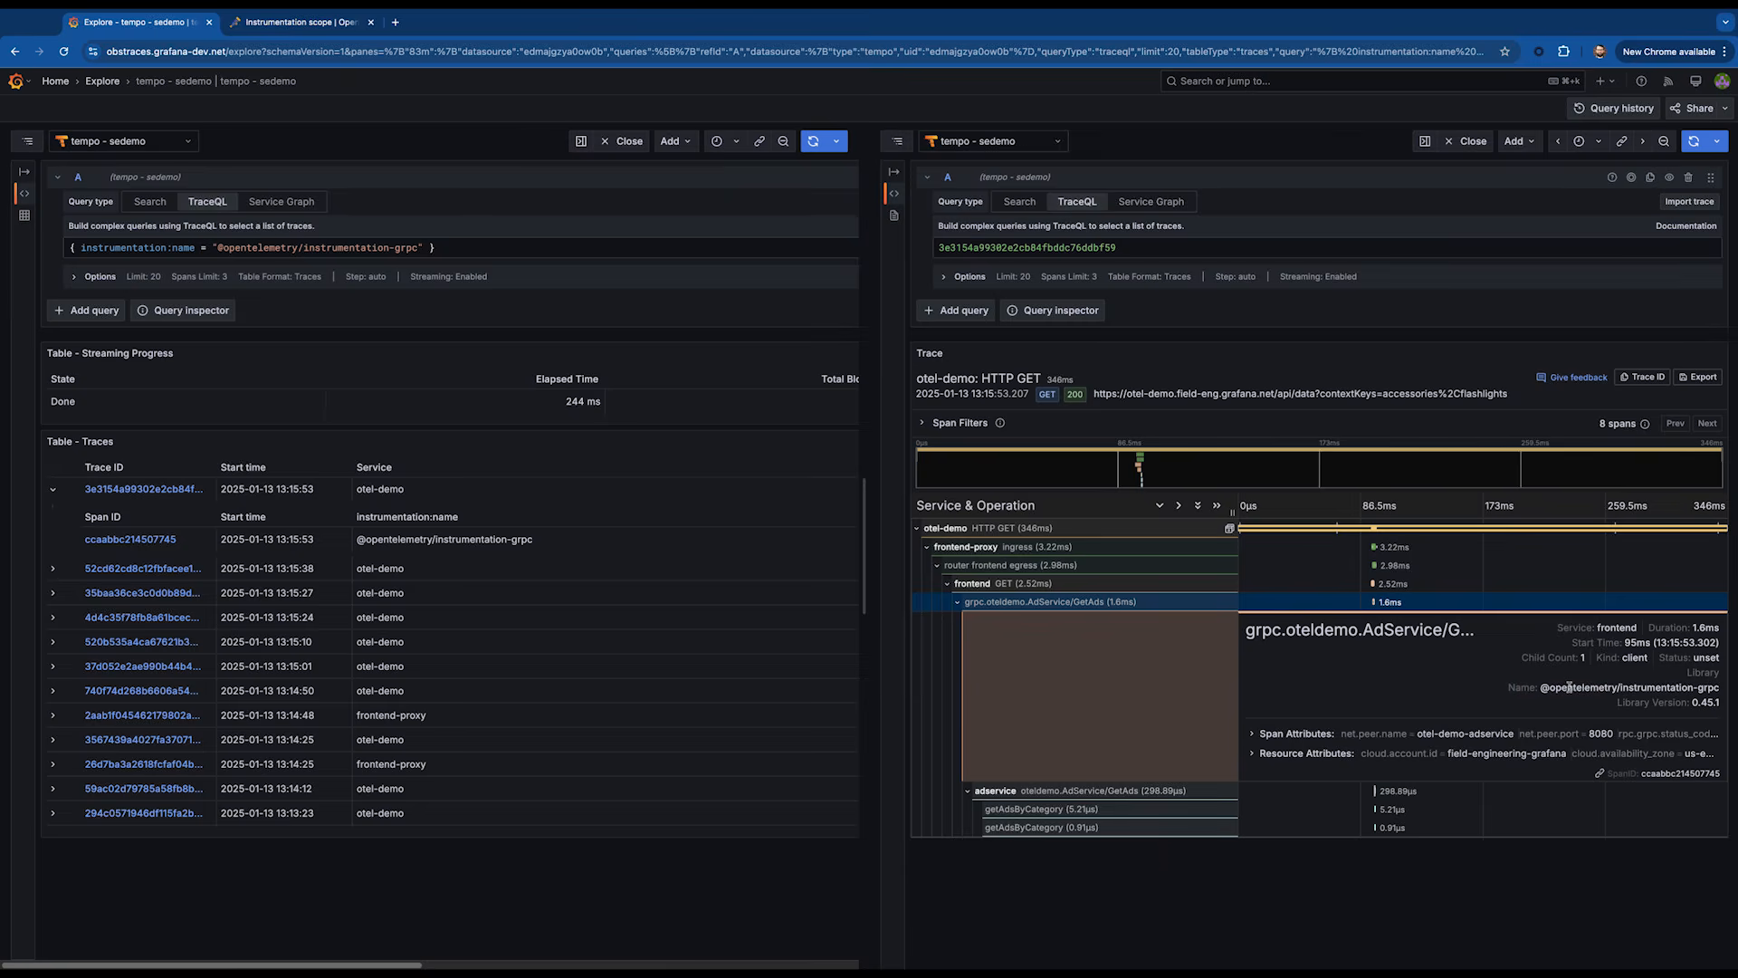
mouse_move(1552, 706)
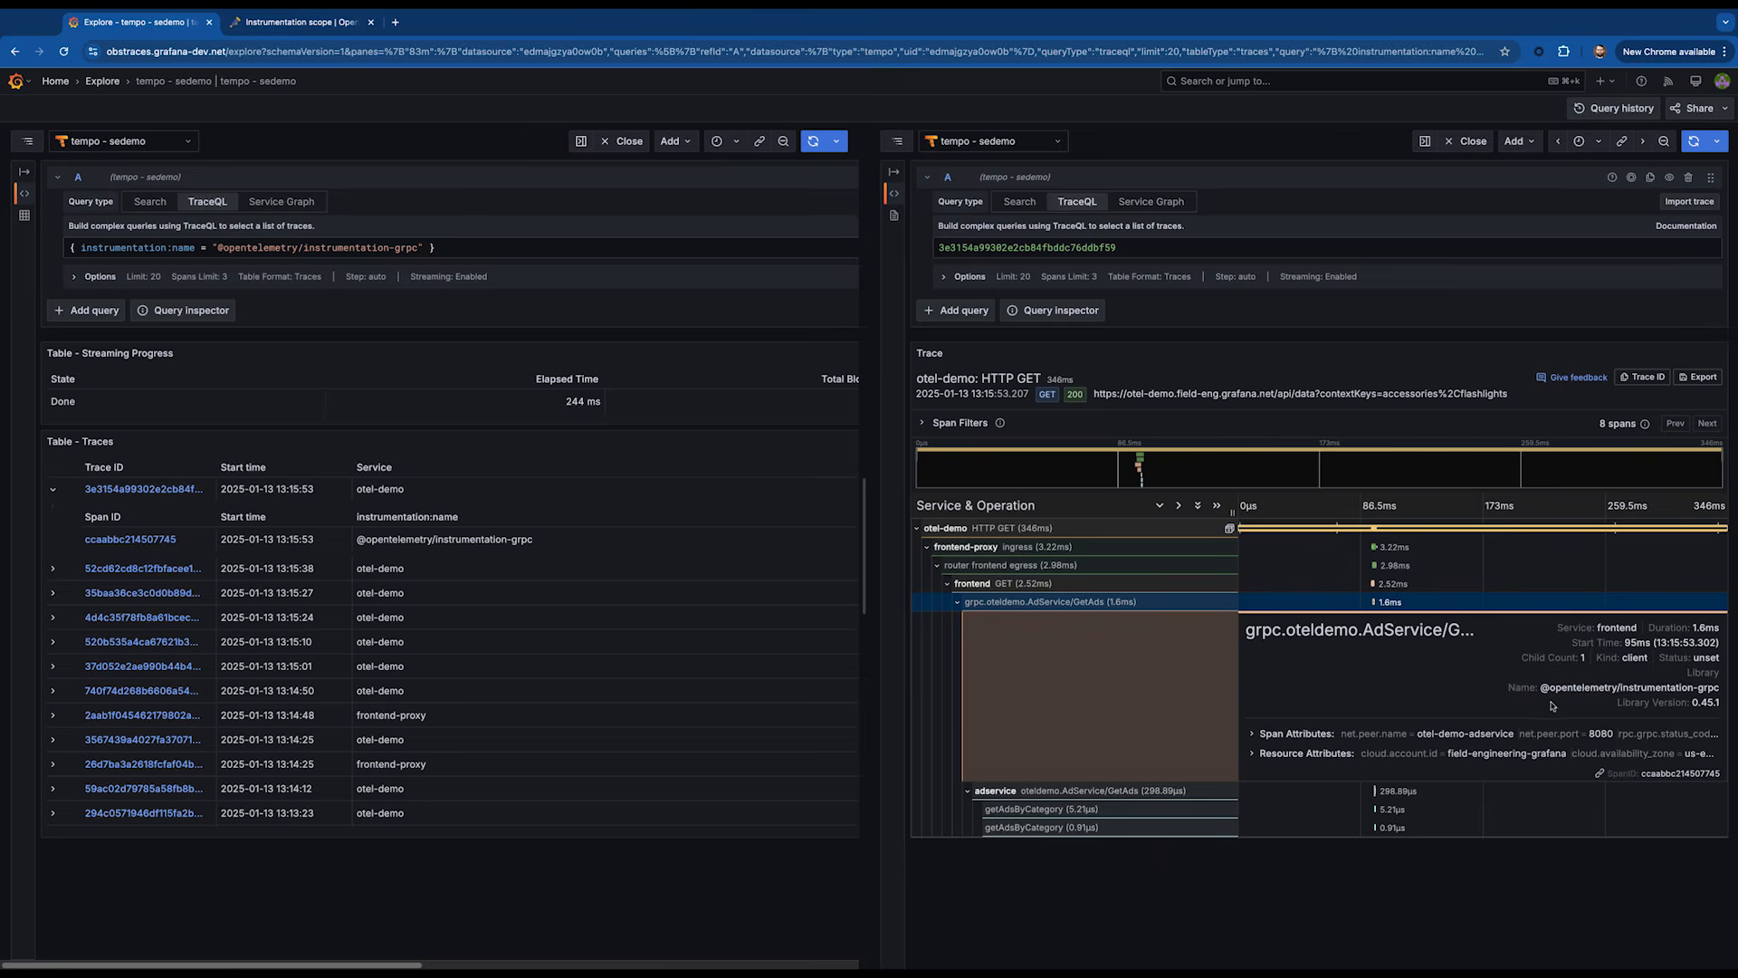
mouse_move(1563, 688)
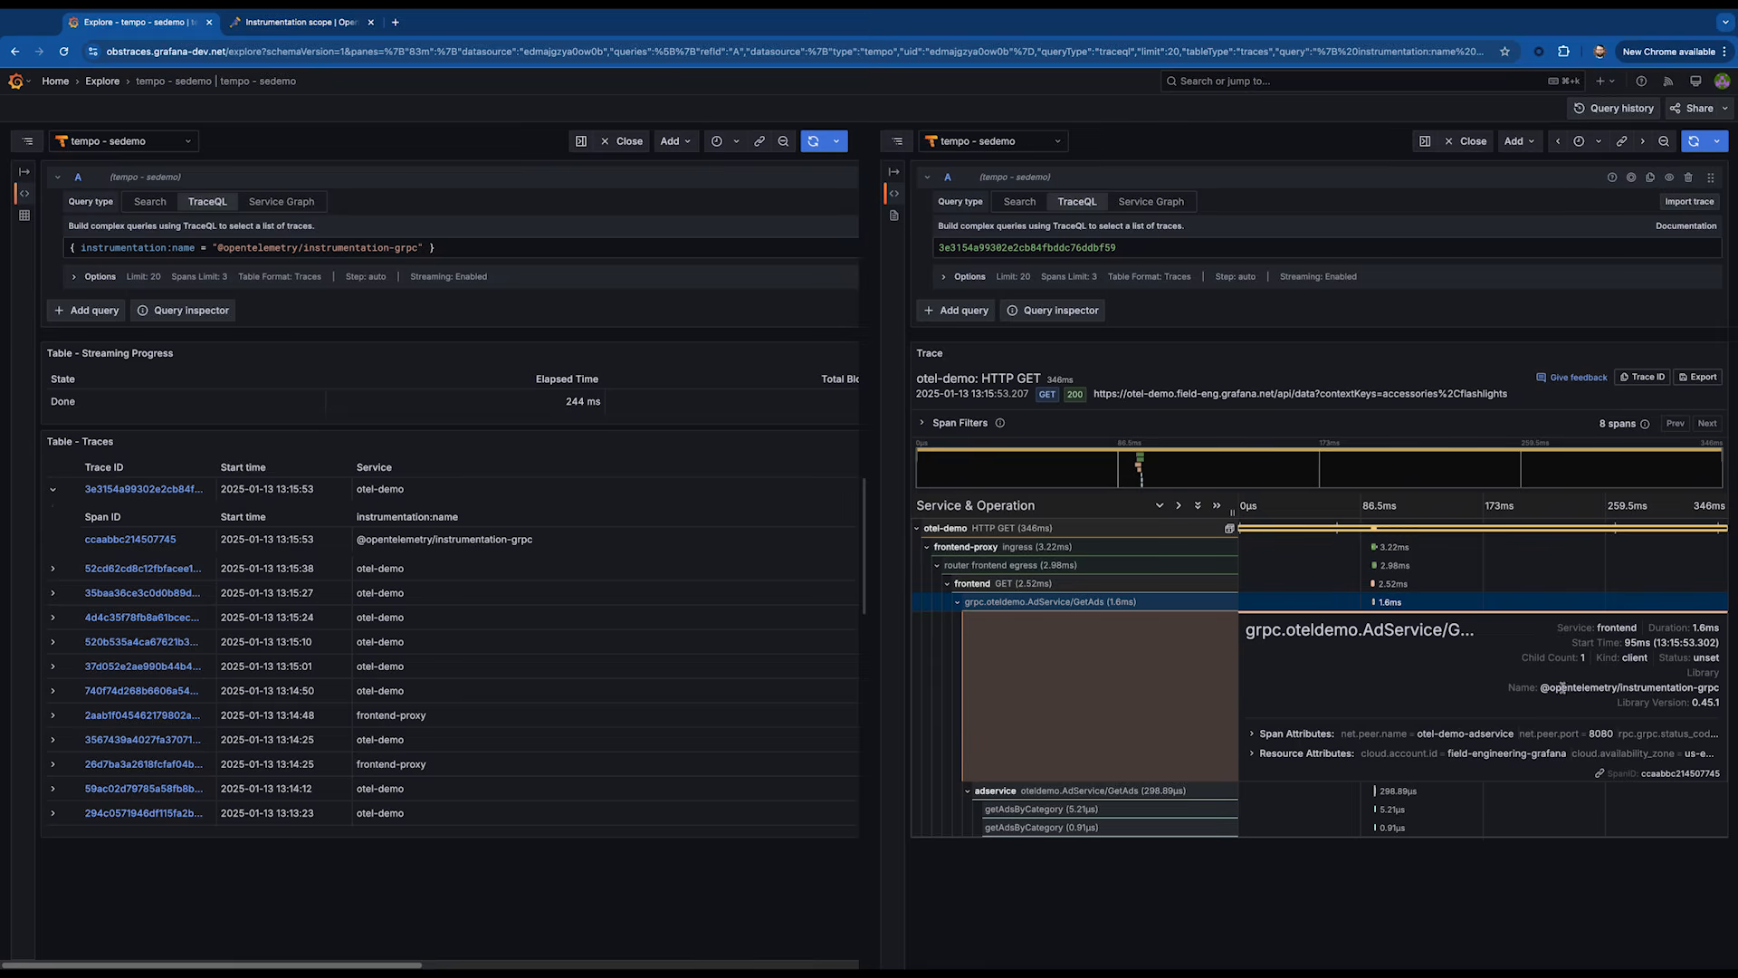
mouse_move(1677, 717)
type(" | rate(")
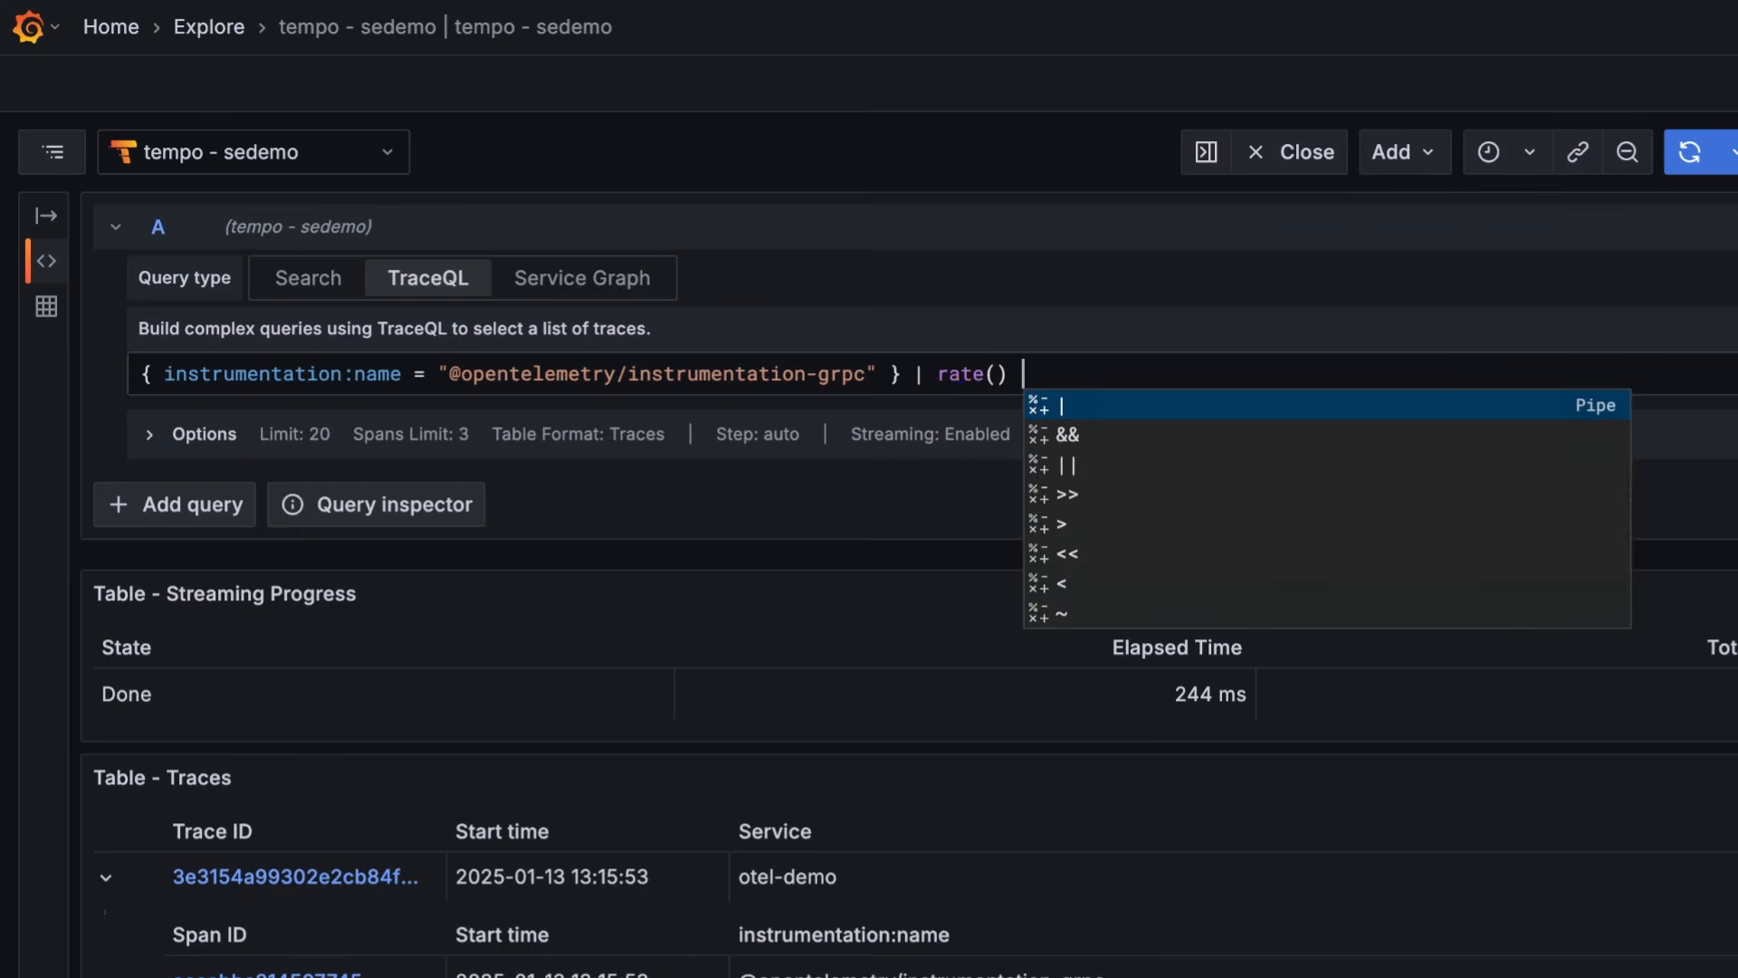
Append | rate() by (resource.service.name) to the grpc-scope query.
type("by ()")
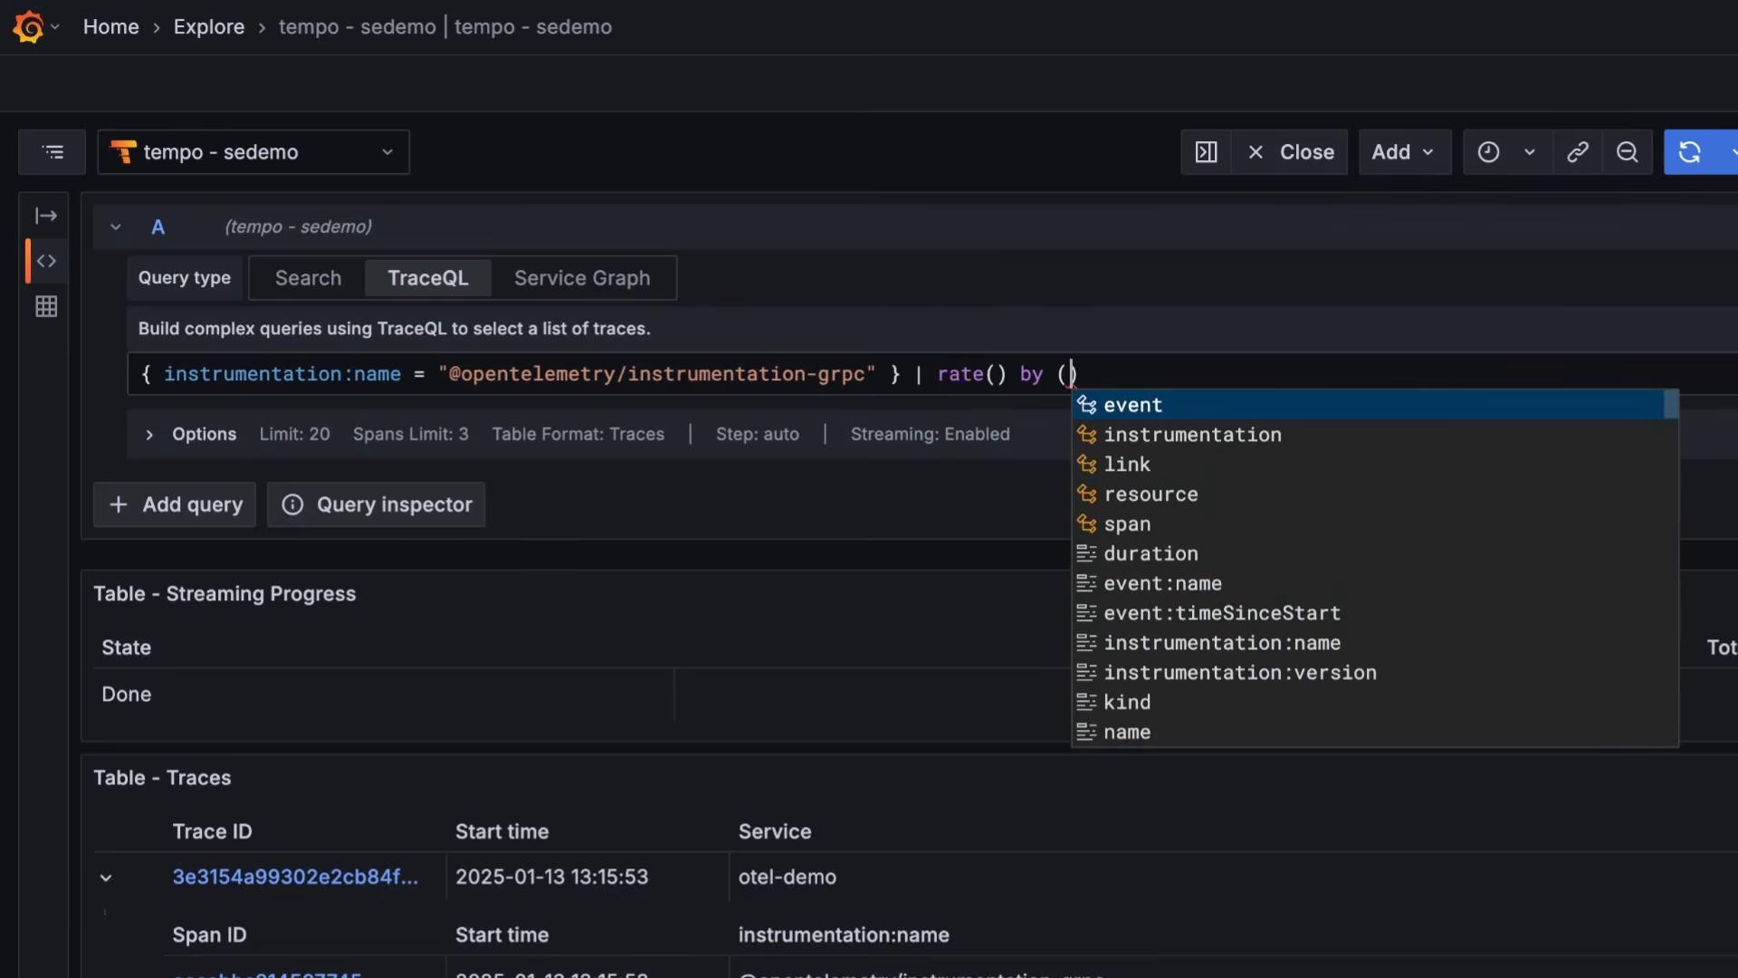
type("resource.s")
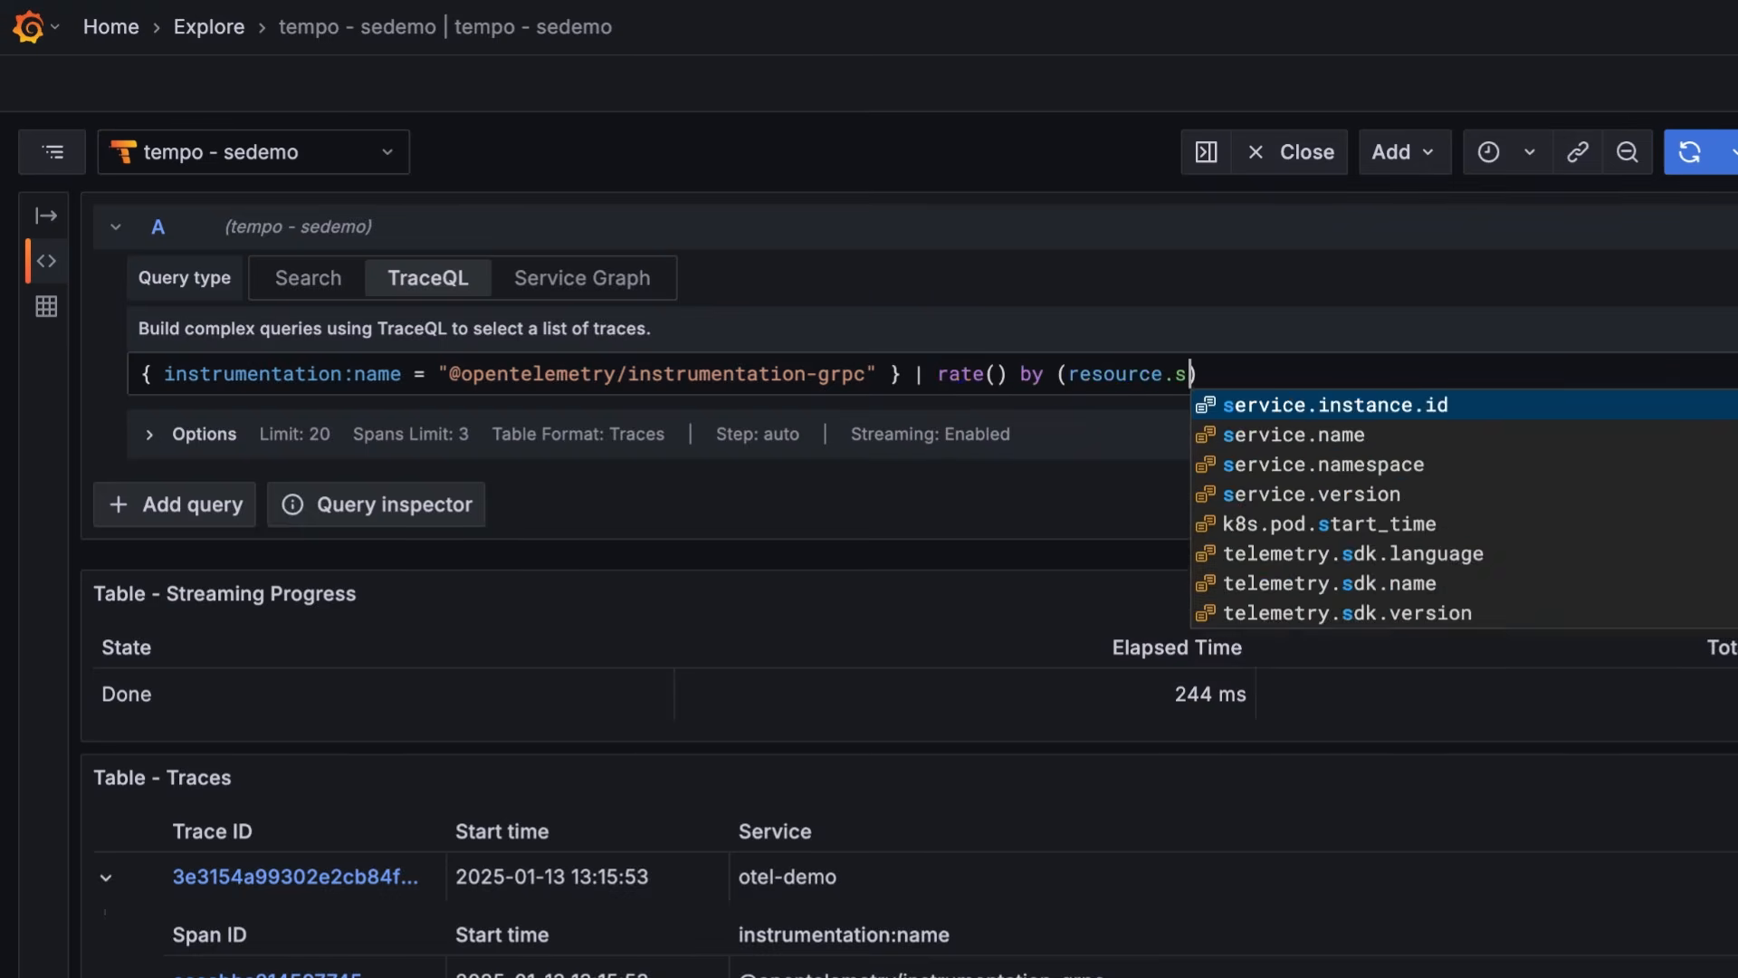
left_click(1289, 433)
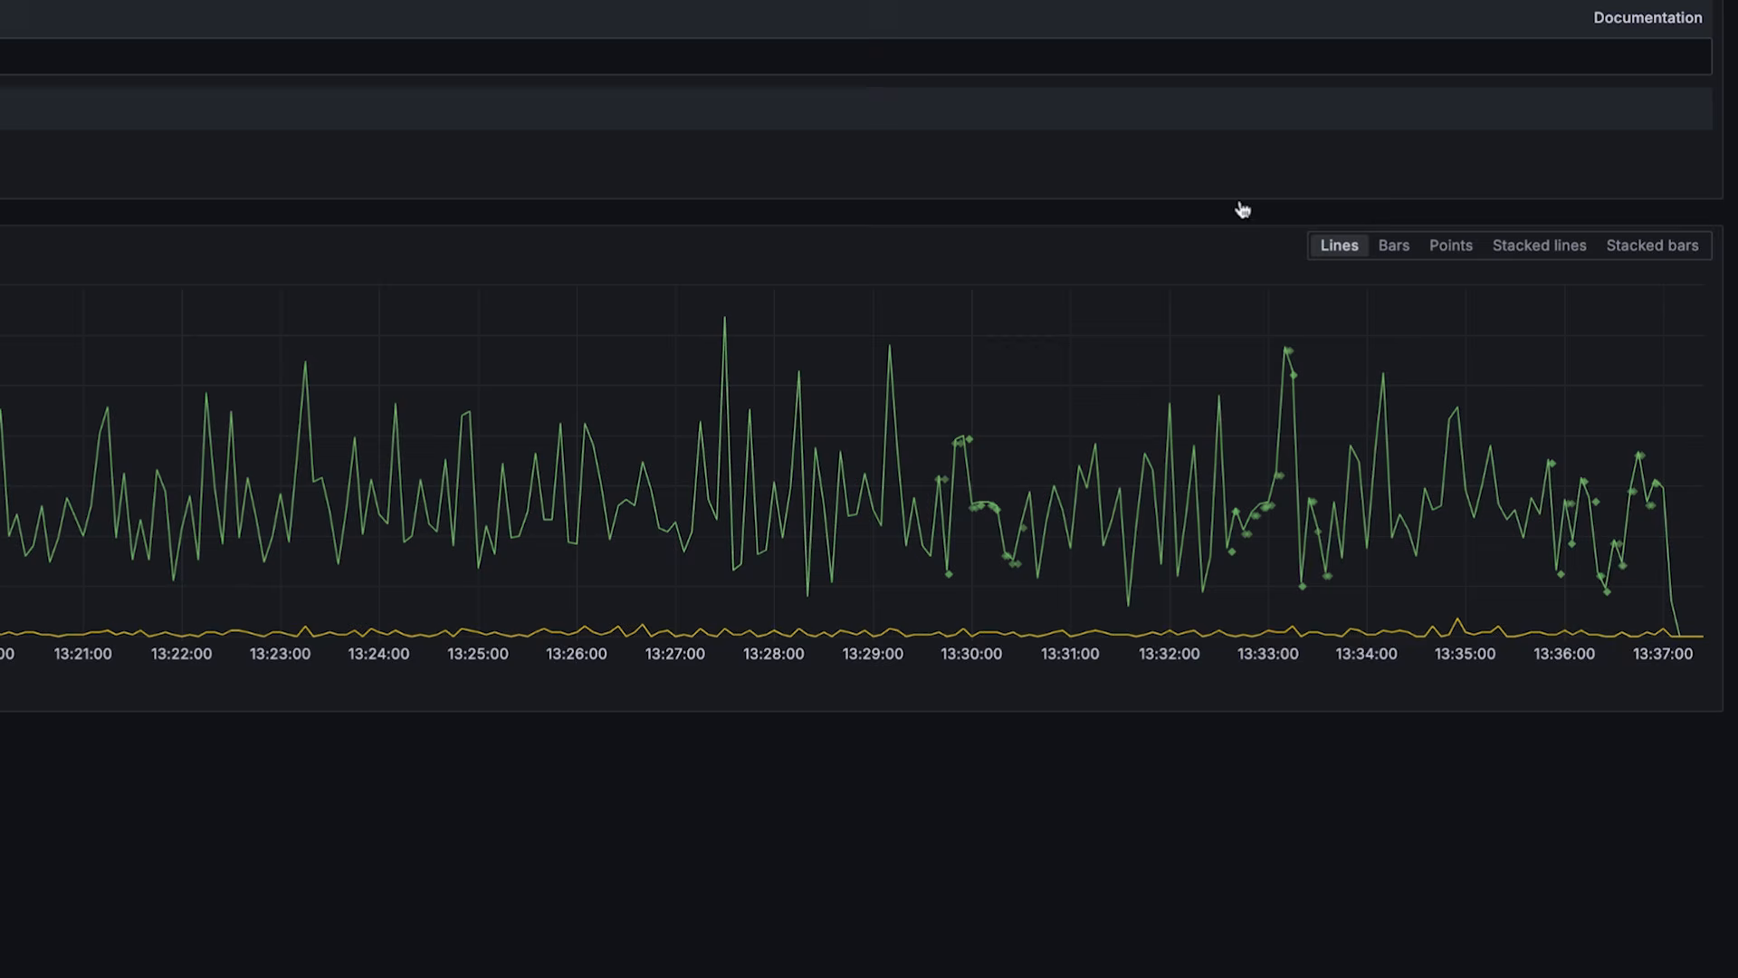
mouse_move(1248, 564)
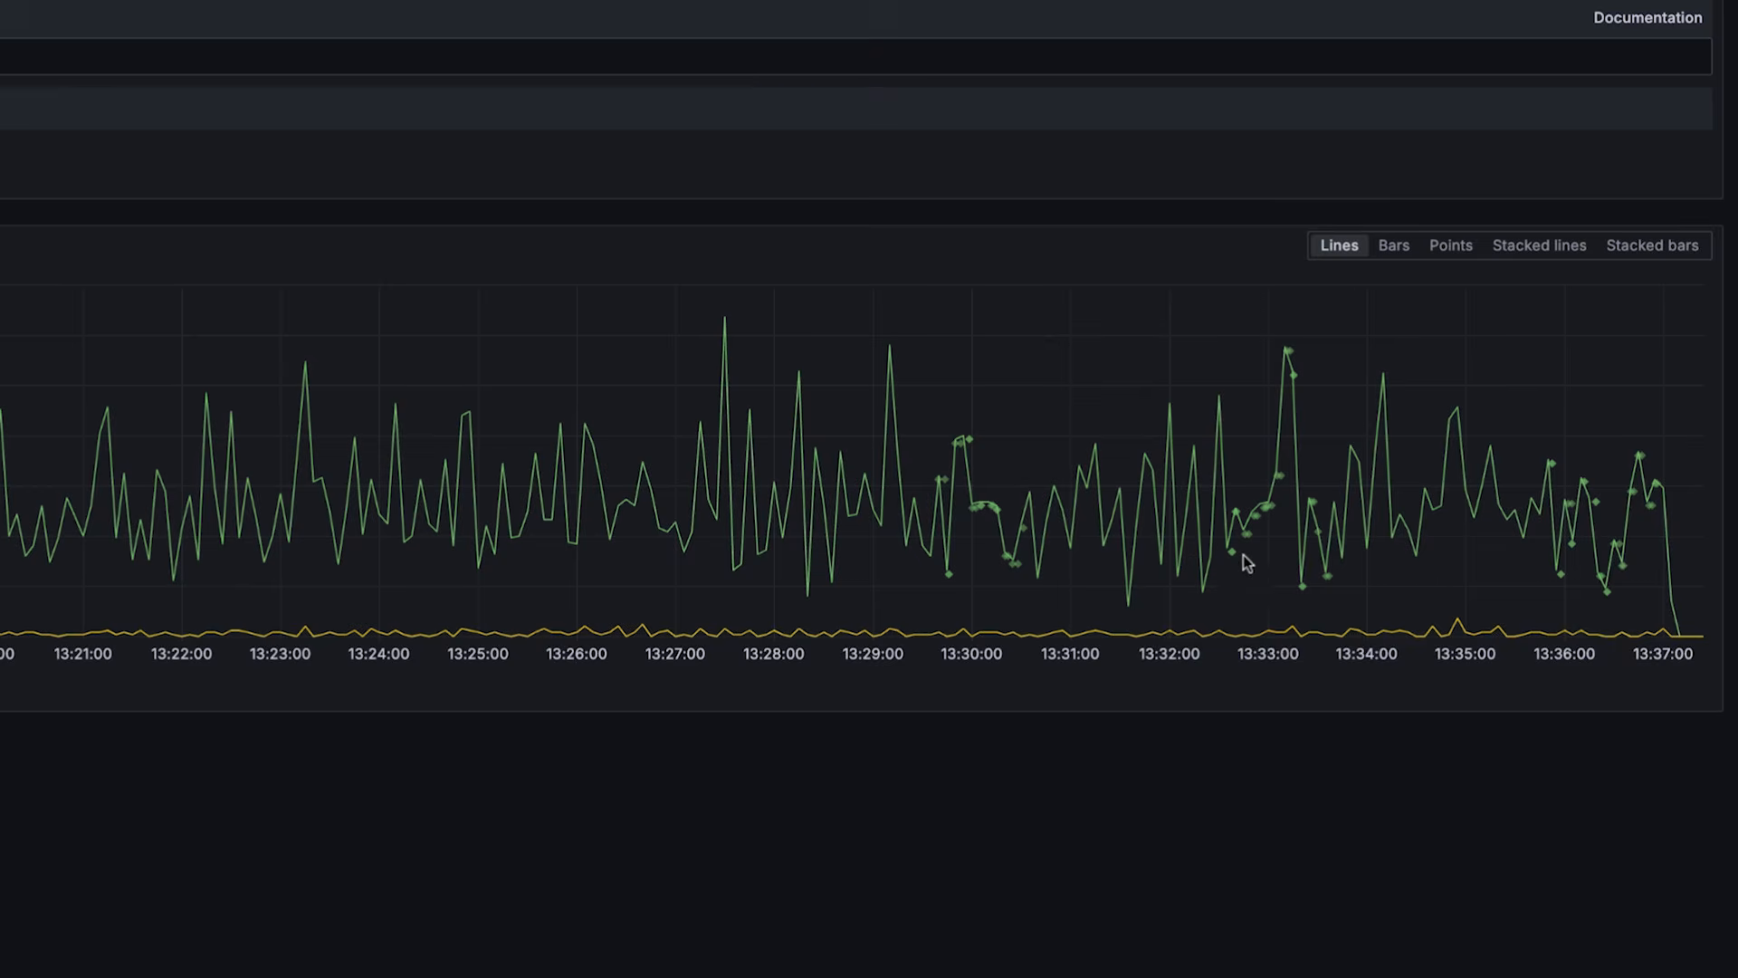
mouse_move(1232, 552)
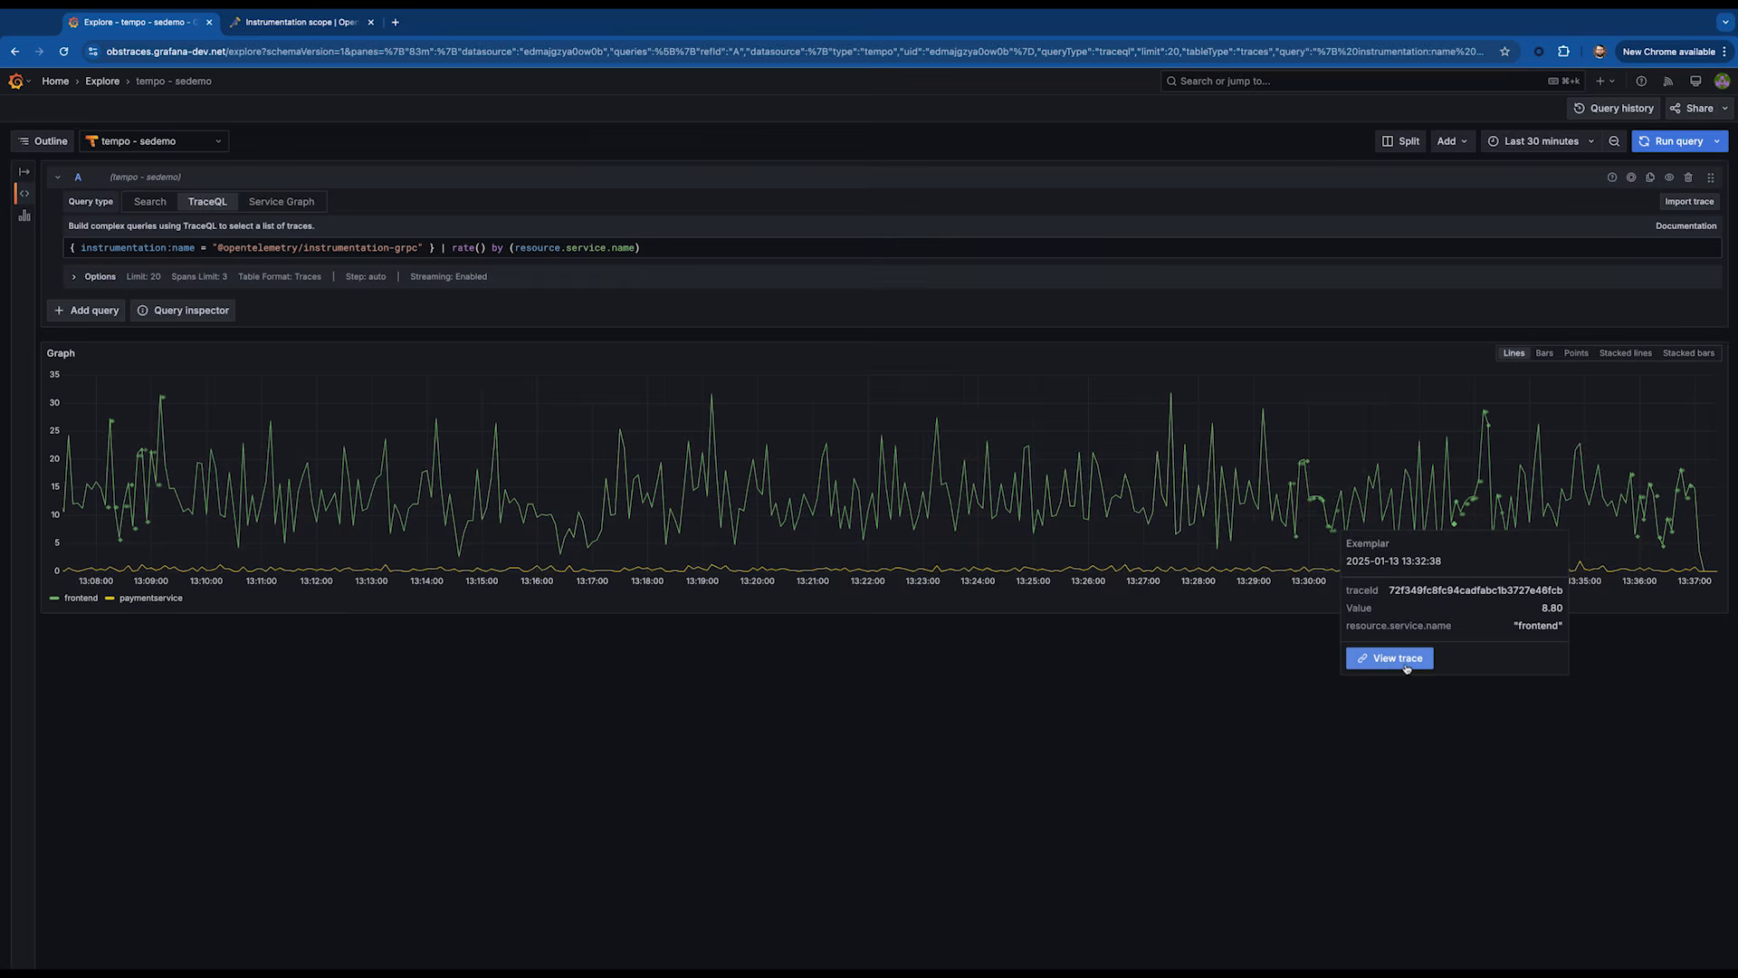
Inspect the frontend exemplar's trace, then close the split pane leaving only the rate graph.
left_click(1389, 657)
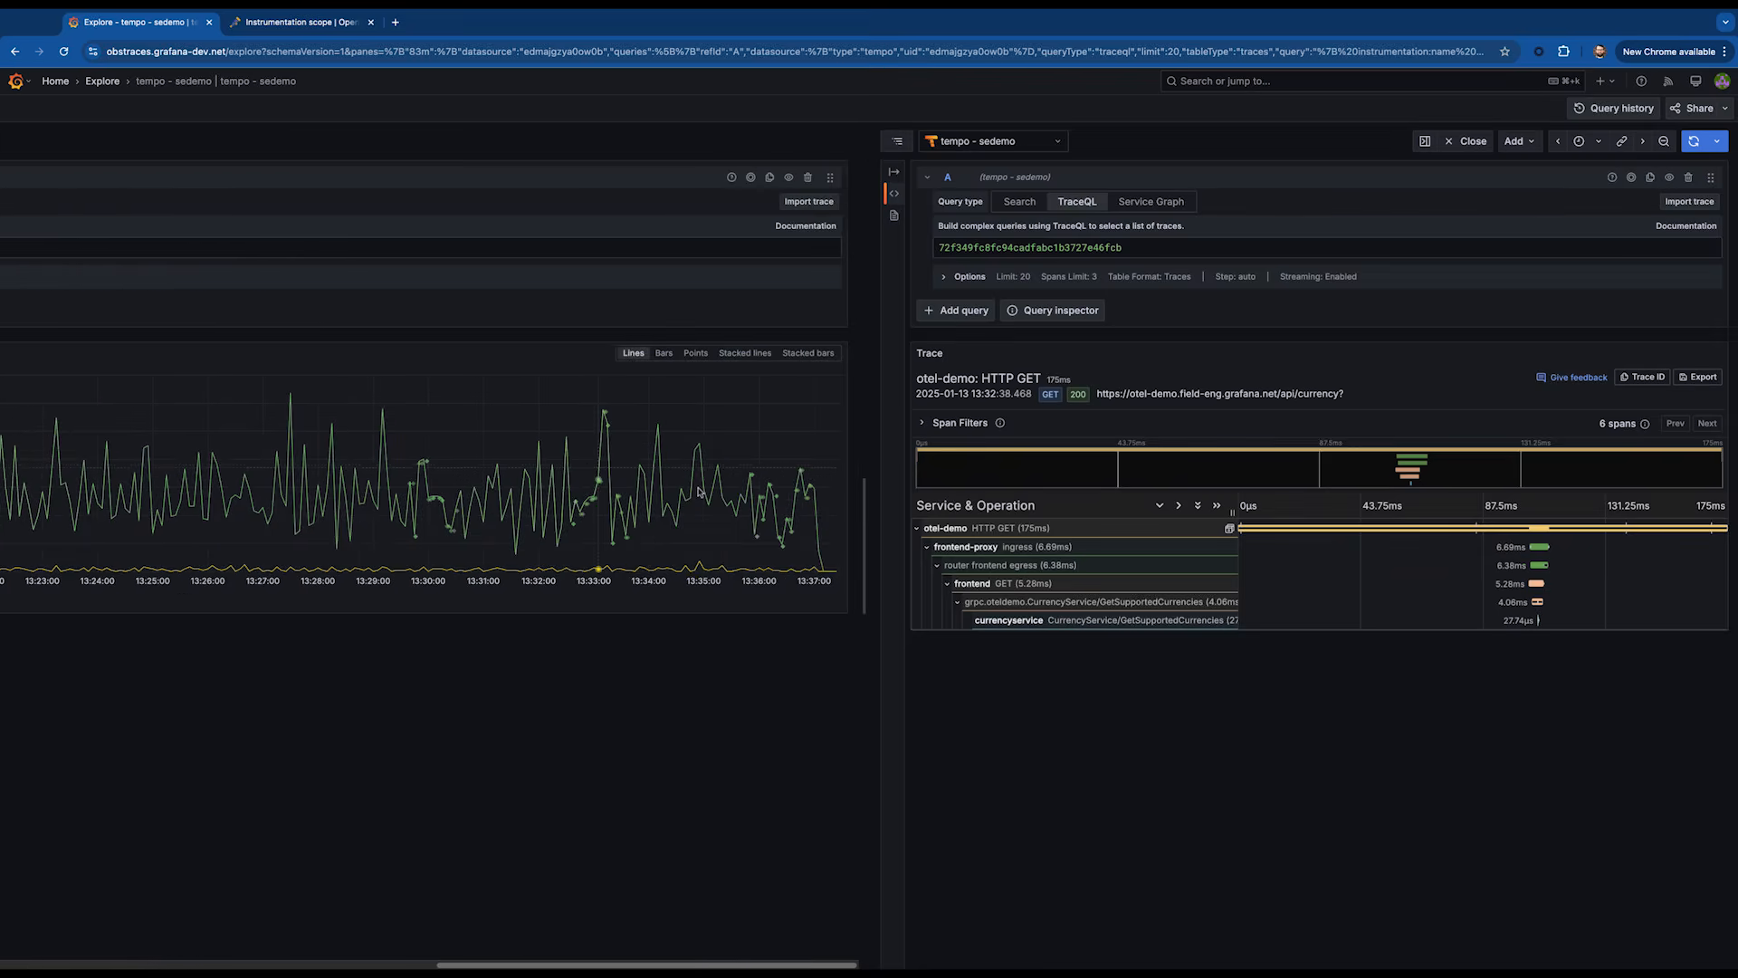
mouse_move(574, 653)
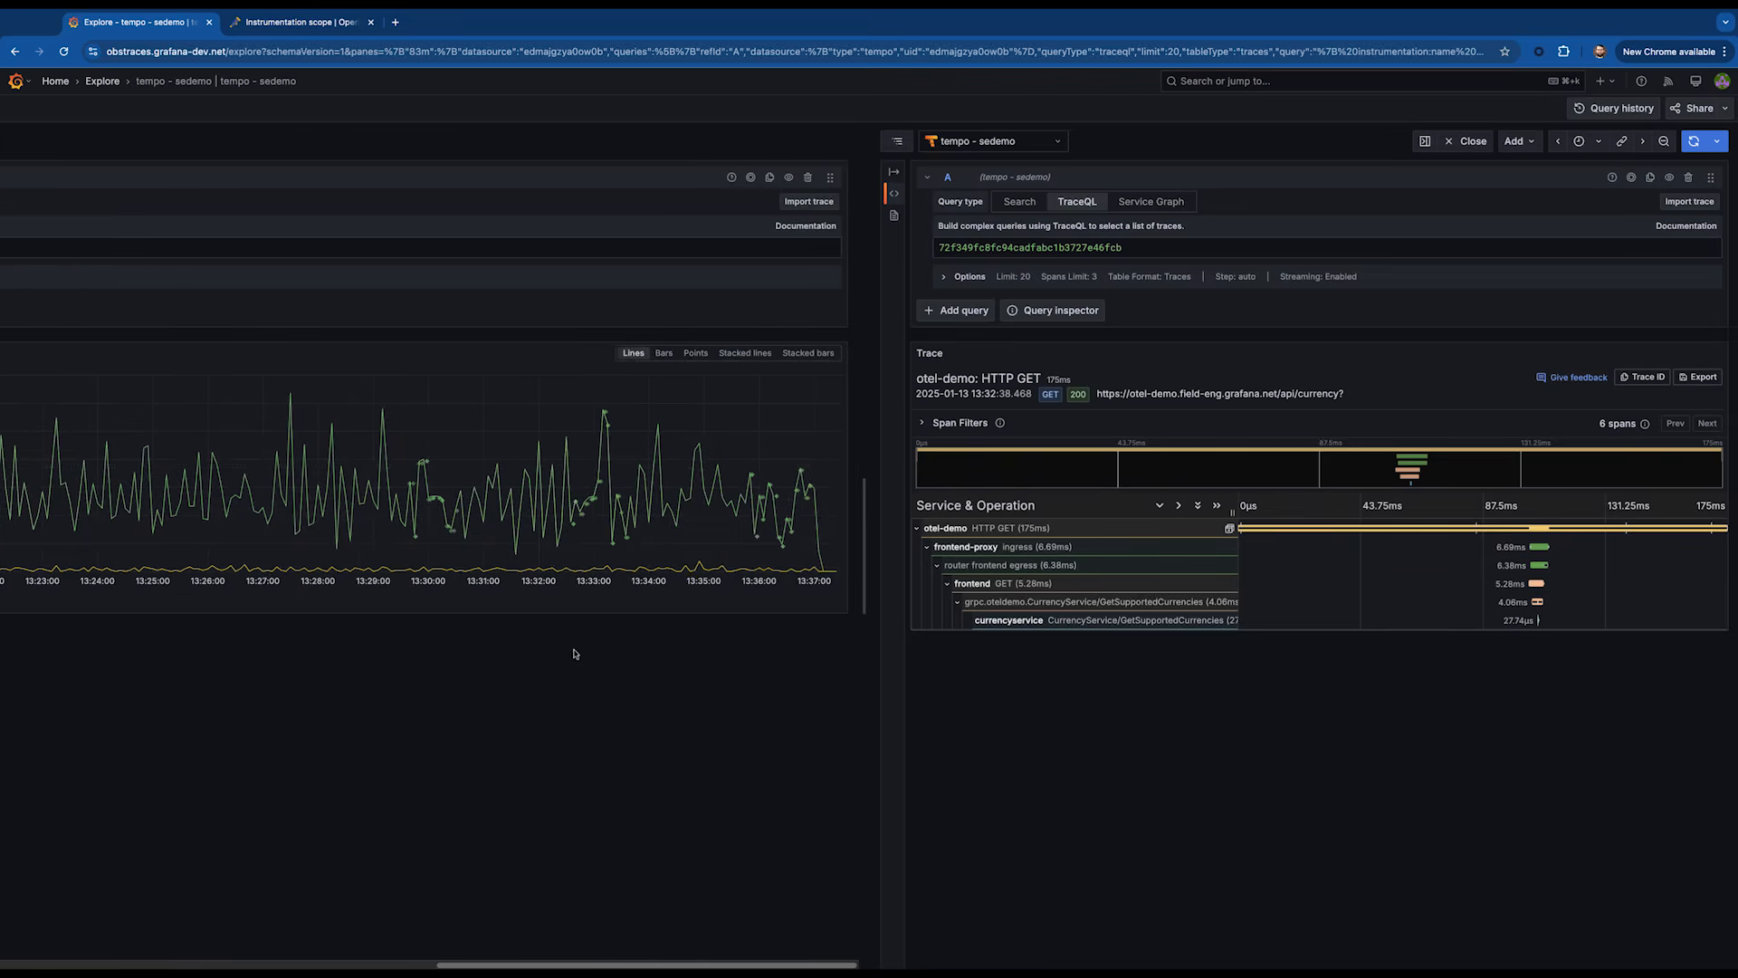
mouse_move(587, 512)
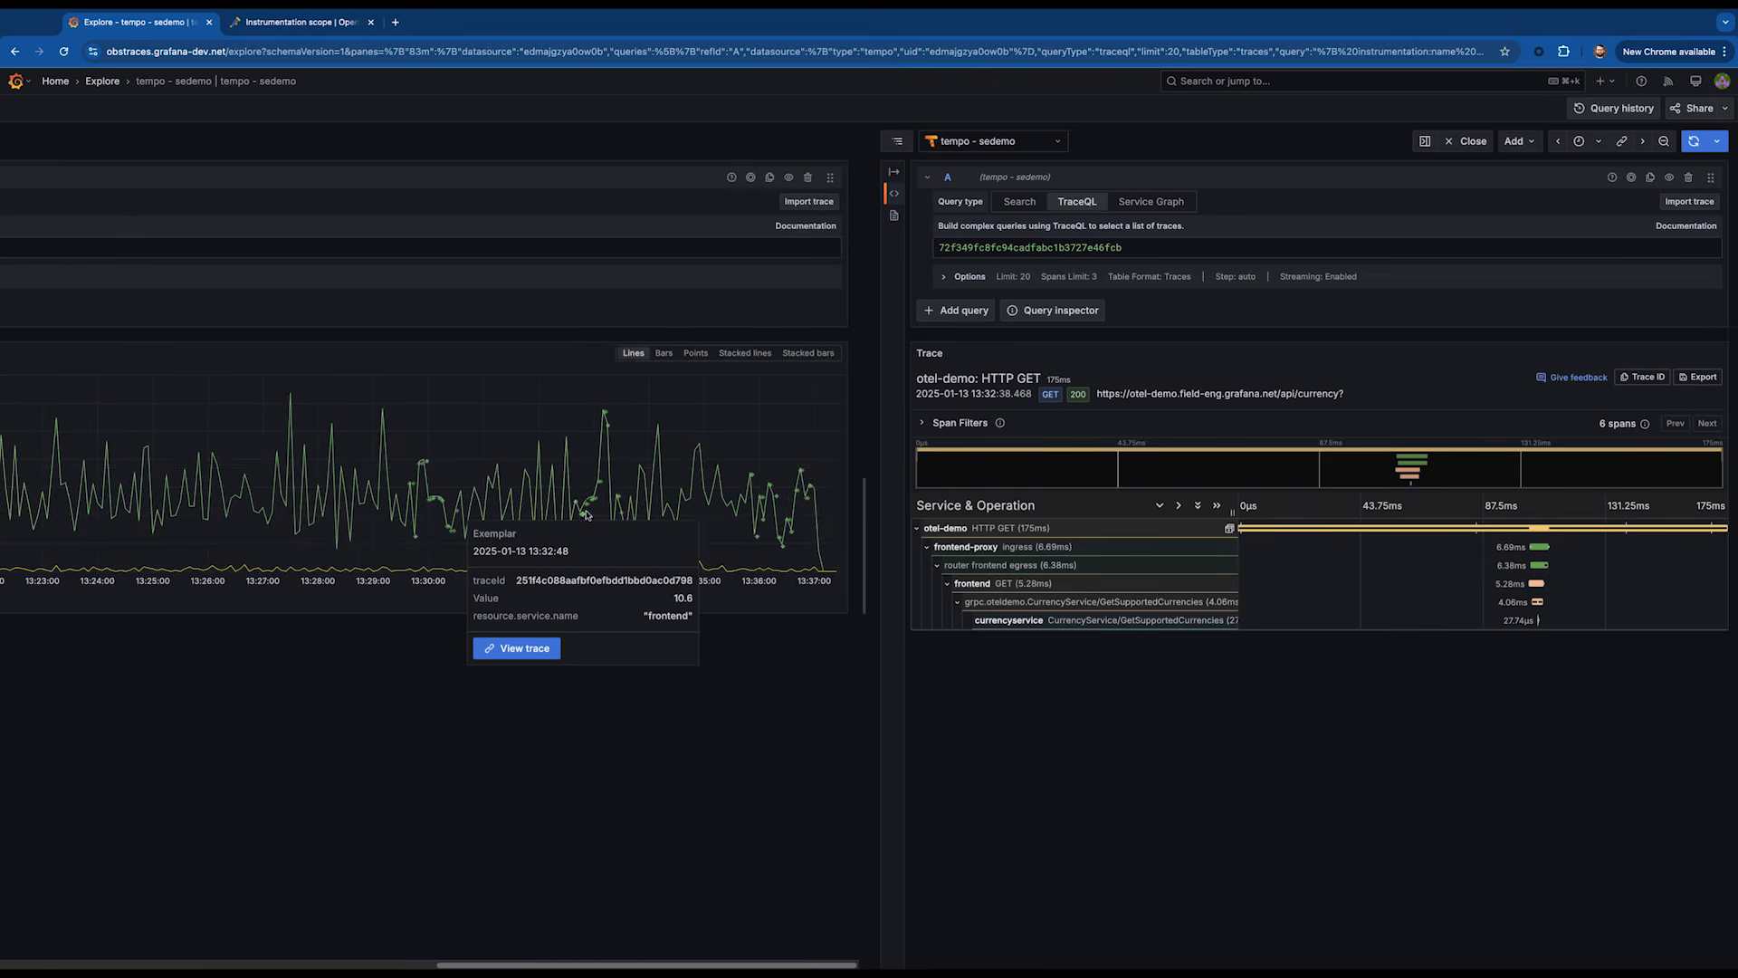
mouse_move(567, 594)
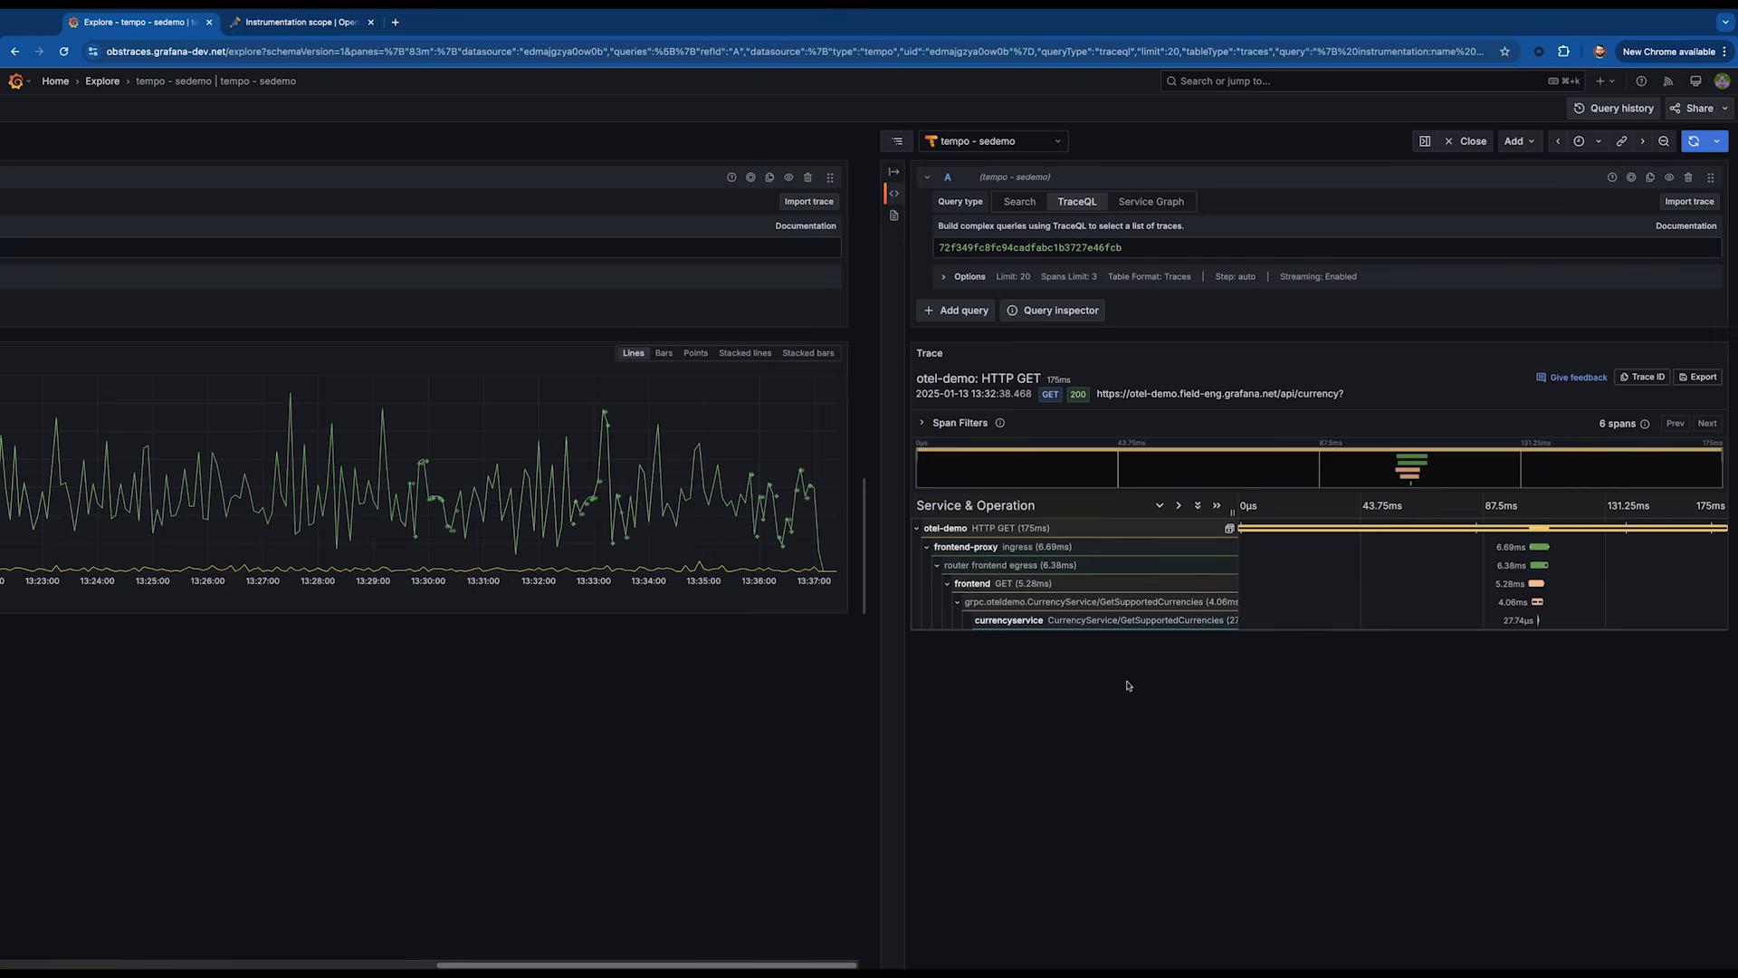
mouse_move(723, 478)
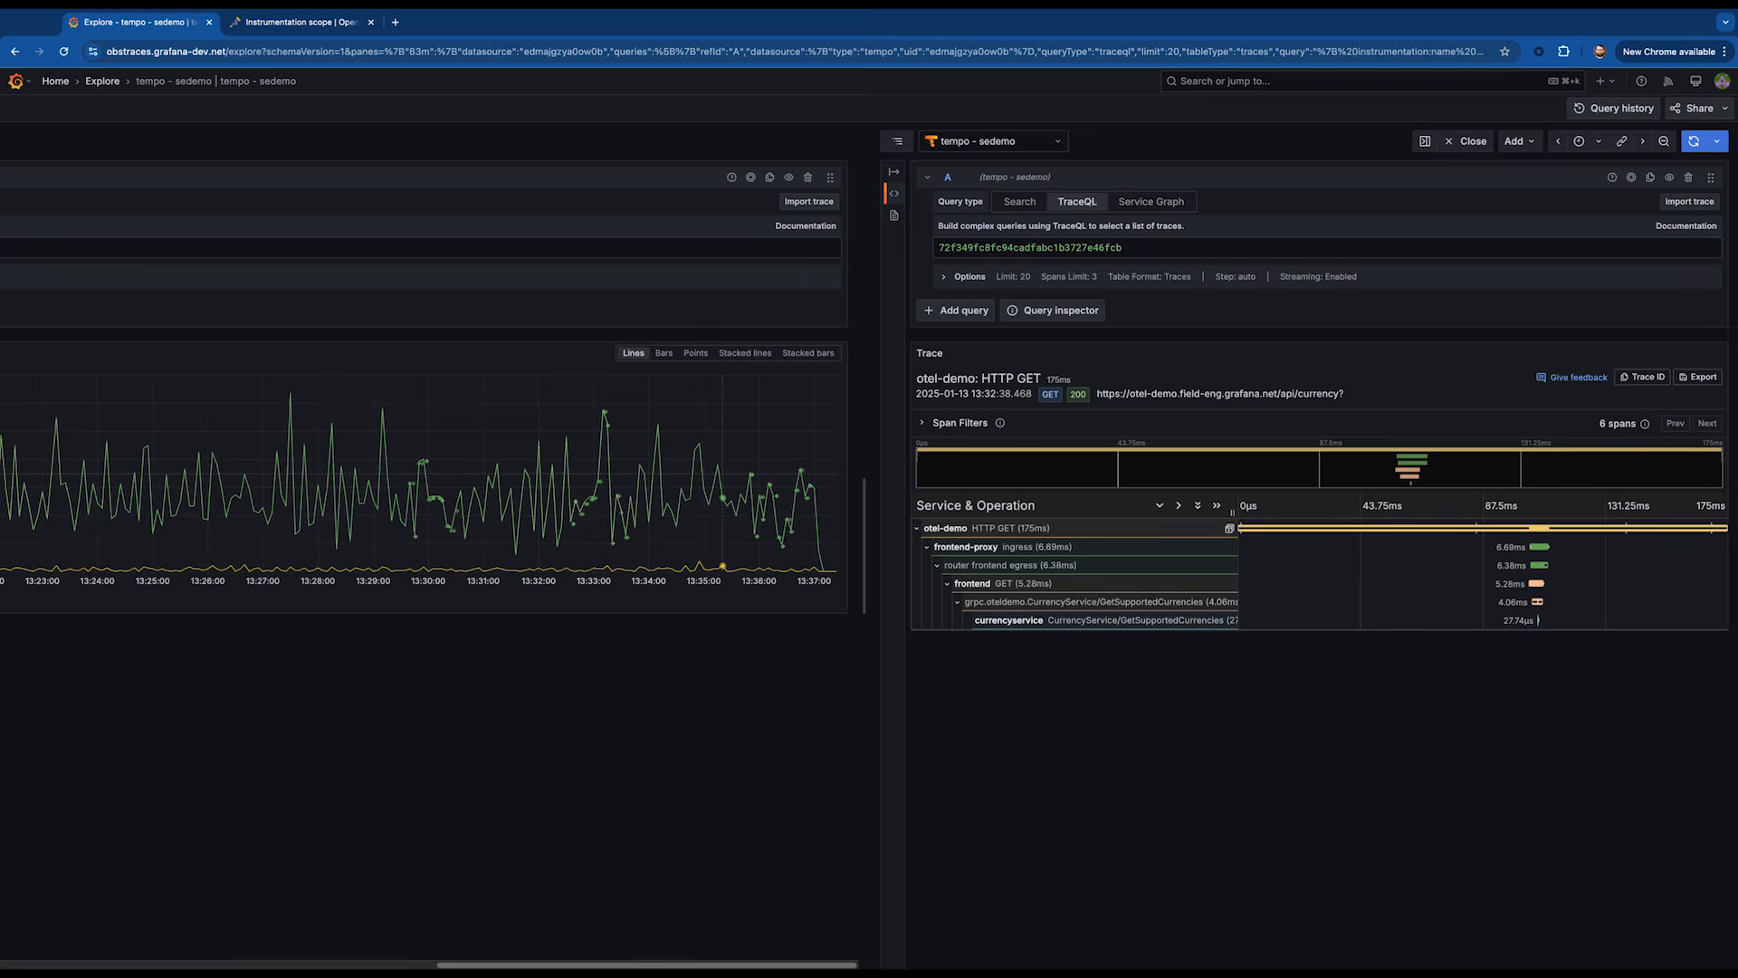
mouse_move(773, 565)
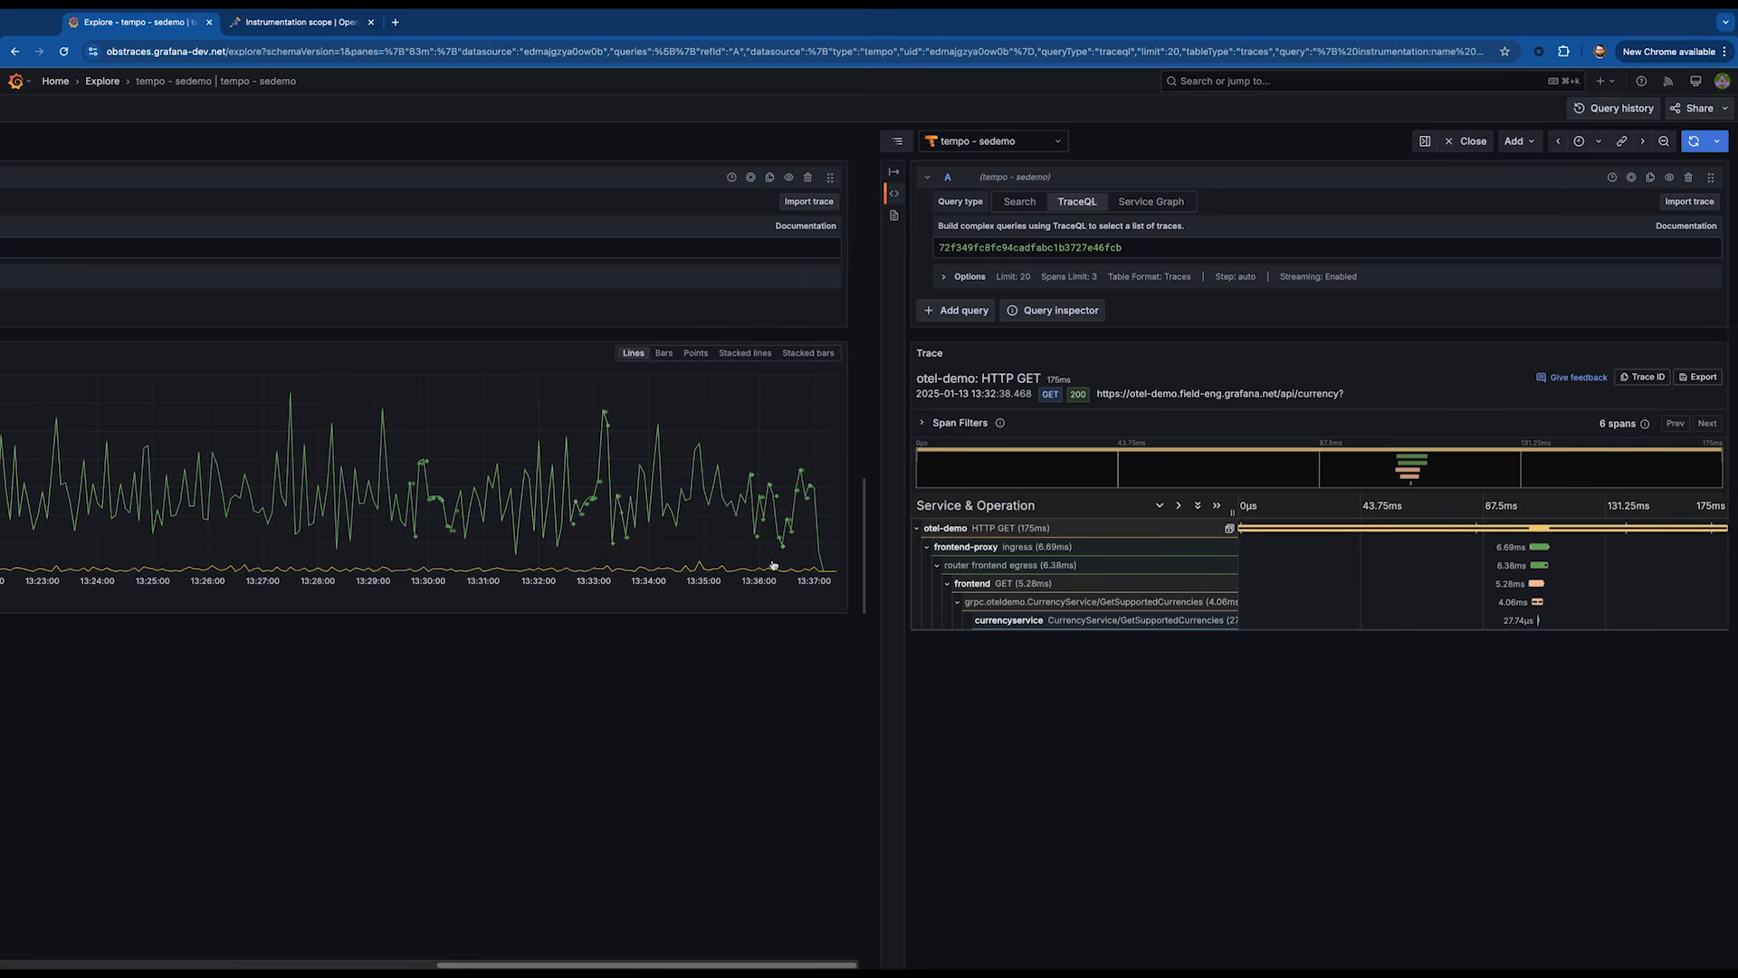
mouse_move(1503, 42)
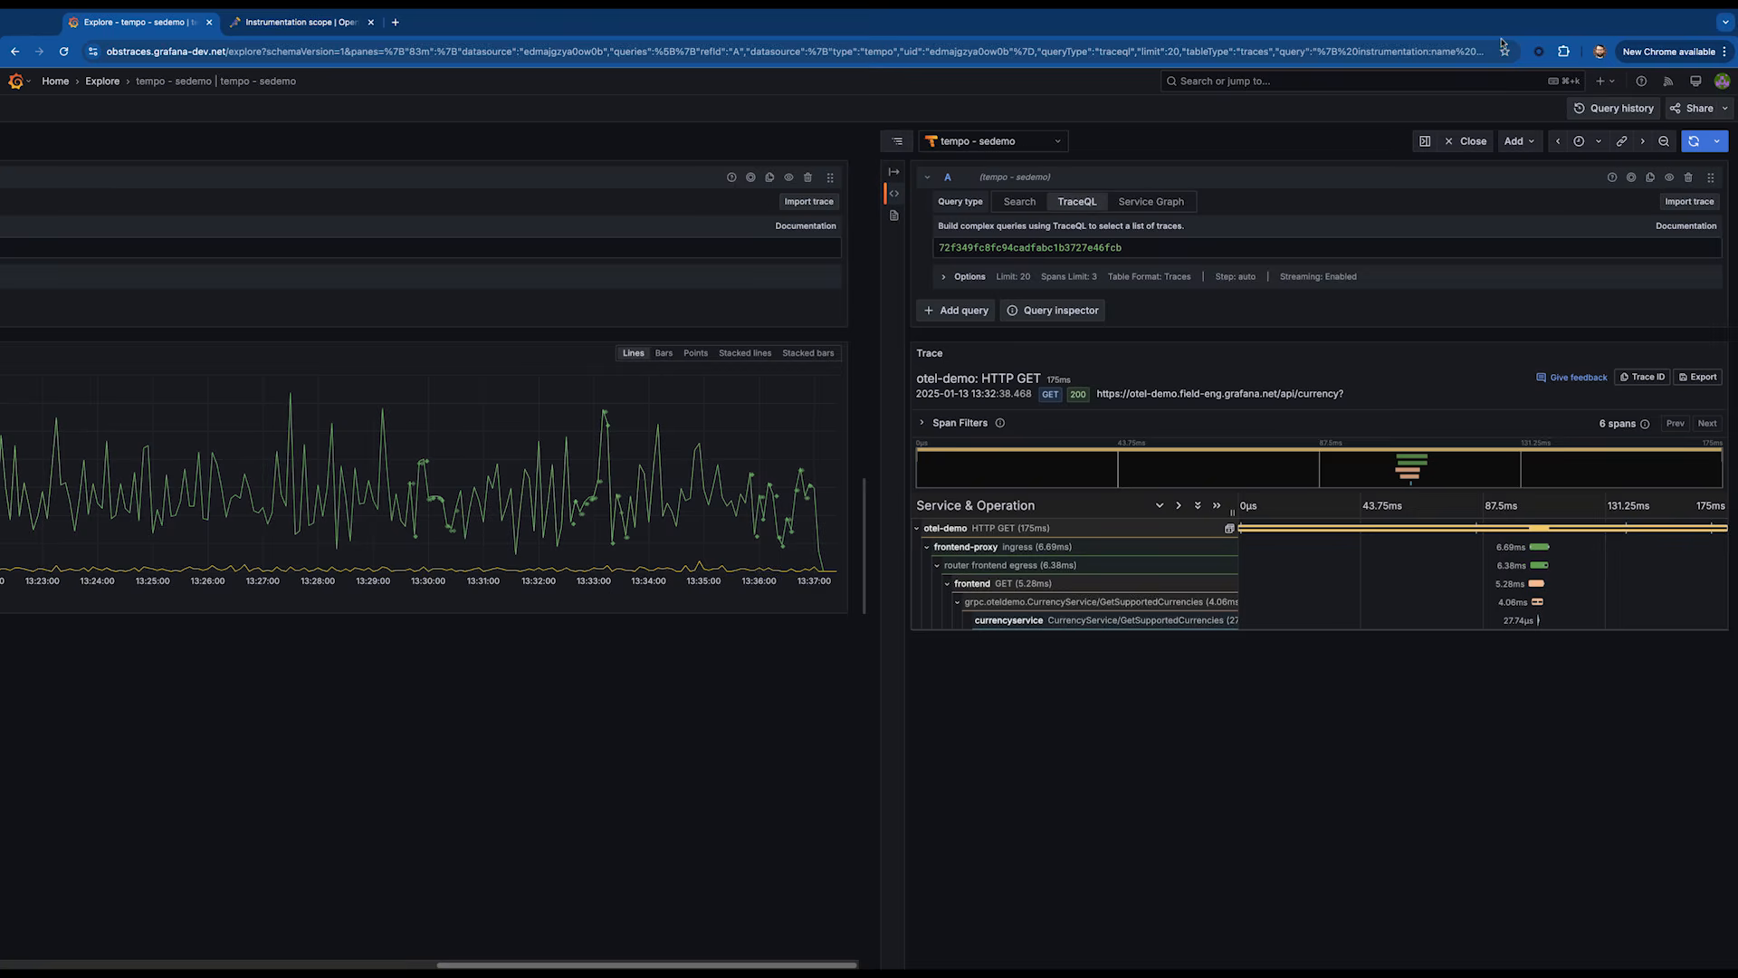
left_click(1470, 141)
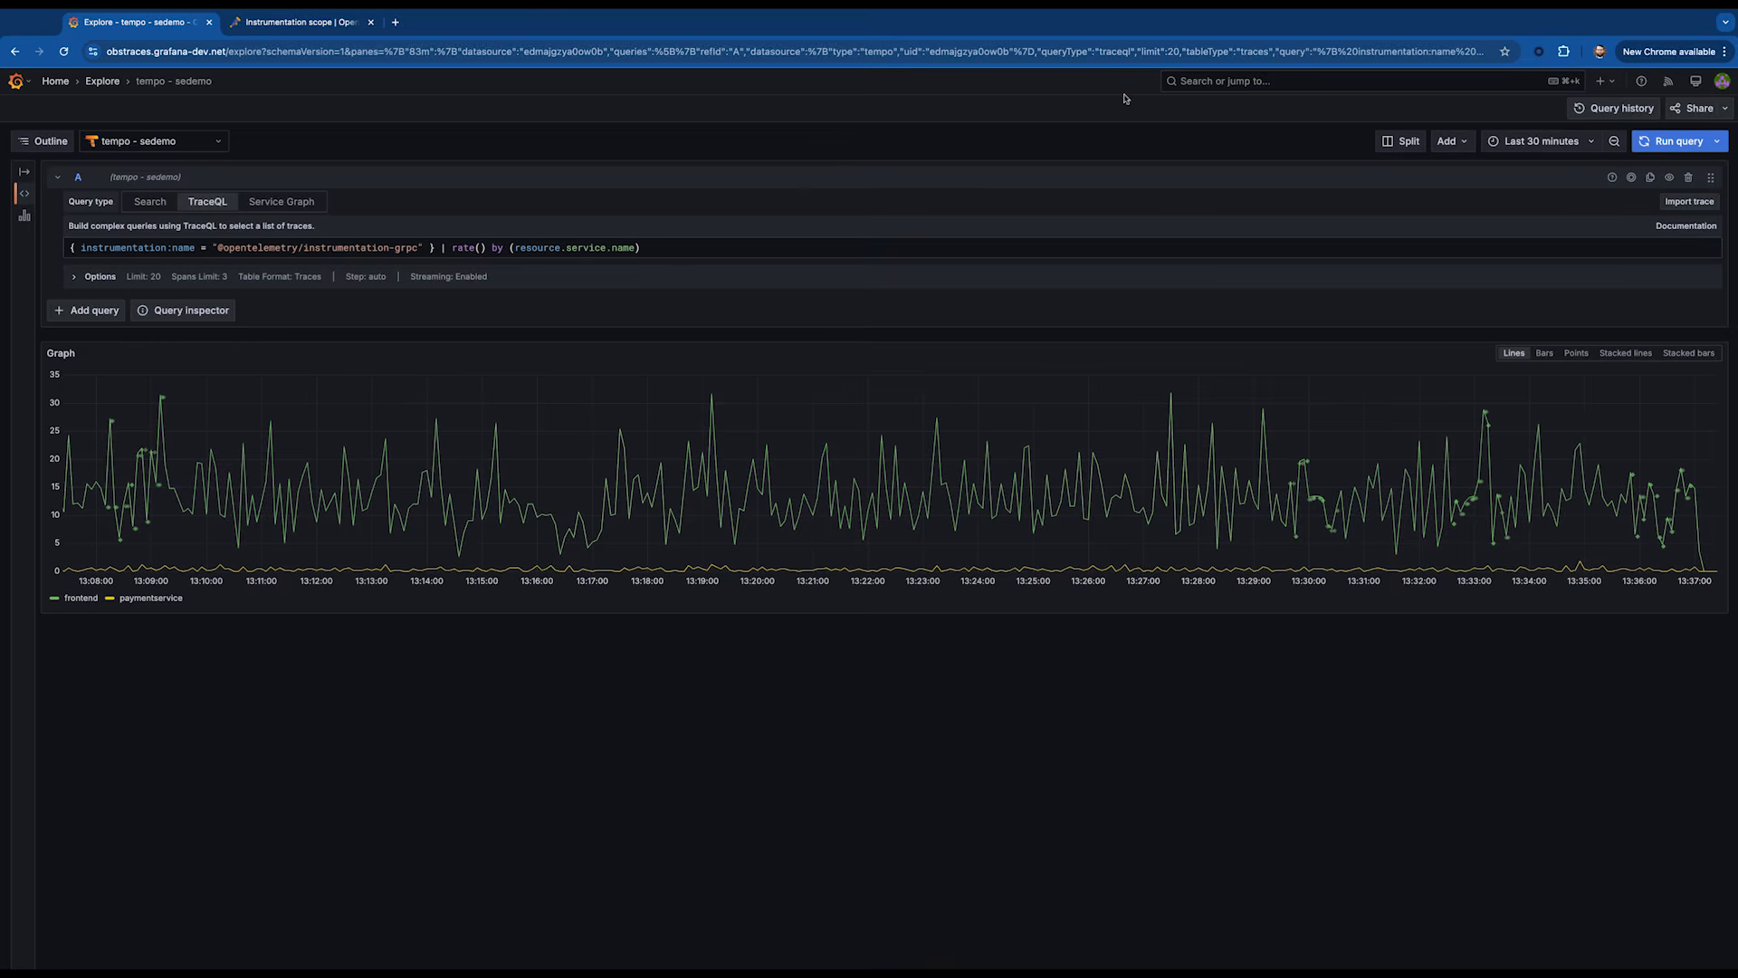
Replace the rate stage with max_over_time(duration) on the gRPC scope filter.
left_click(643, 248)
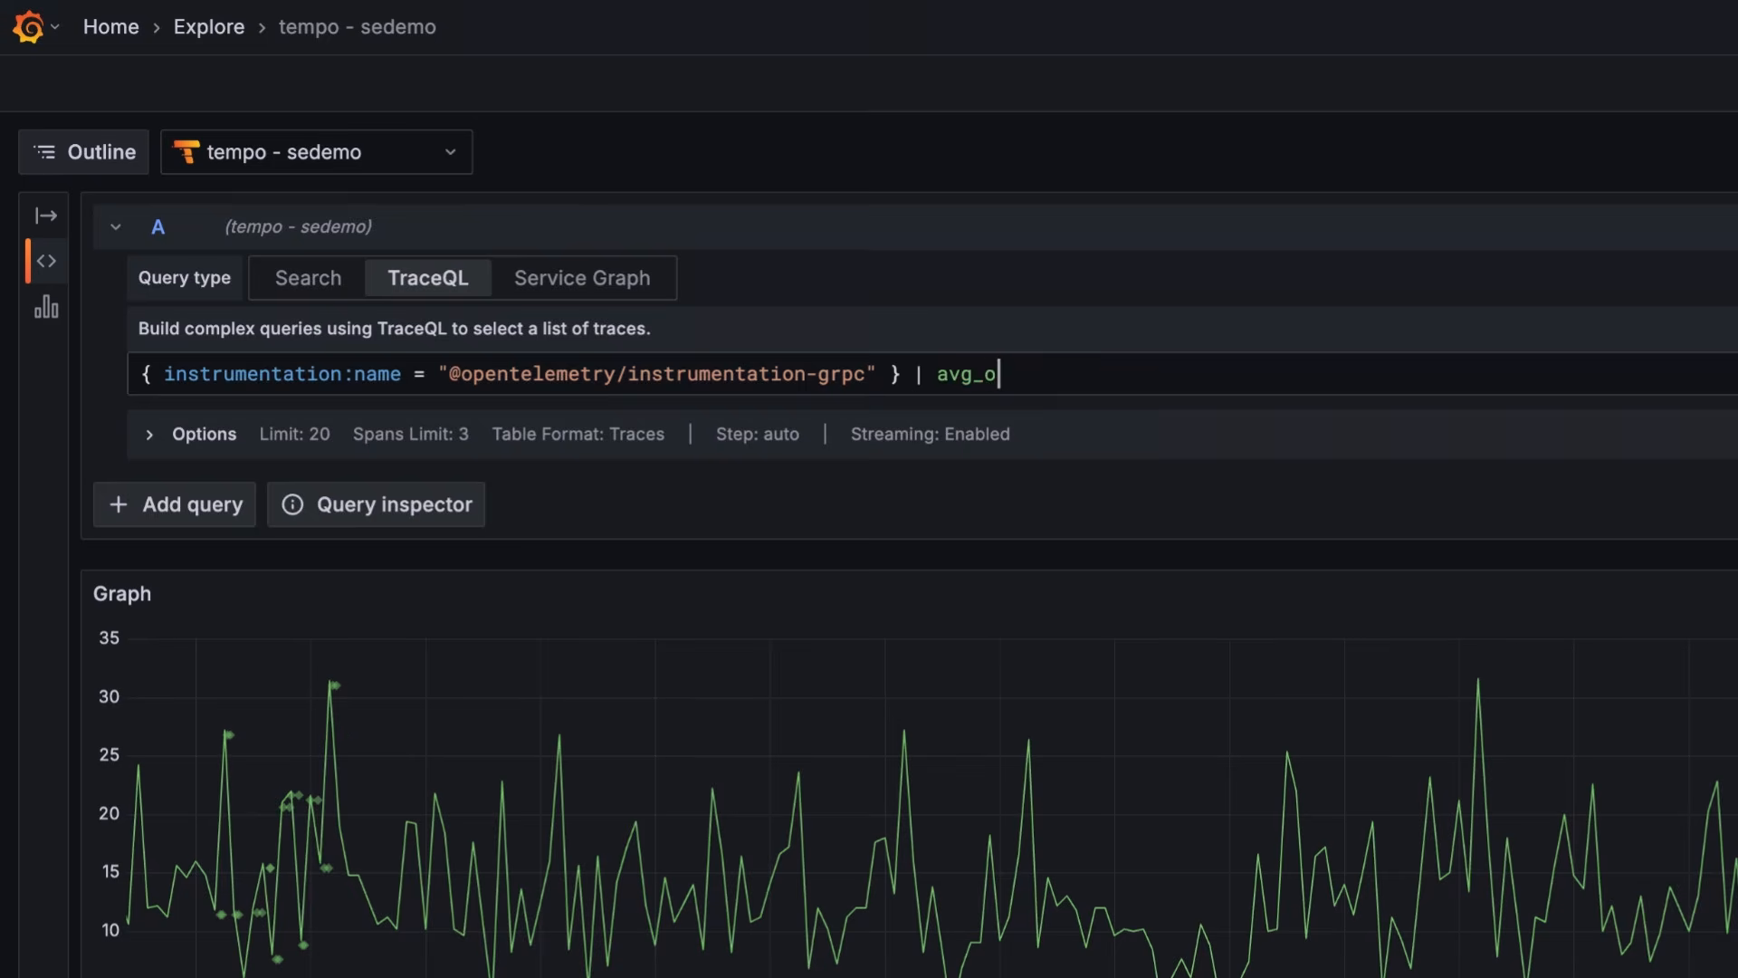
type("ver)")
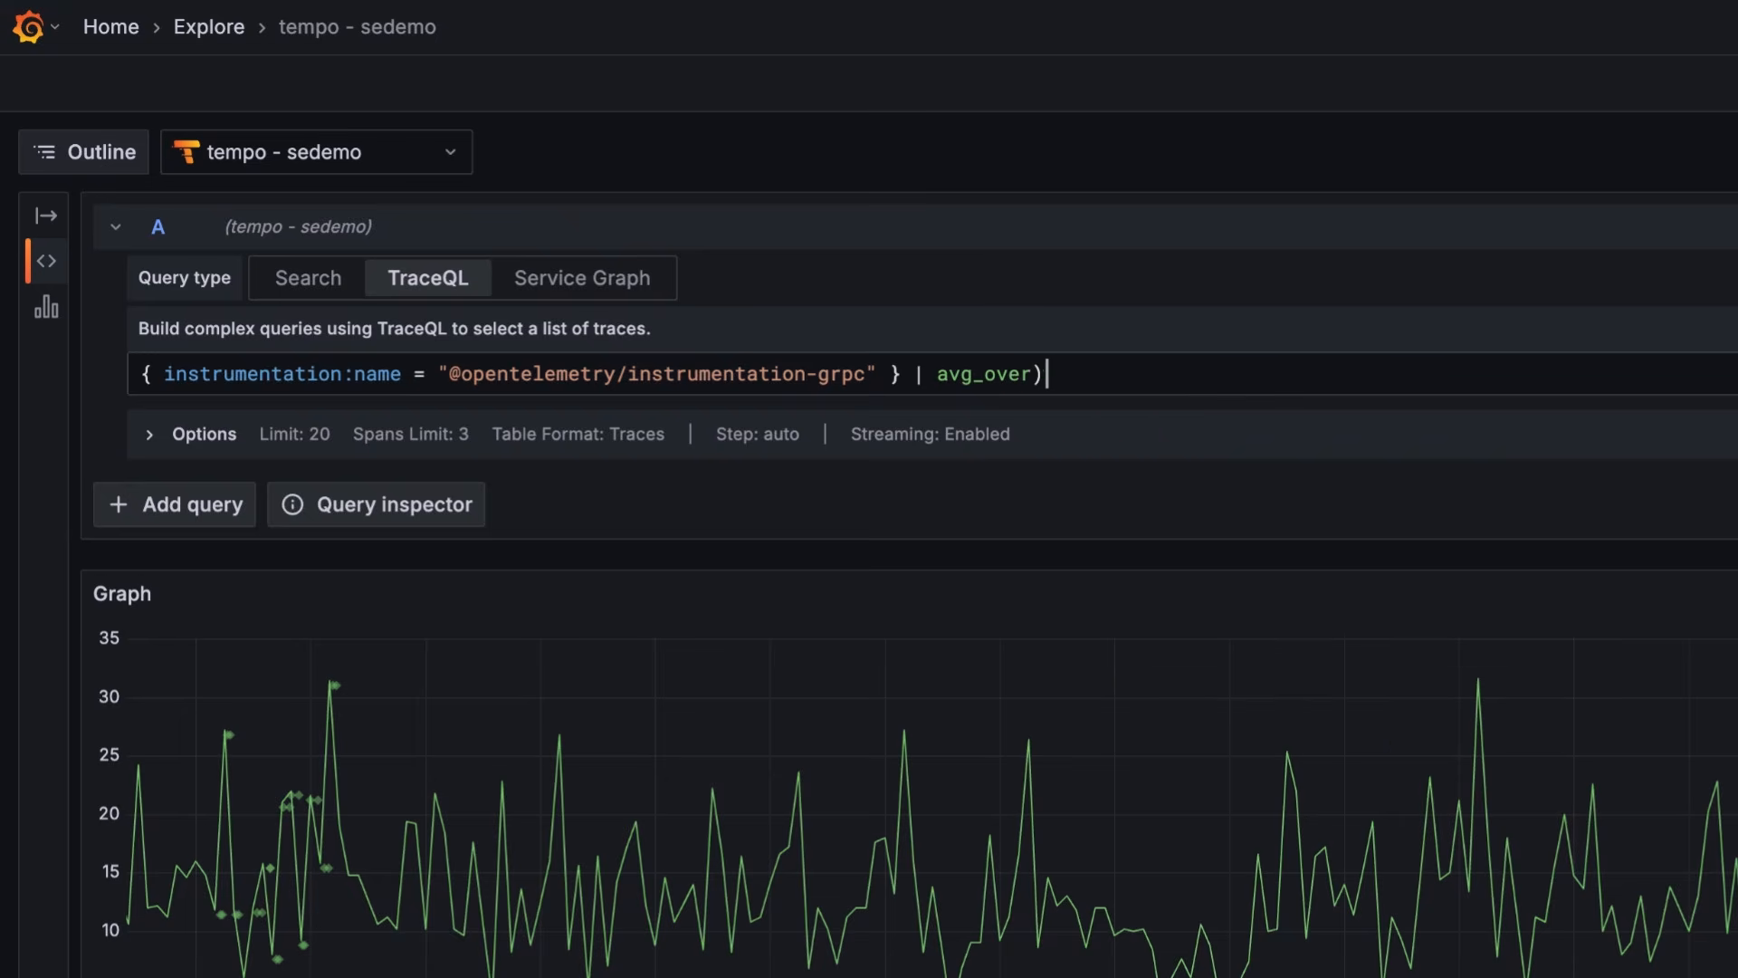
type("_time(<number>")
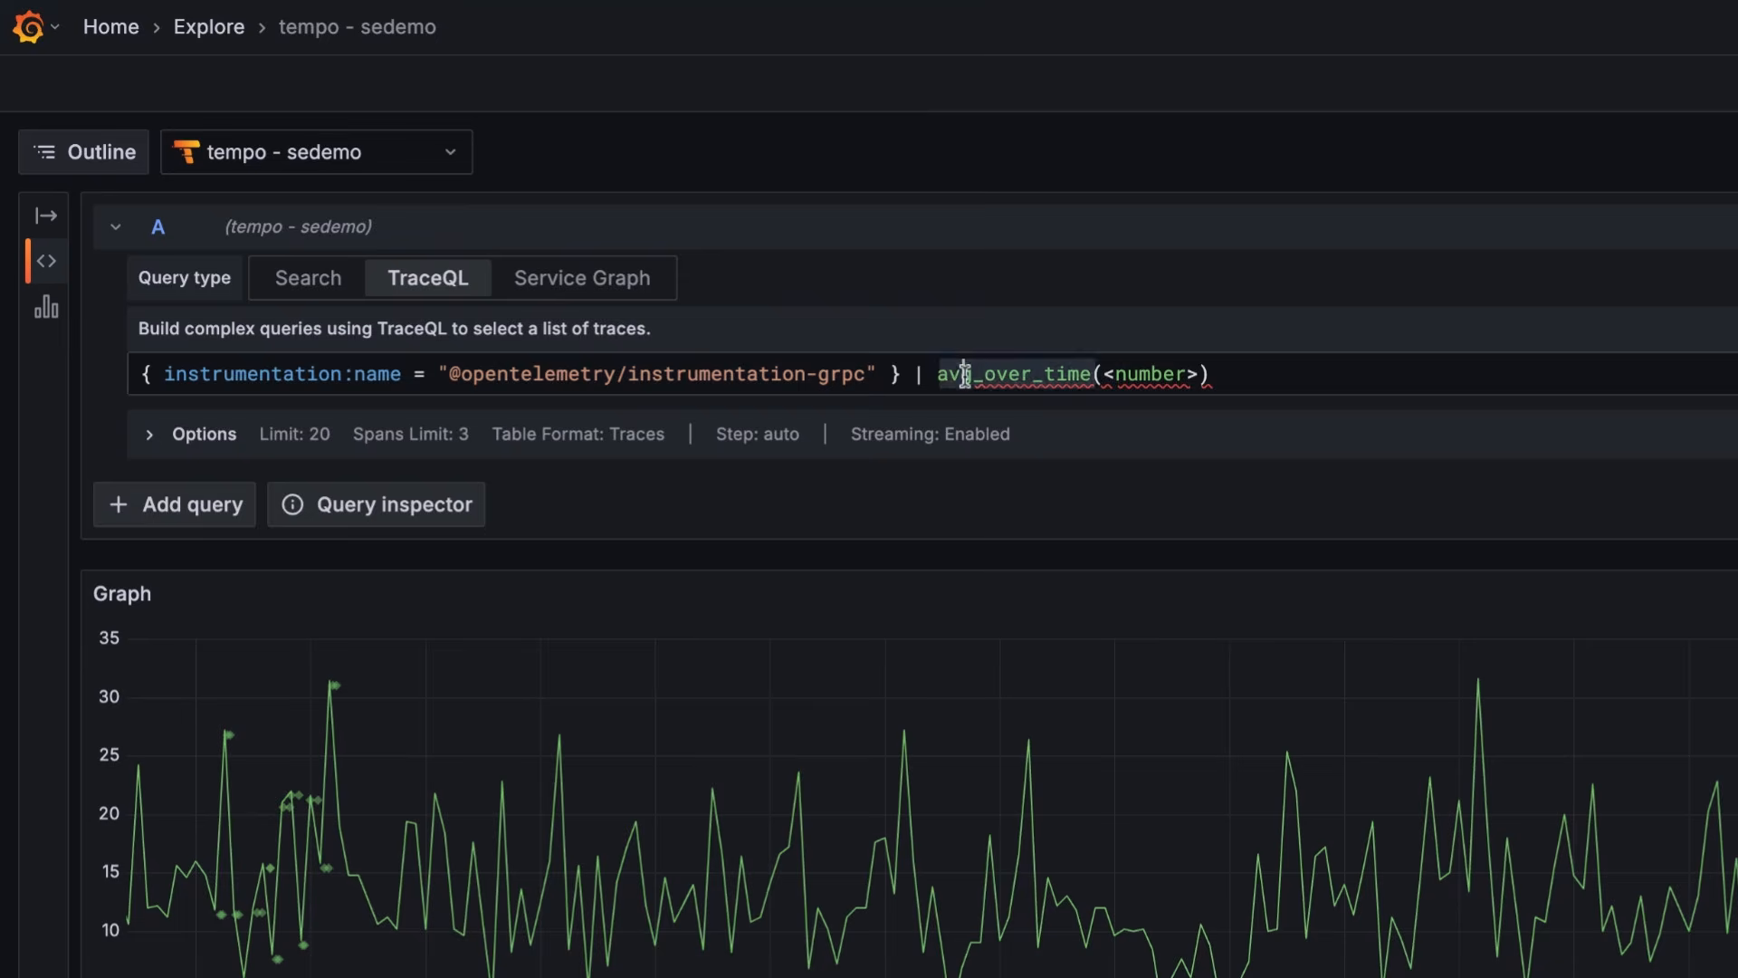
type("mi")
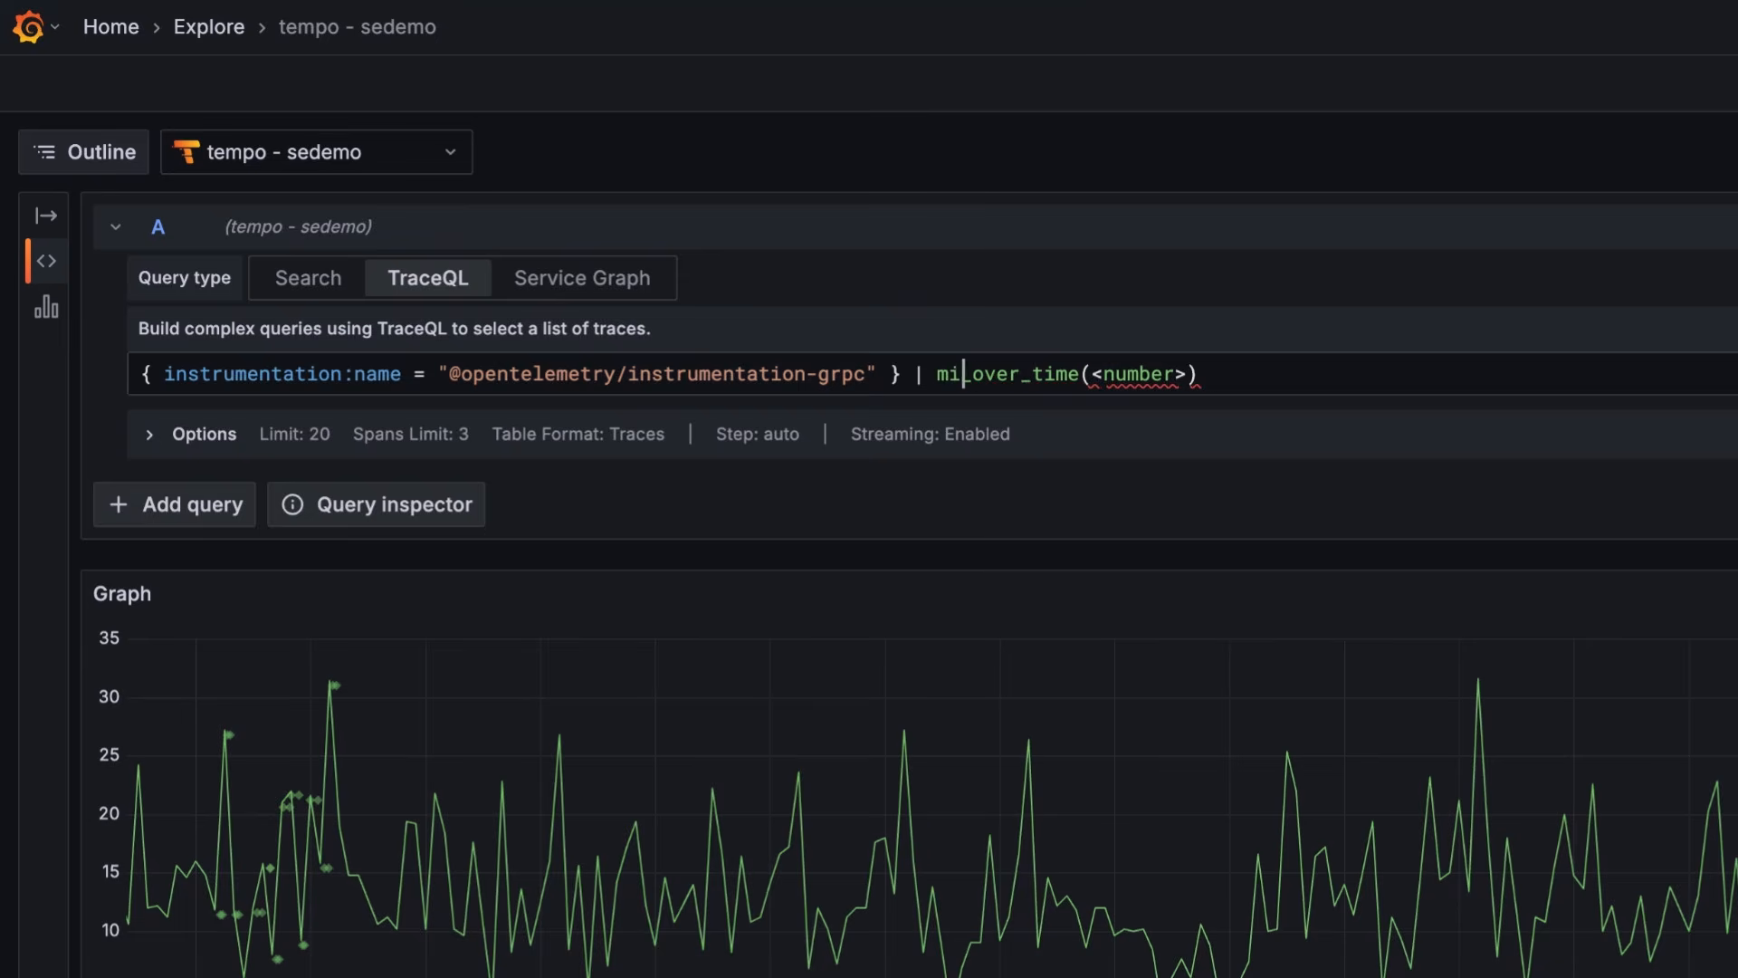
type("max_over_time(")
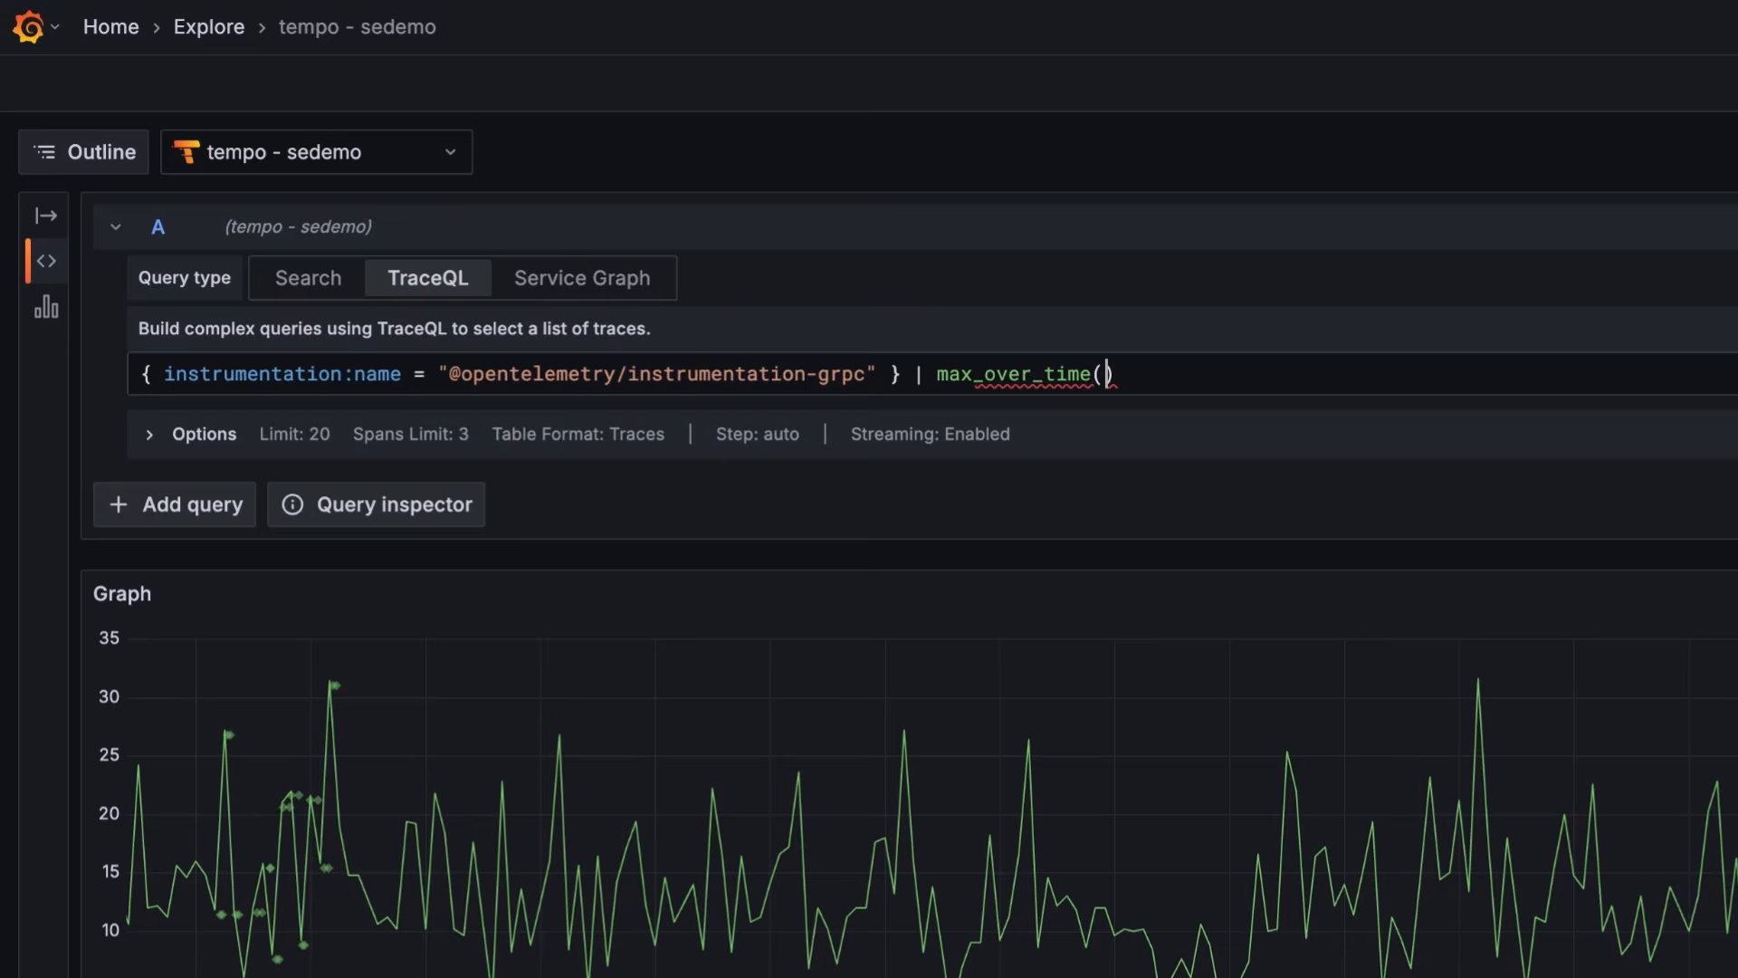
type("dura")
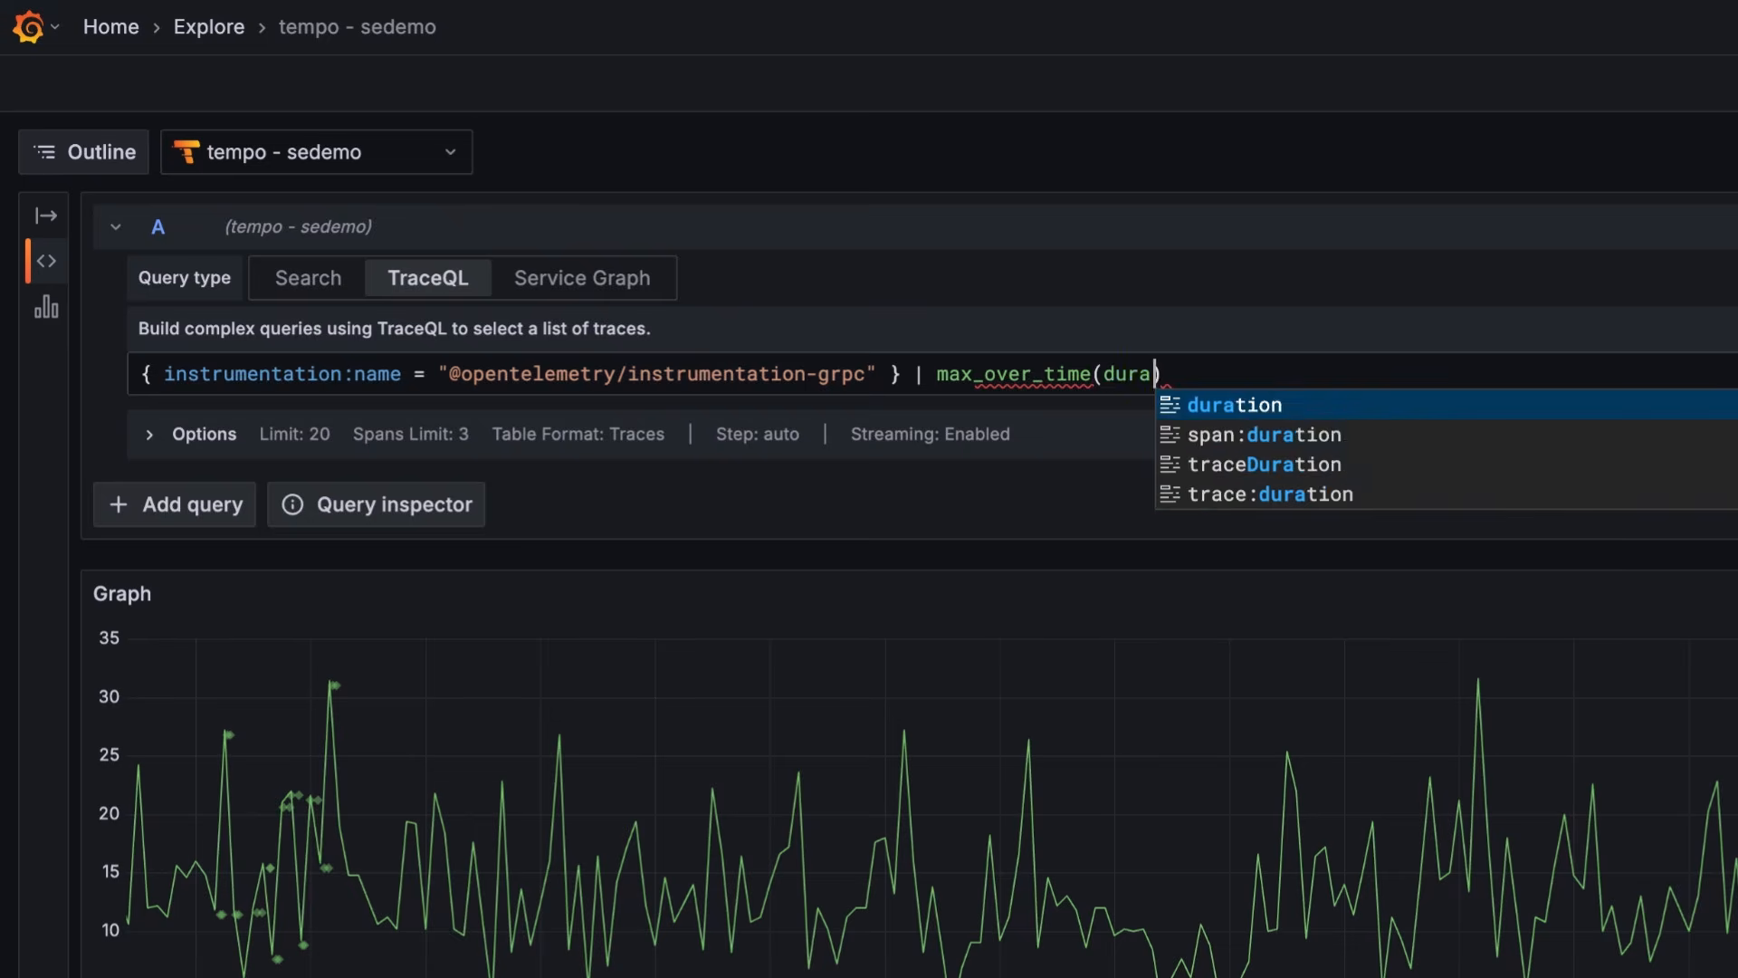
left_click(1233, 404)
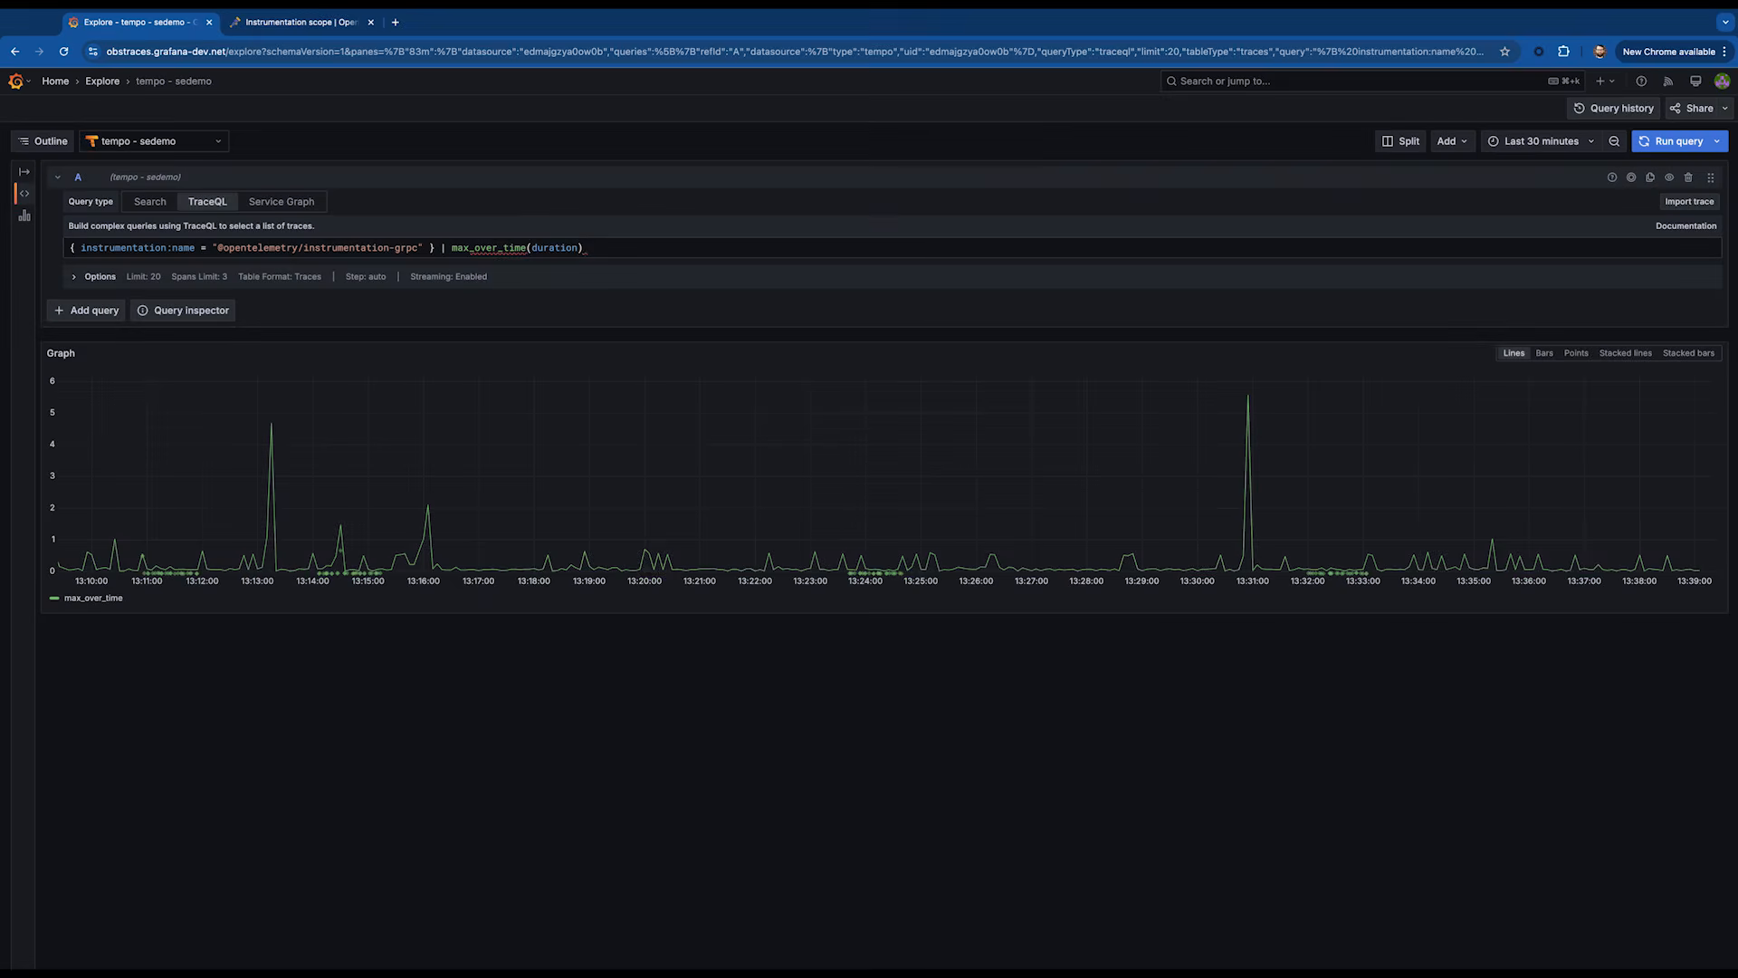
mouse_move(1419, 619)
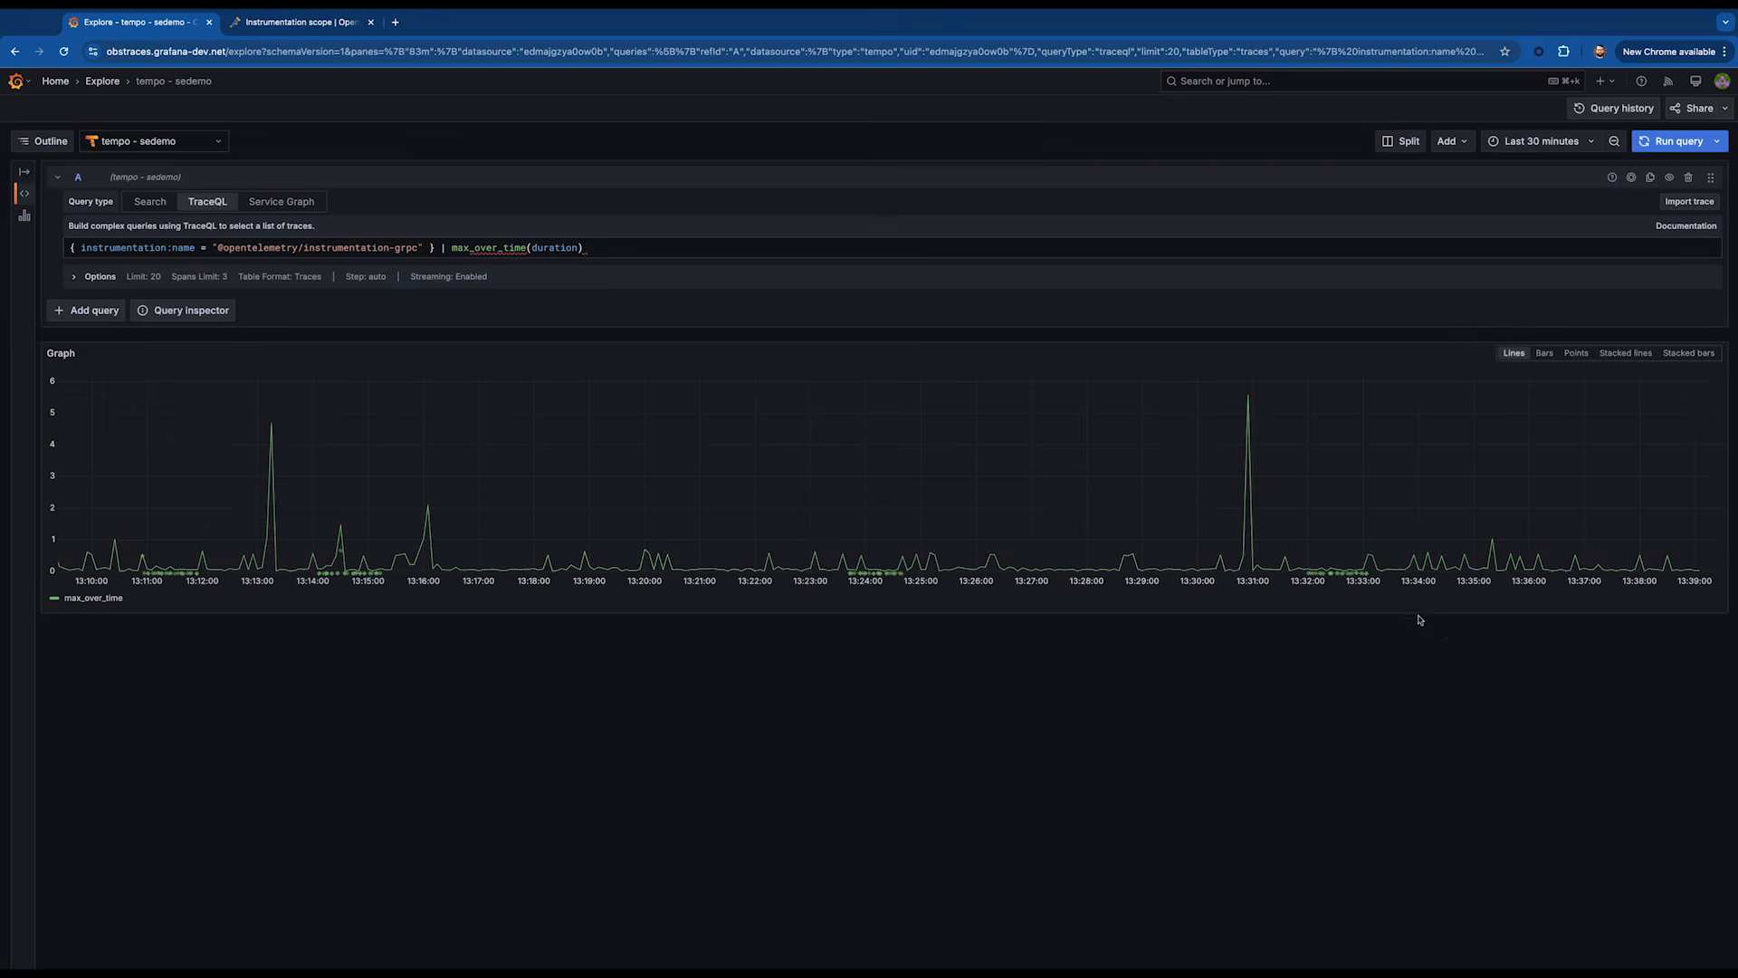
mouse_move(58, 245)
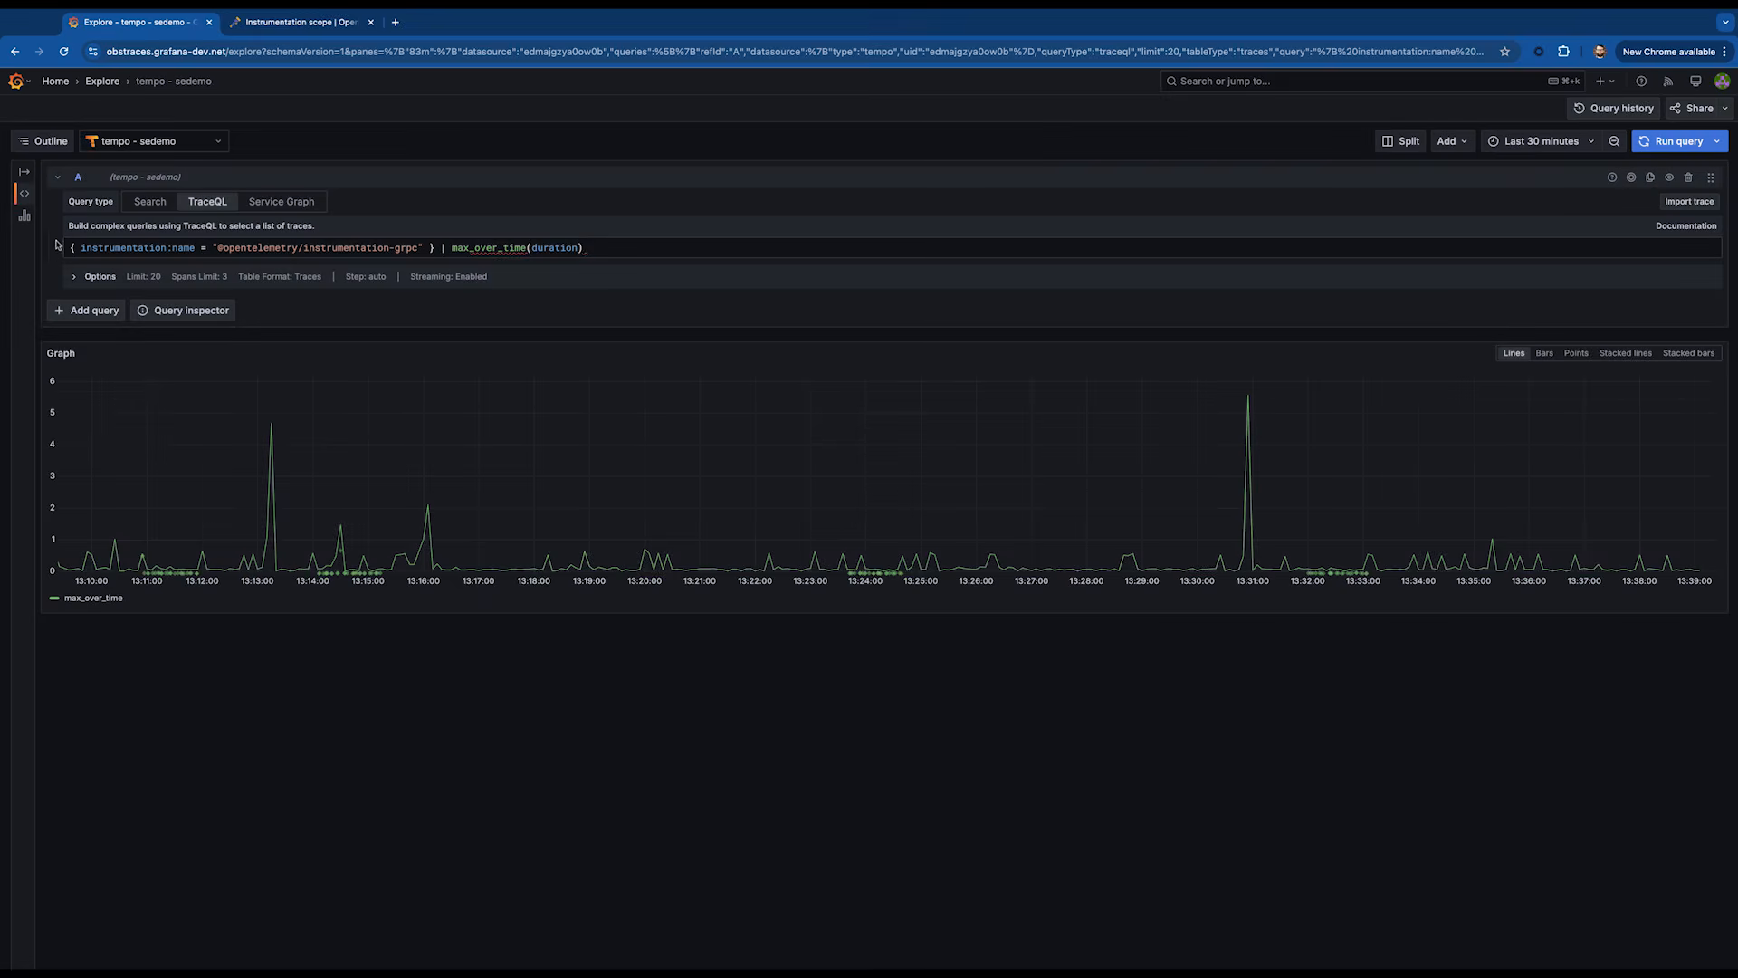
Change max_over_time to avg_over_time(duration) and rerun the query.
triple_click(323, 248)
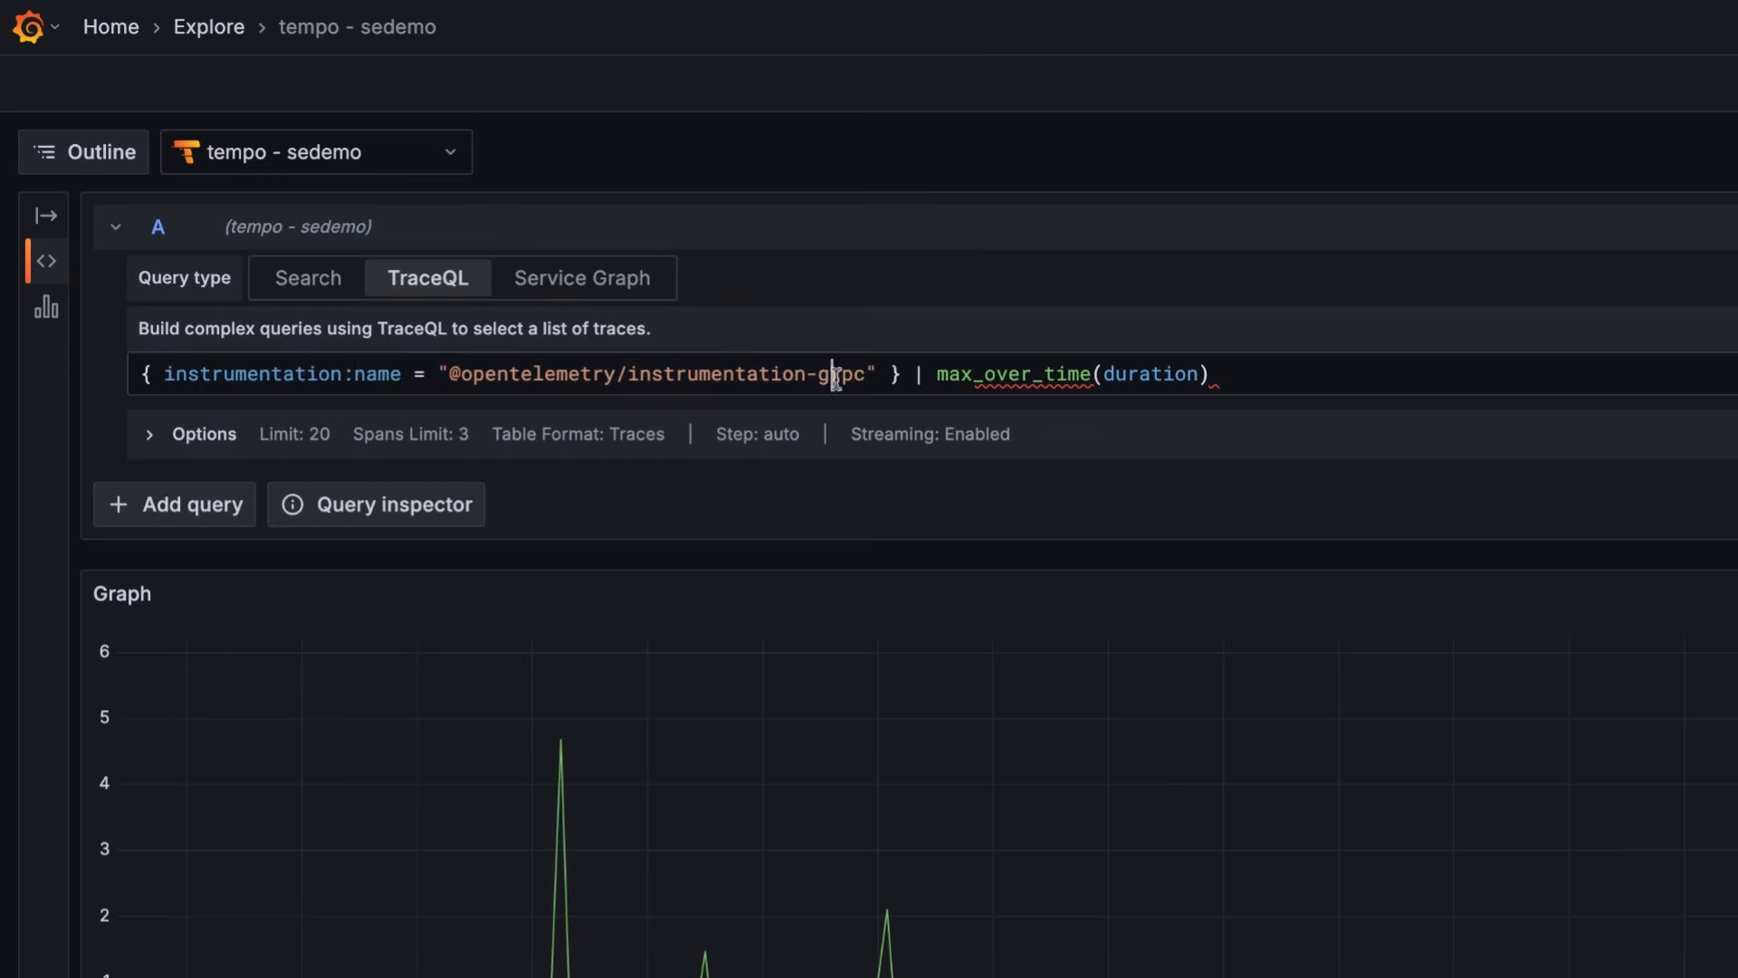
double_click(842, 373)
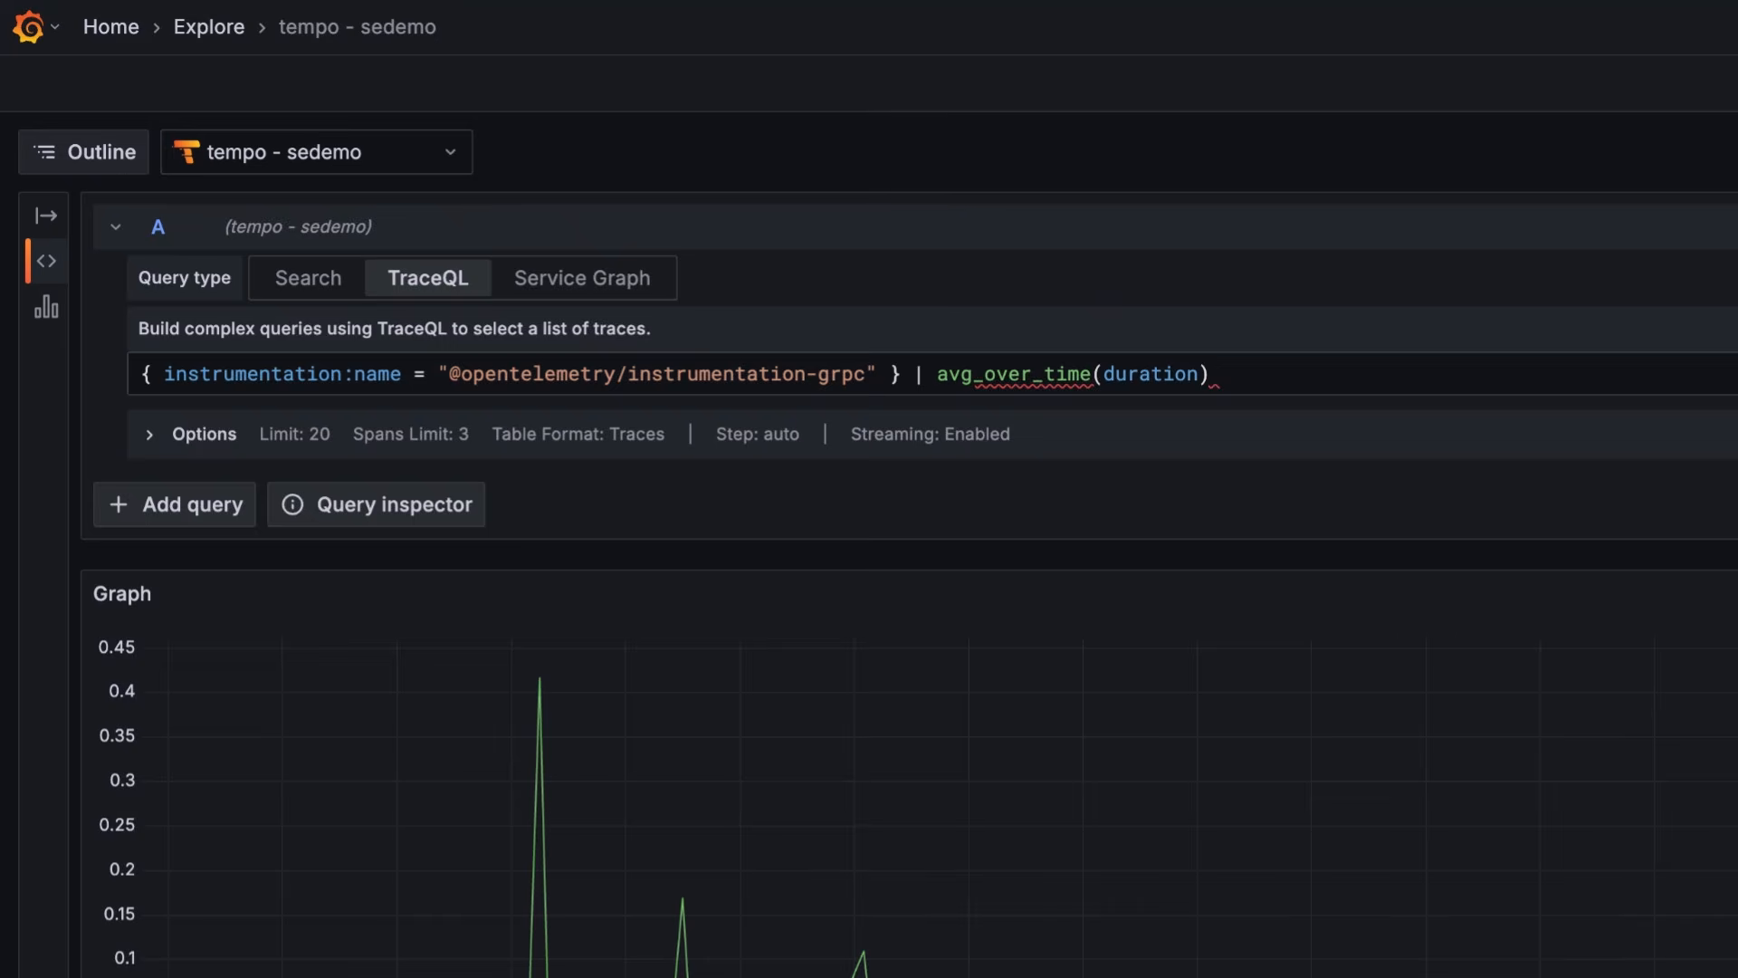
double_click(1014, 373)
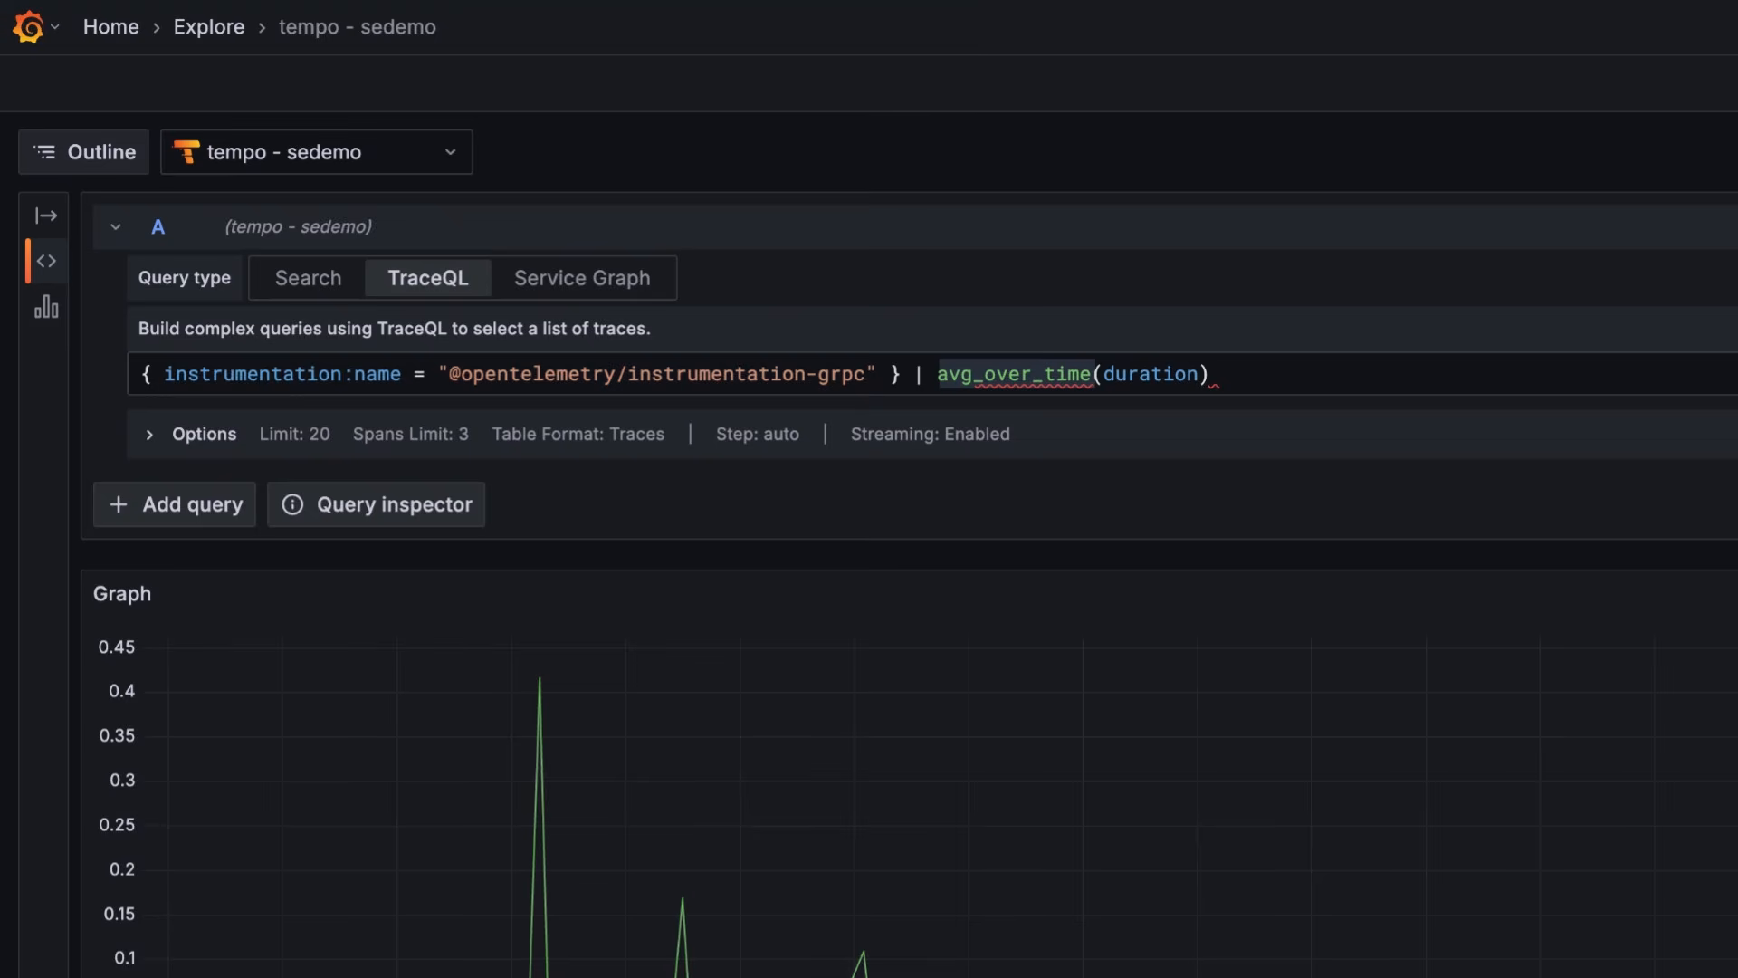
Remove the instrumentation:name filter and average span.http.status_code instead of duration.
double_click(1152, 373)
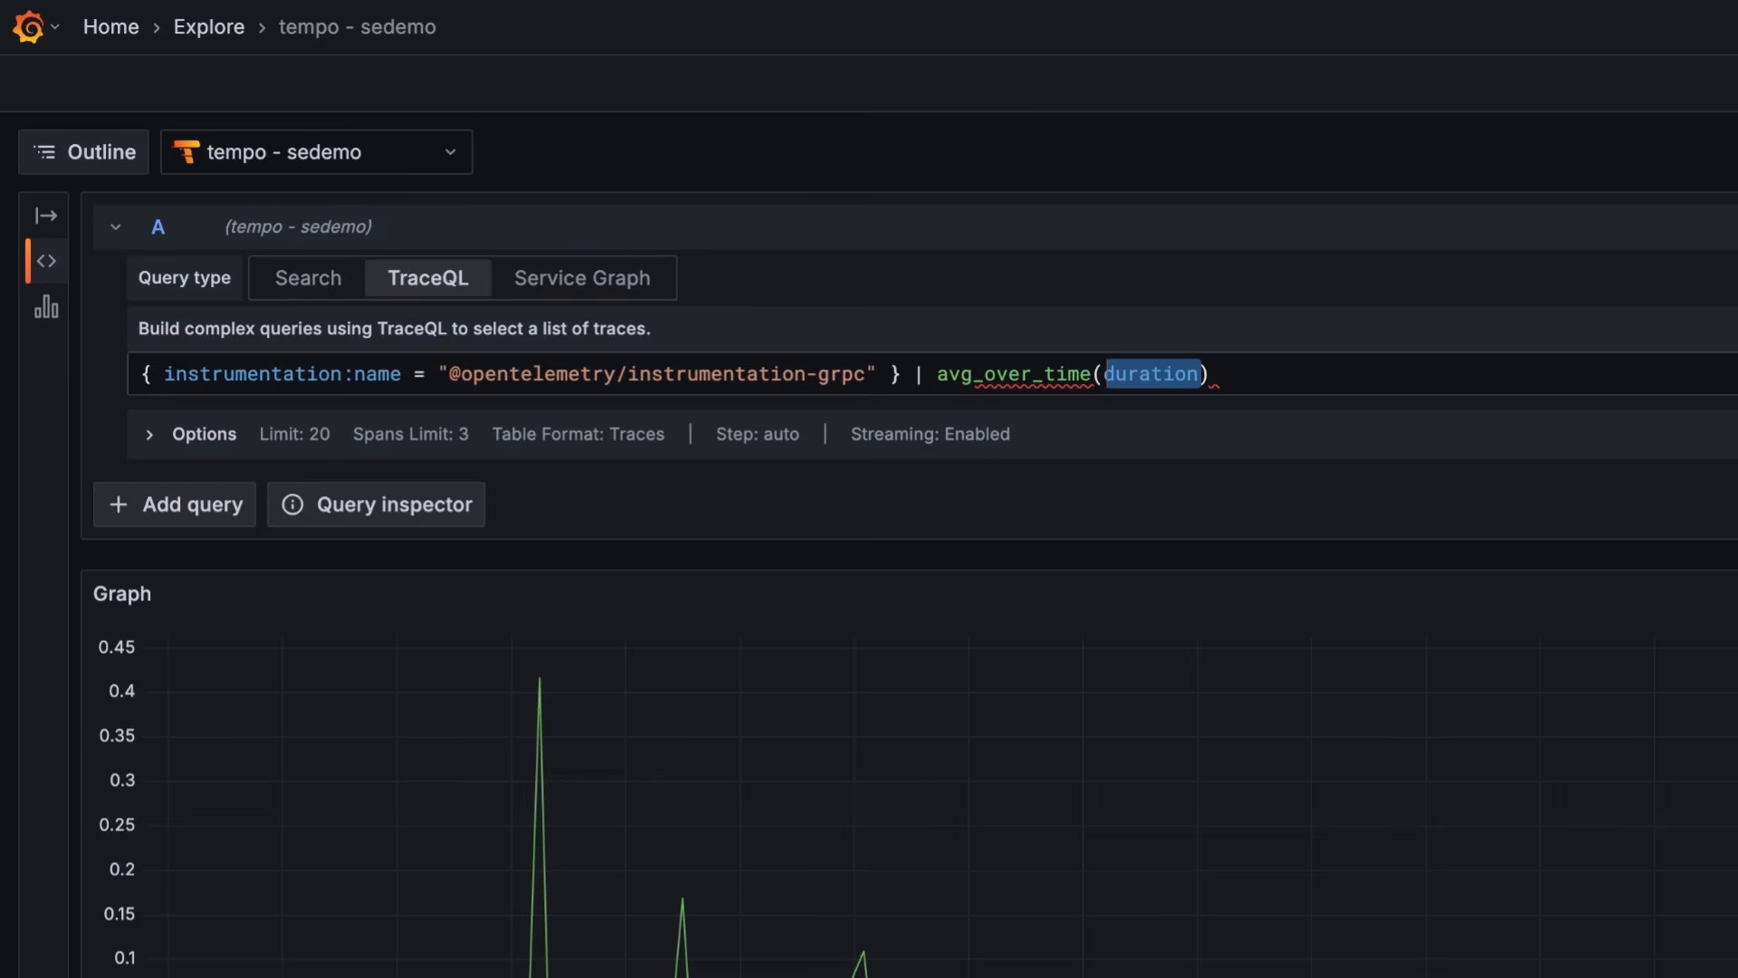
double_click(283, 373)
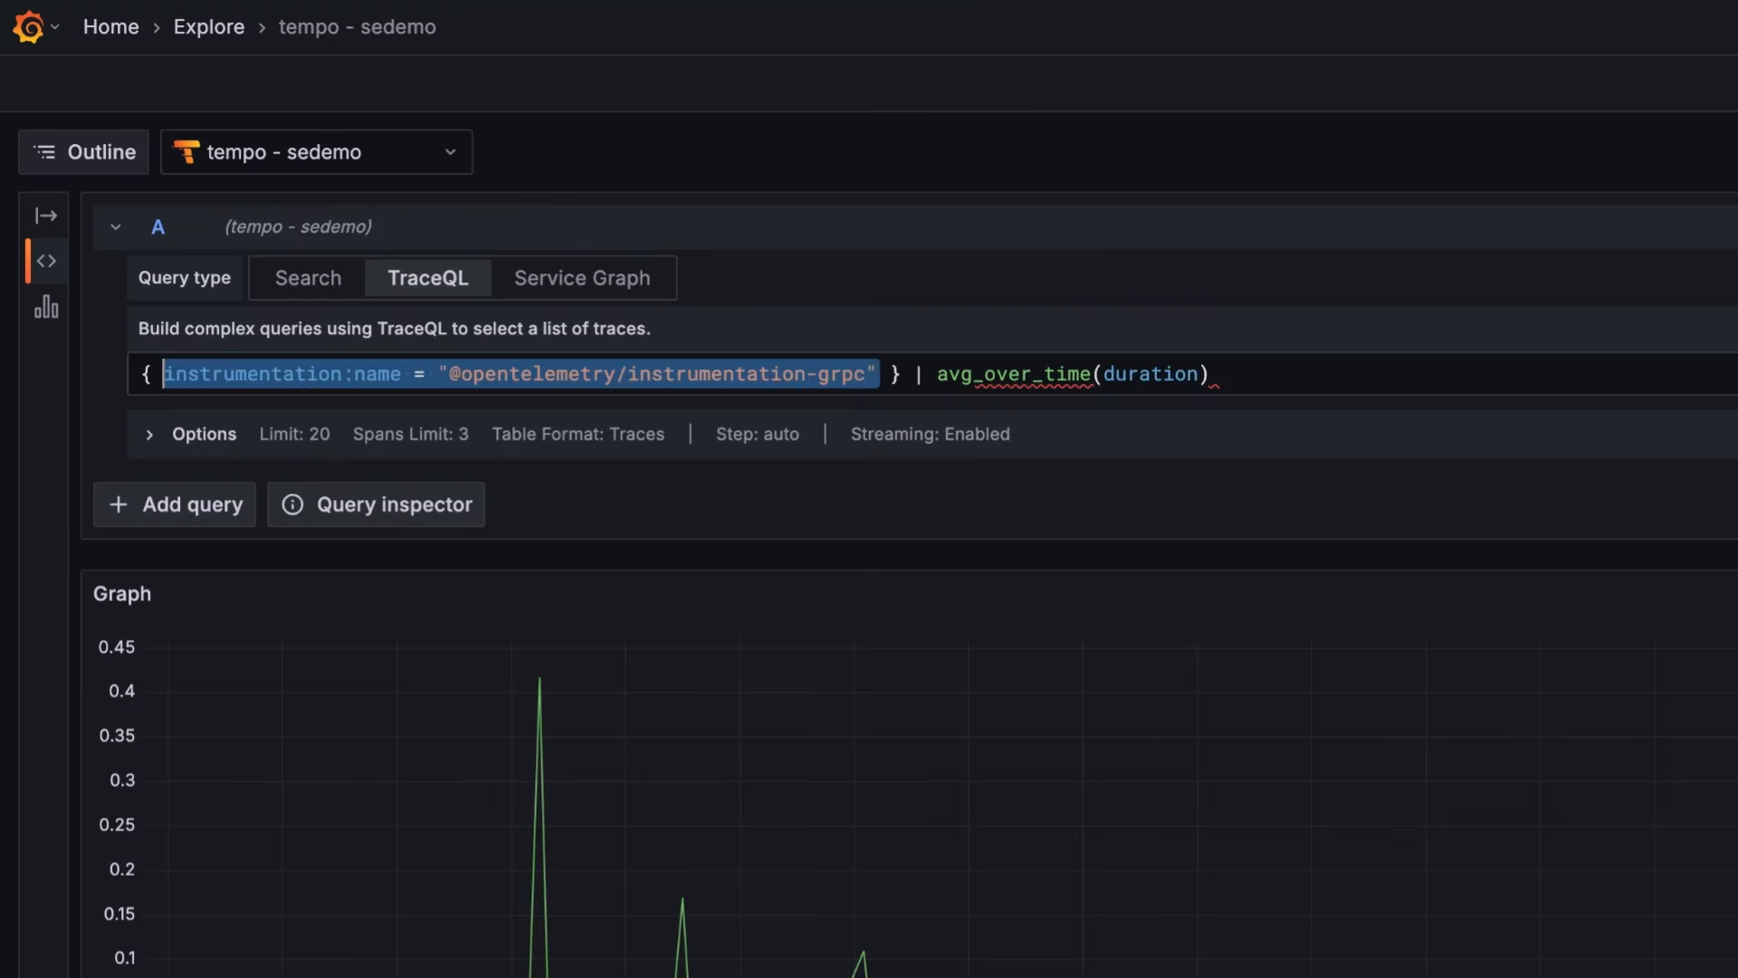
key("Delete")
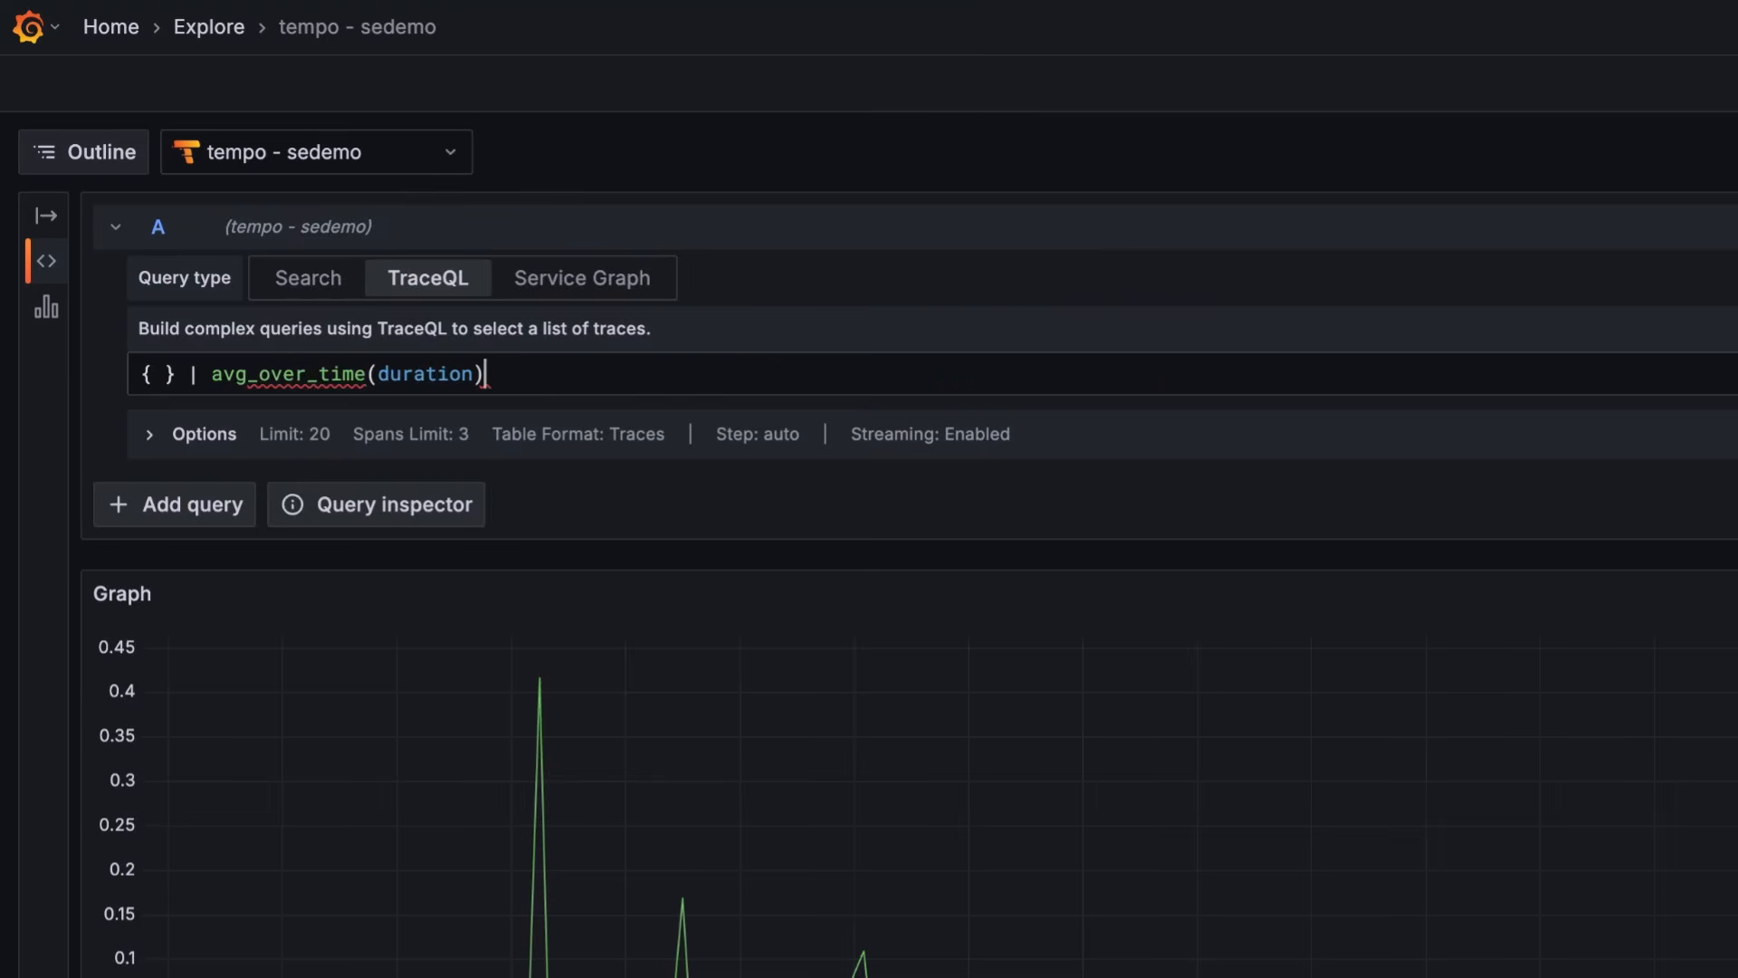
type("s")
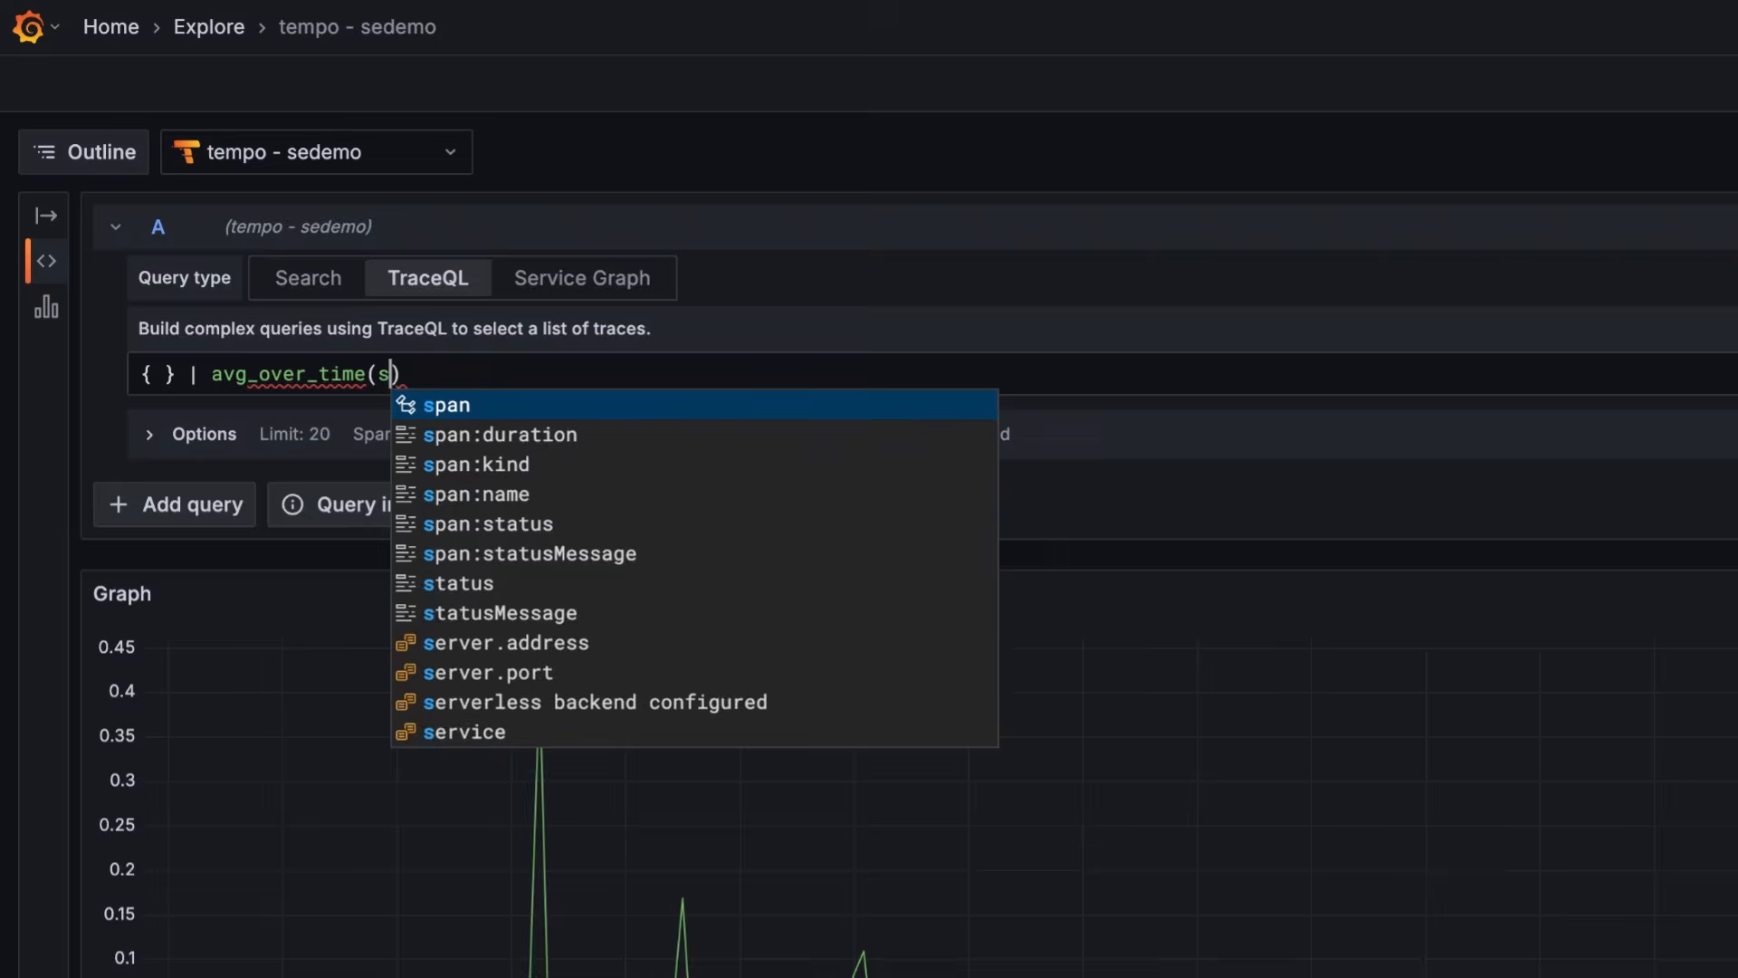
type("pan.http.stat")
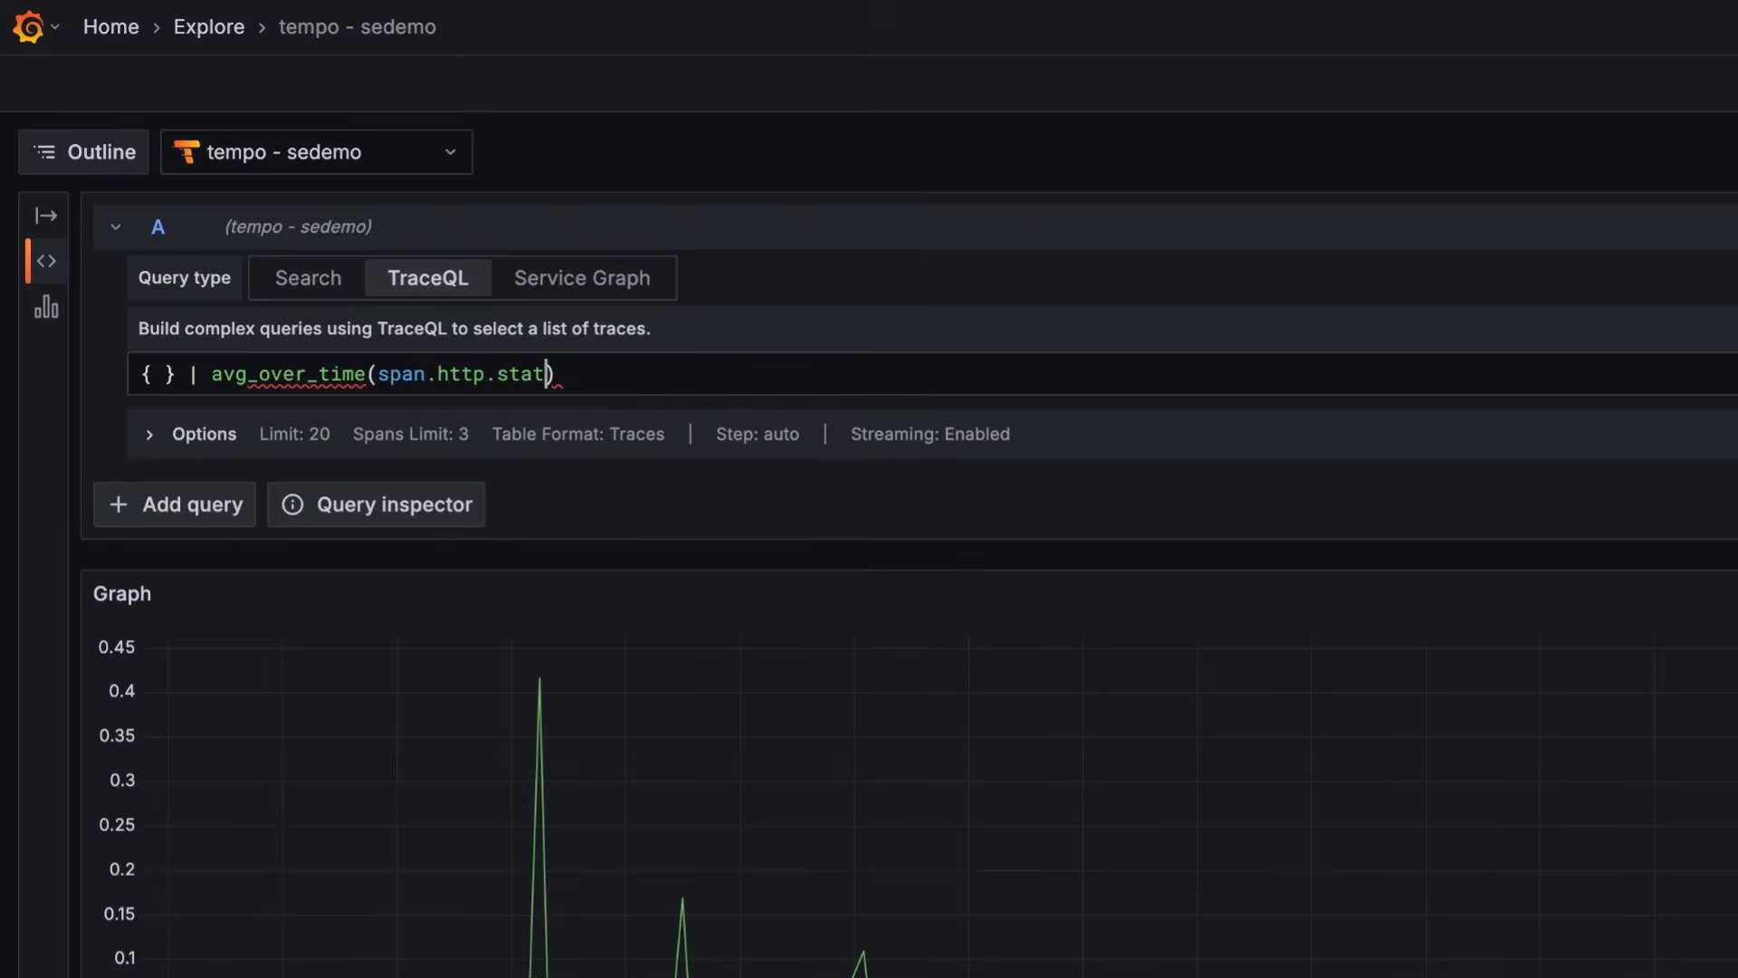
type("us_c")
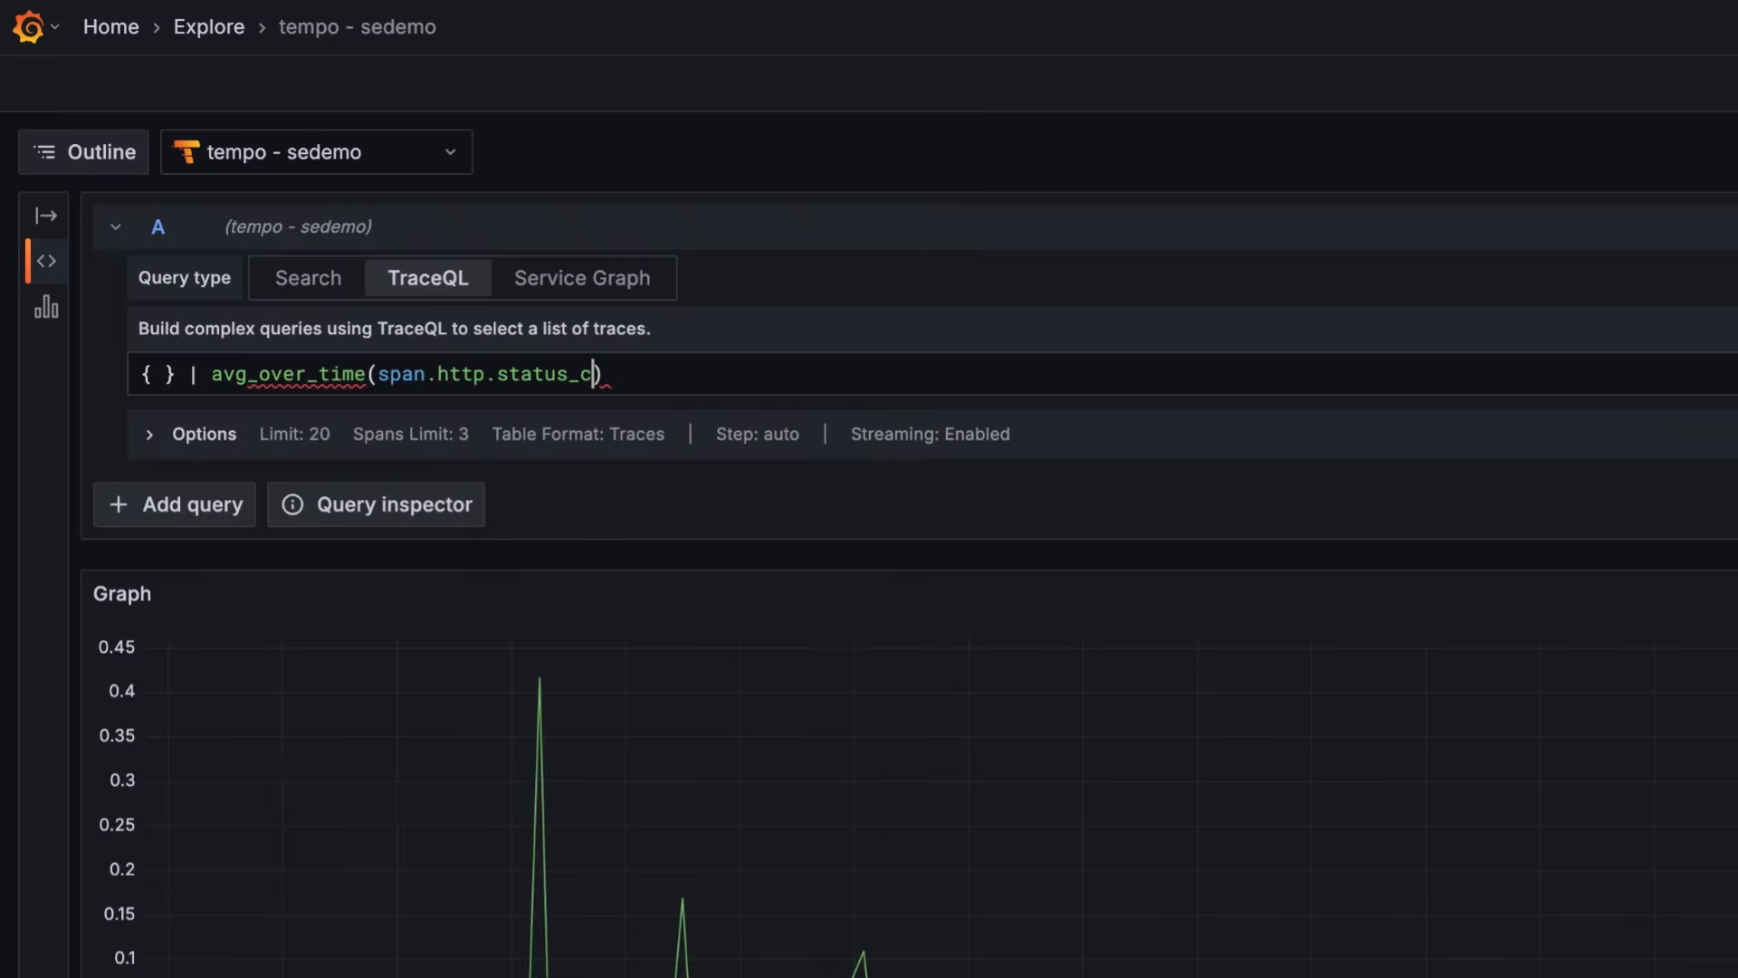
type("ode")
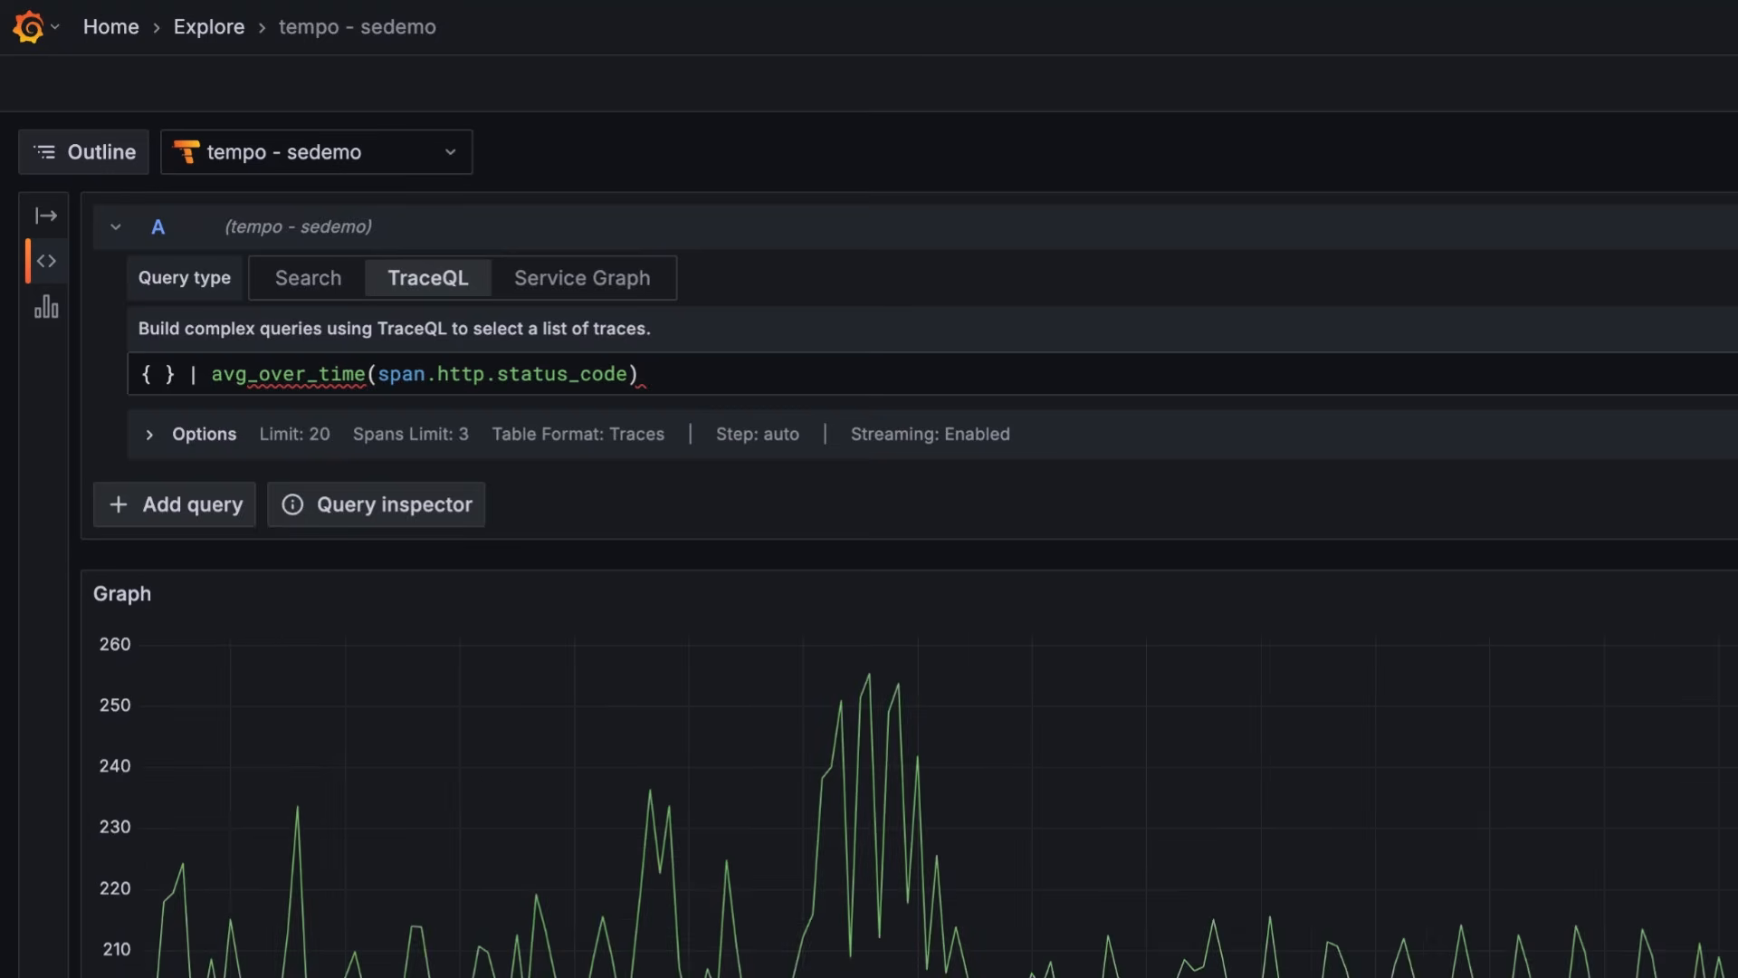
mouse_move(79, 440)
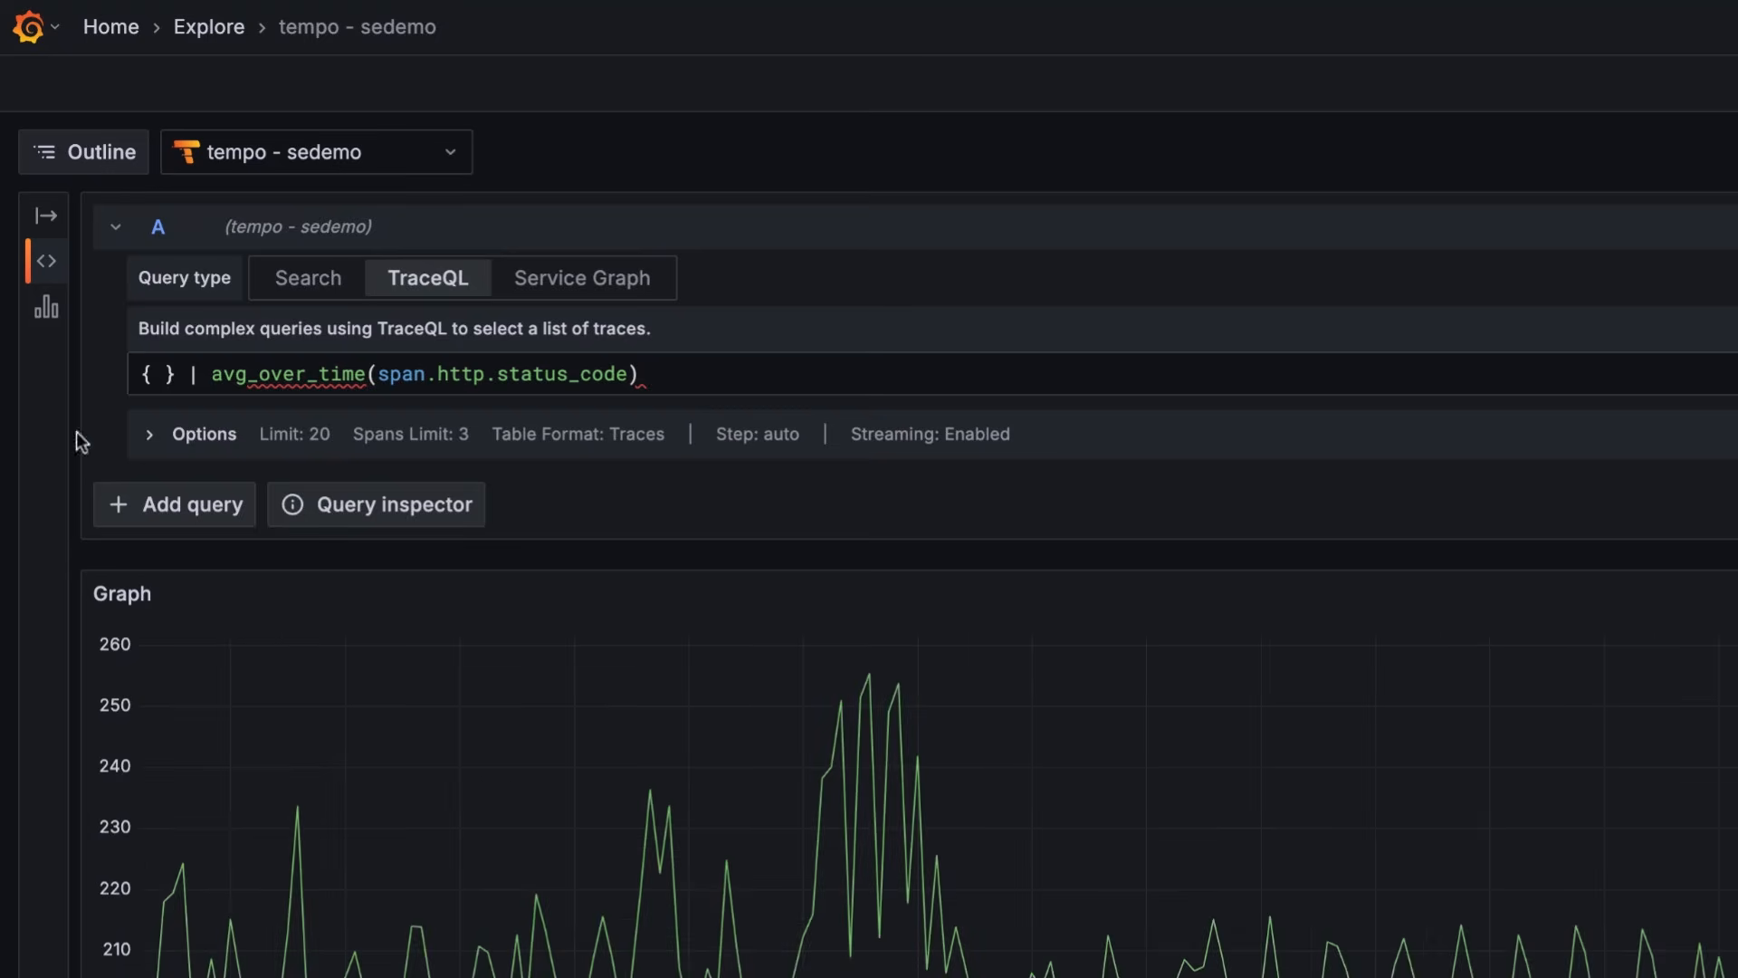